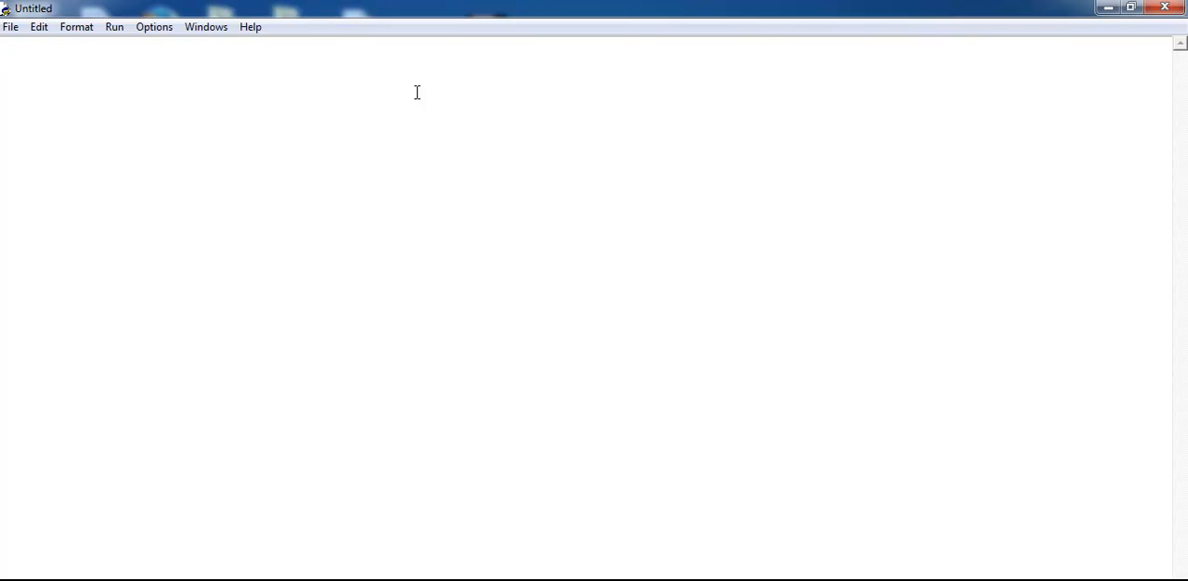
Write 'import pygame' followed by 'pygame.init()' at the top of the empty script.
type("impo")
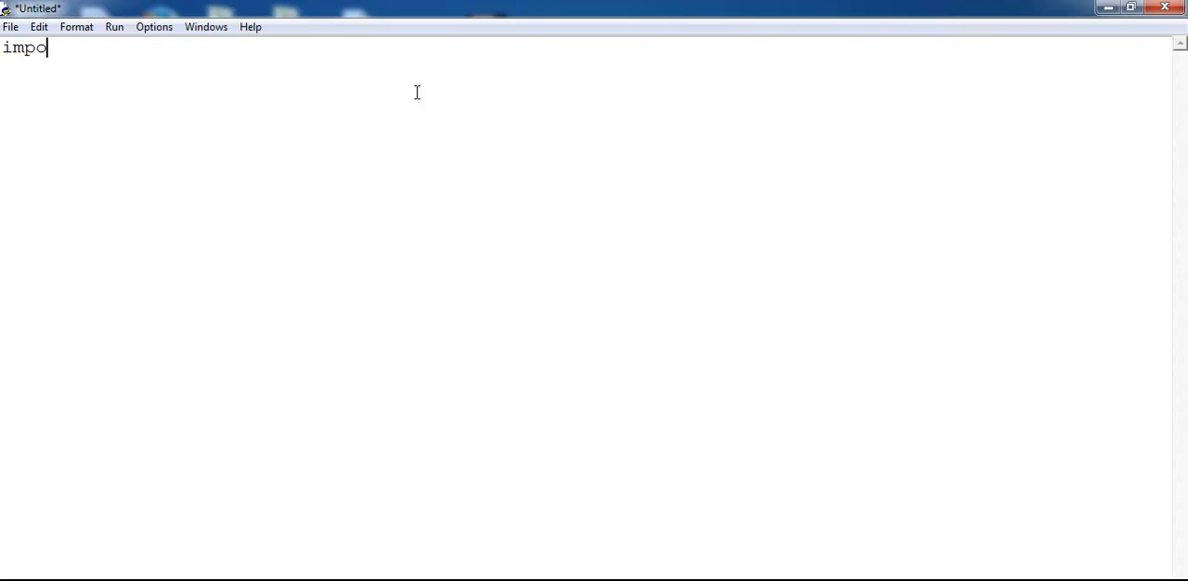
type("rt")
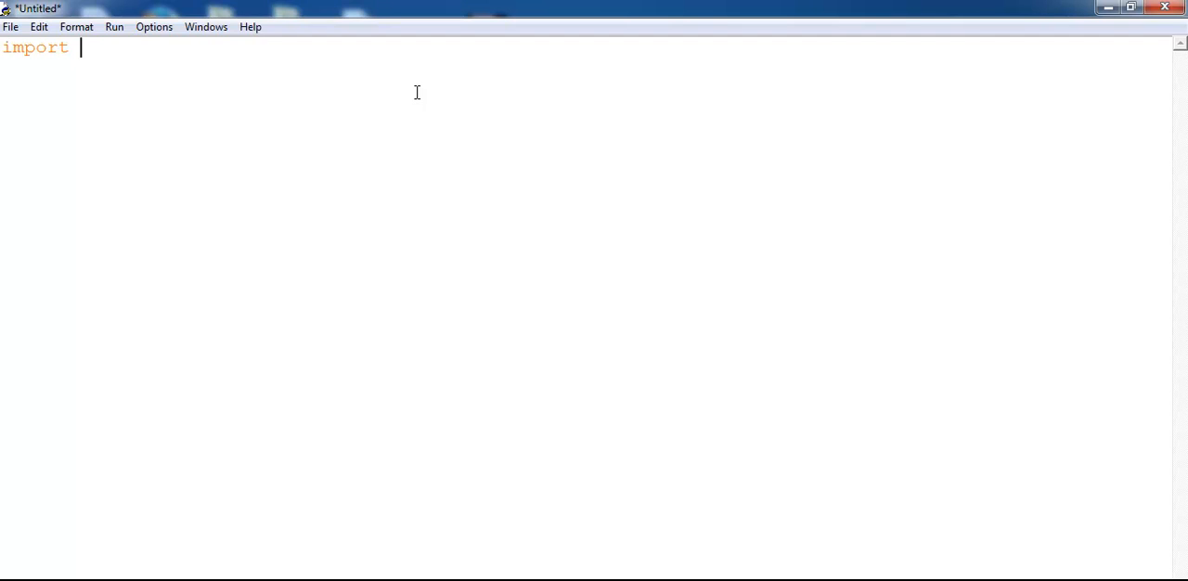
type("pygame")
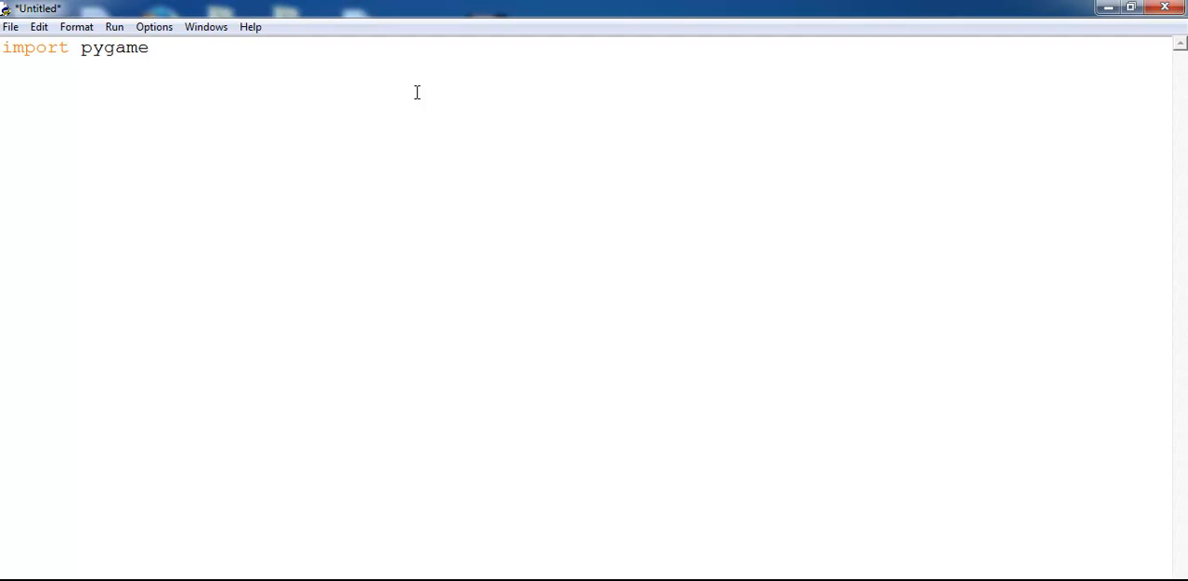
type("pyg")
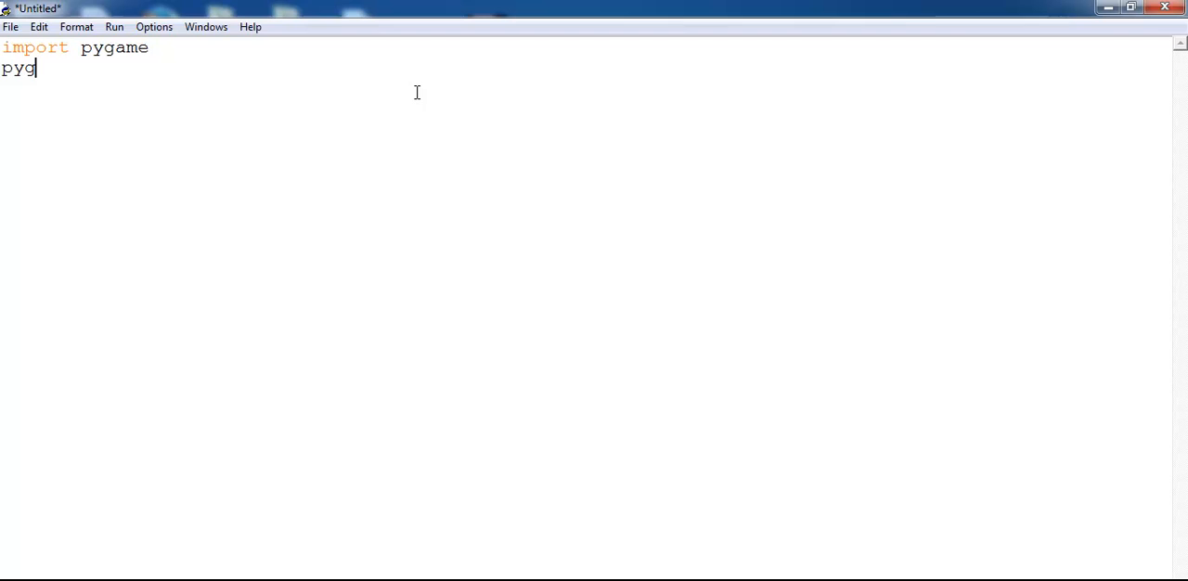
type("ame")
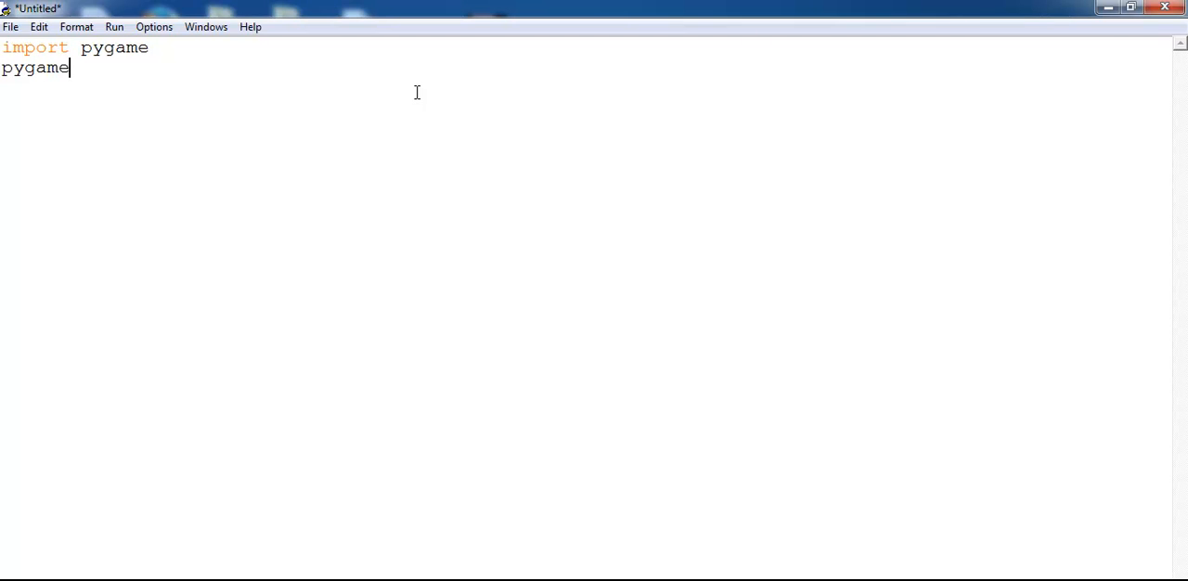
type(".in it")
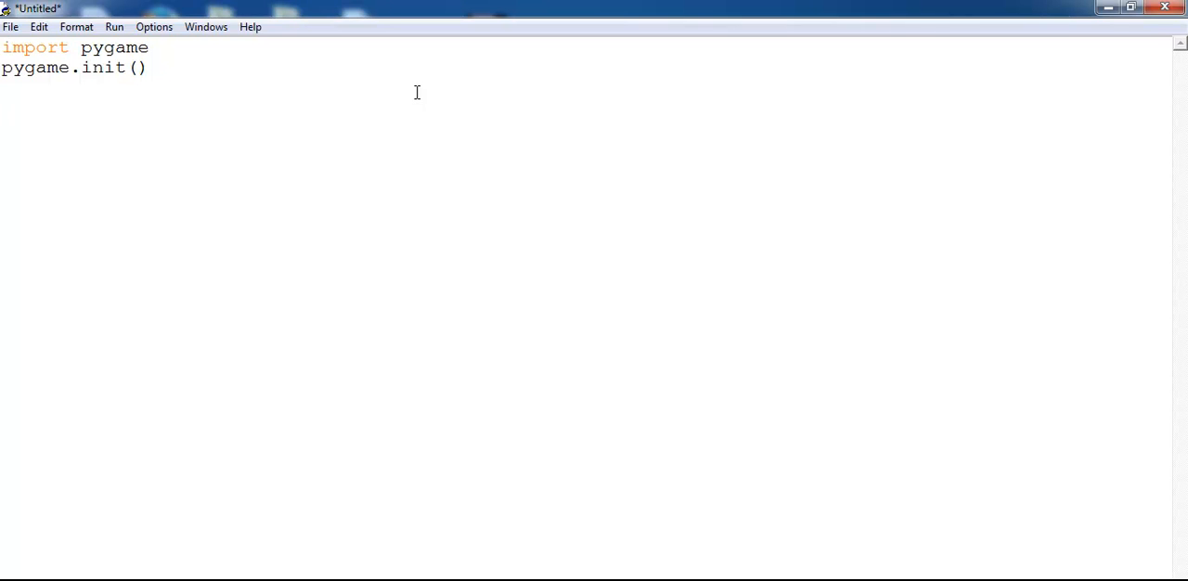
Define yellow = (255, 255, 0) with the value aligned, ending on a new line.
type("yello")
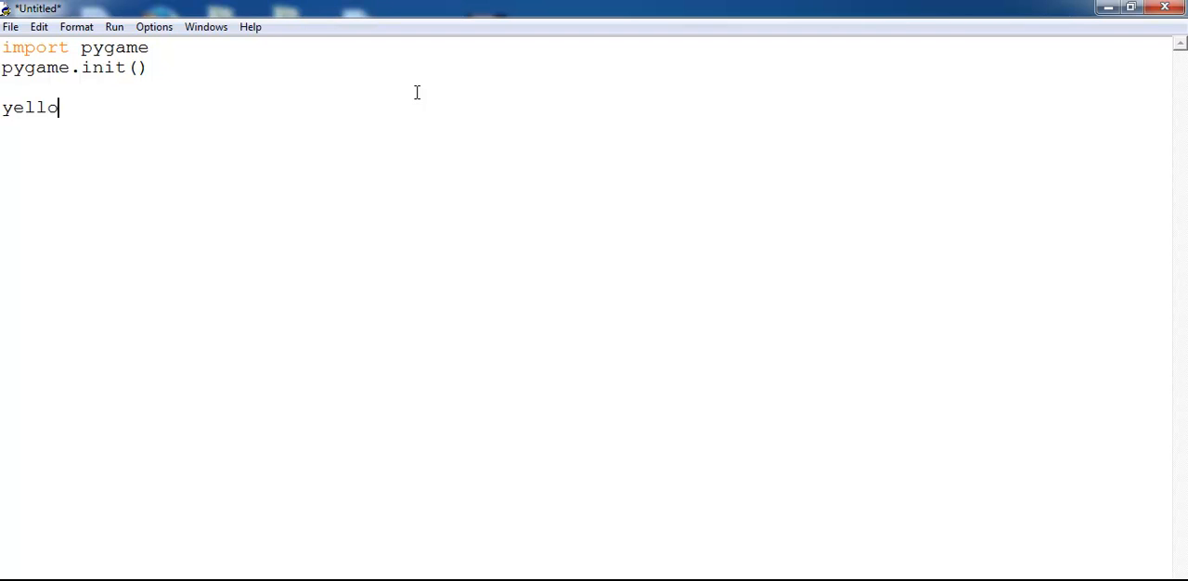
type("w")
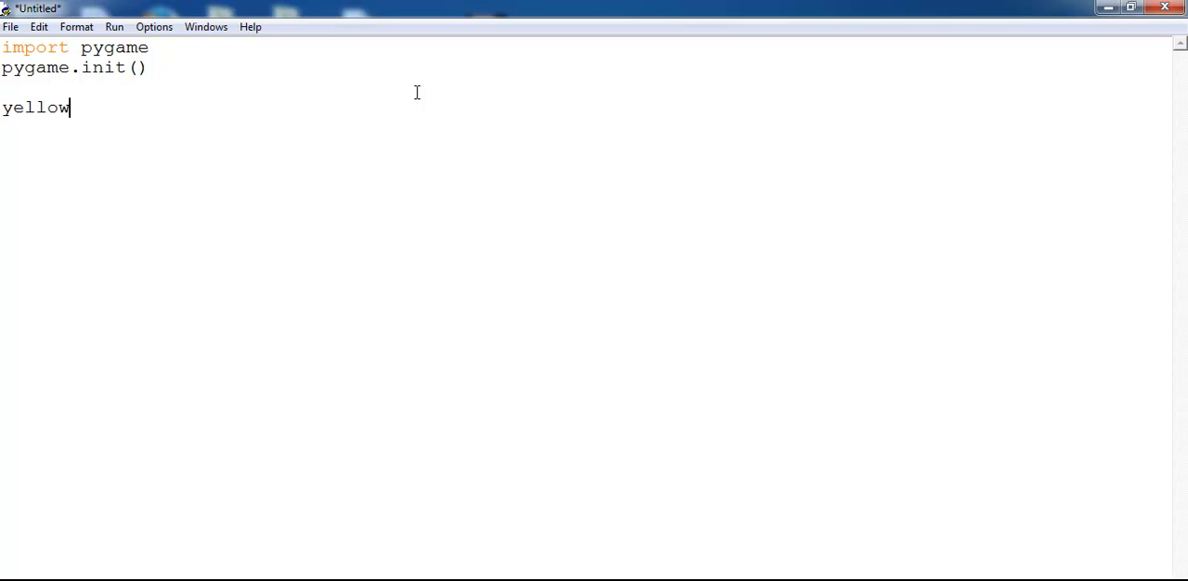
mouse_move(372, 234)
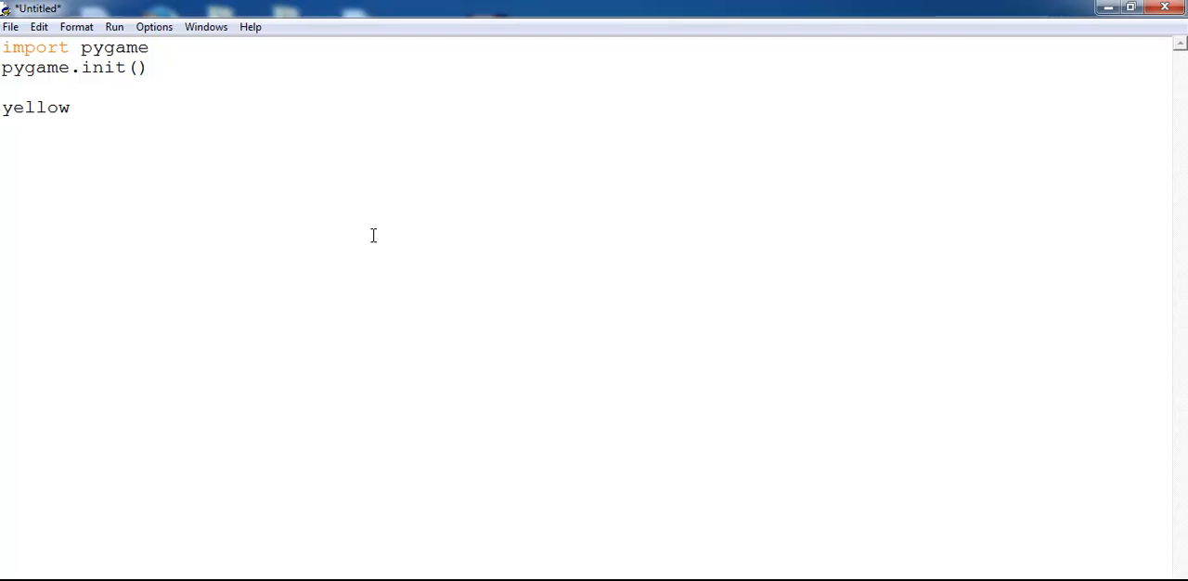
left_click(271, 108)
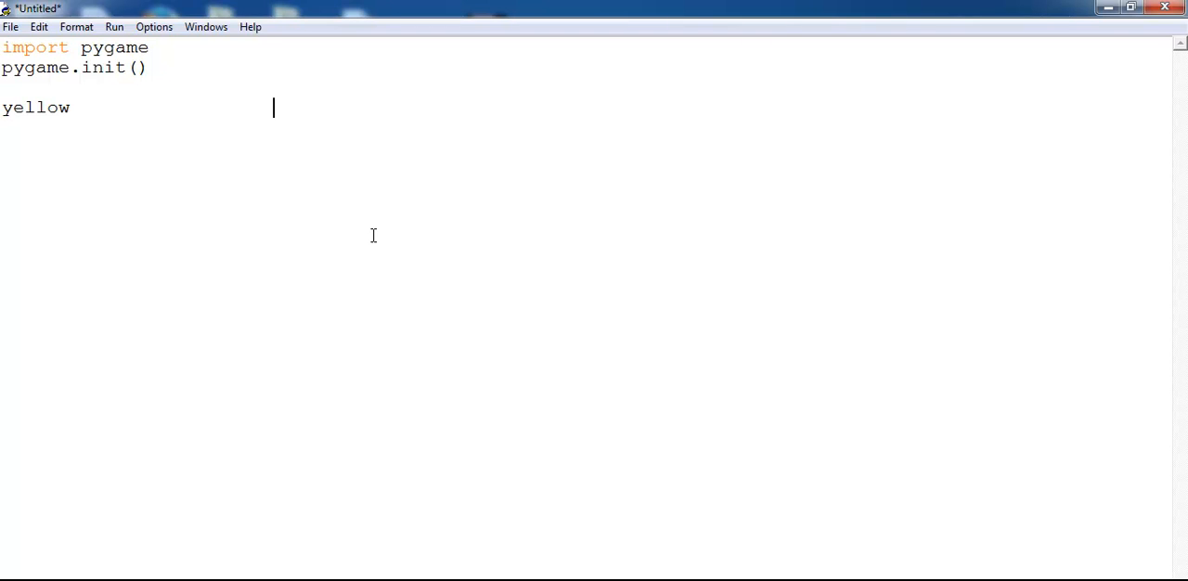
type("=")
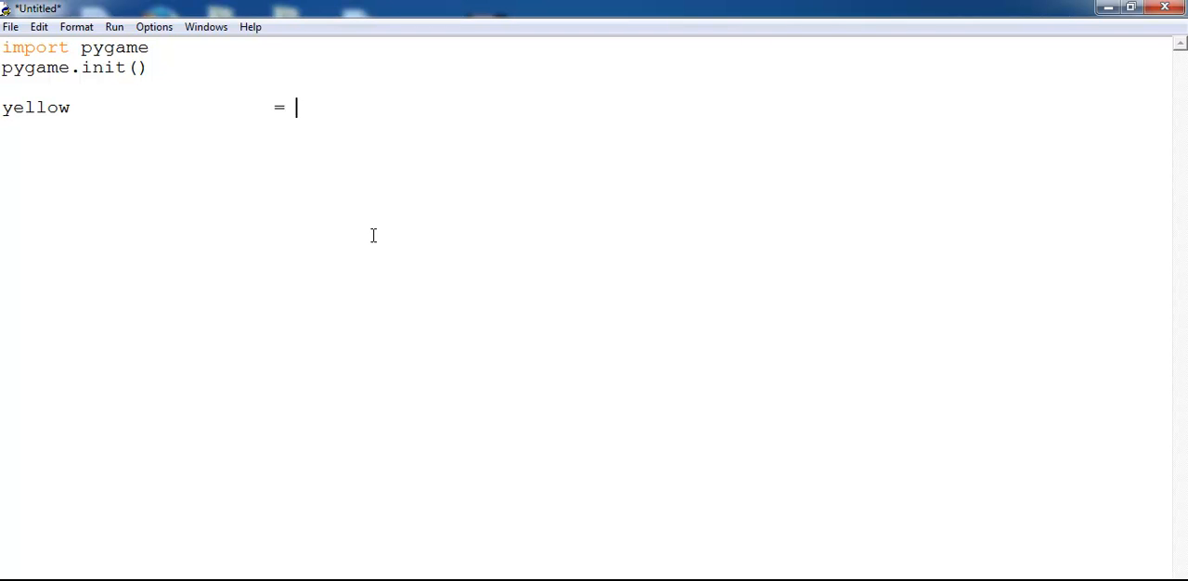
type("(25")
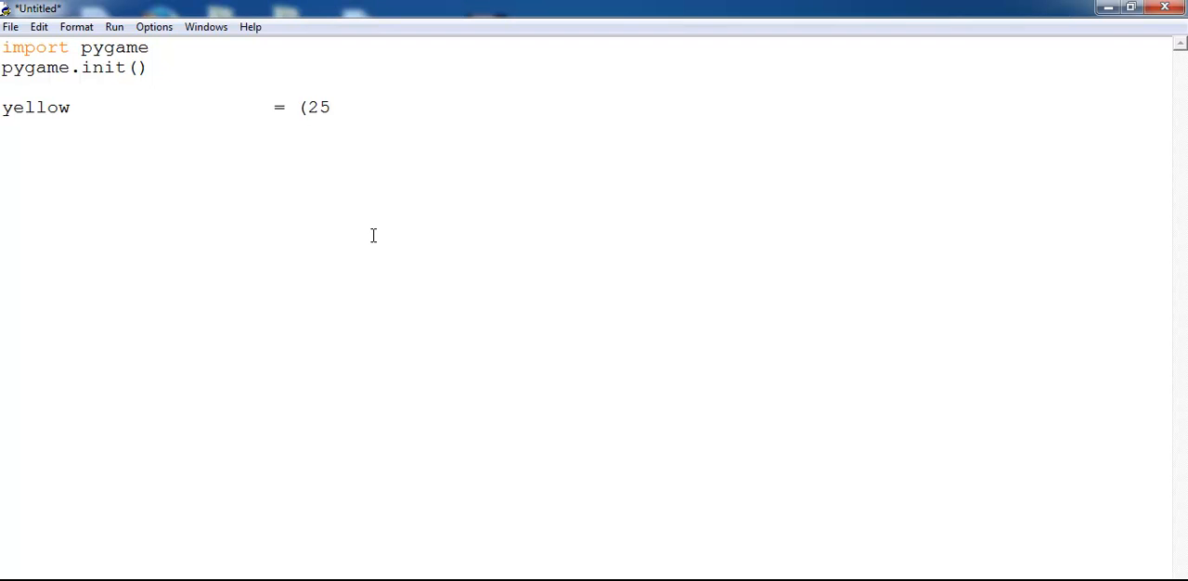
type("5,")
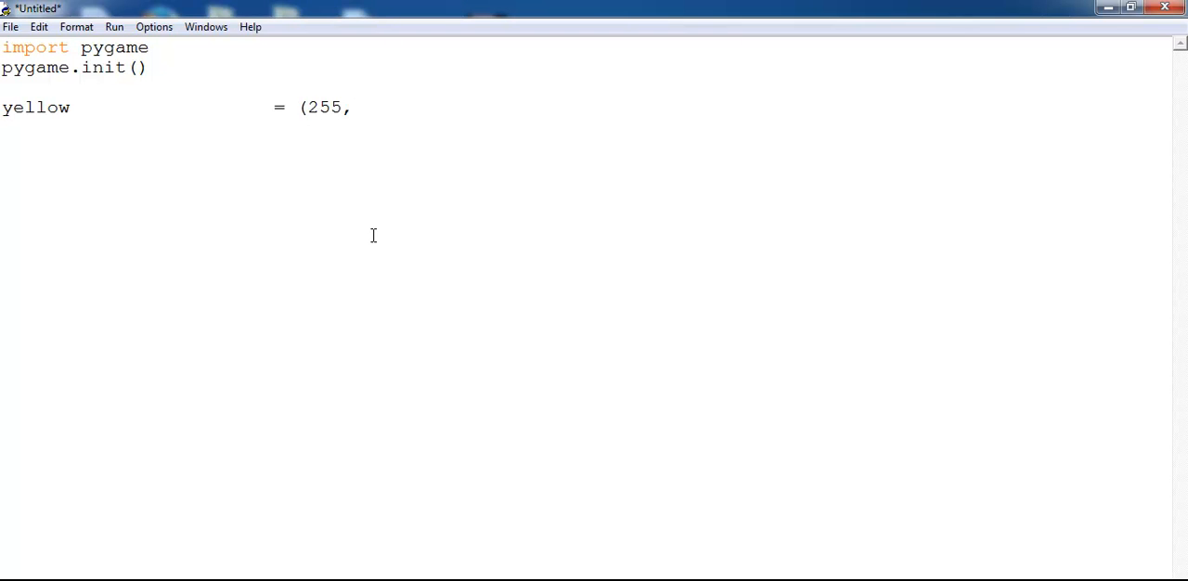
type("255")
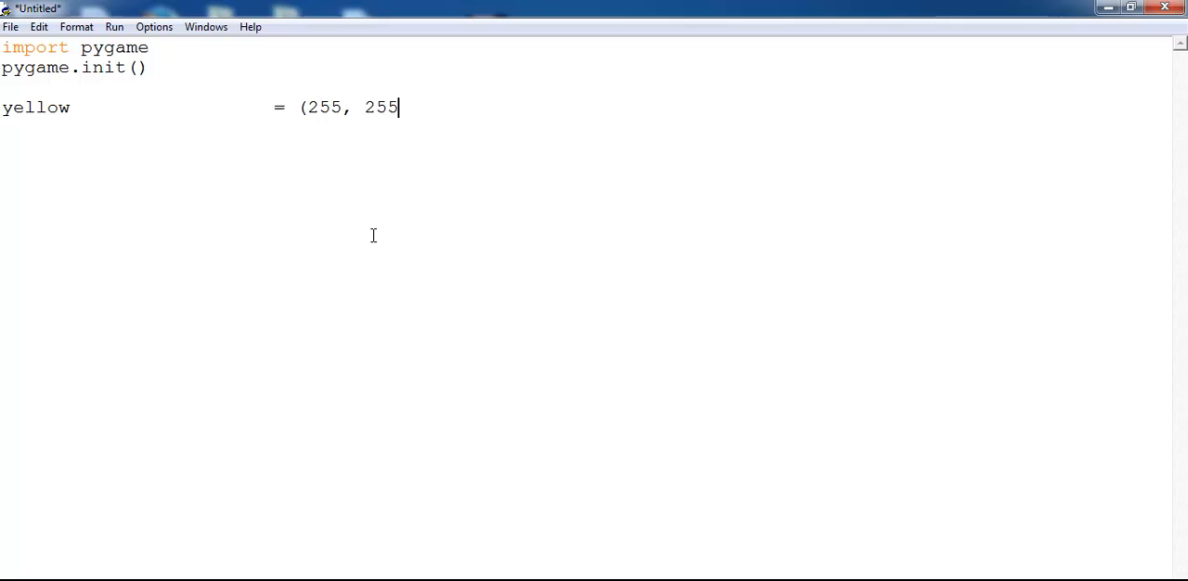
type(", 0")
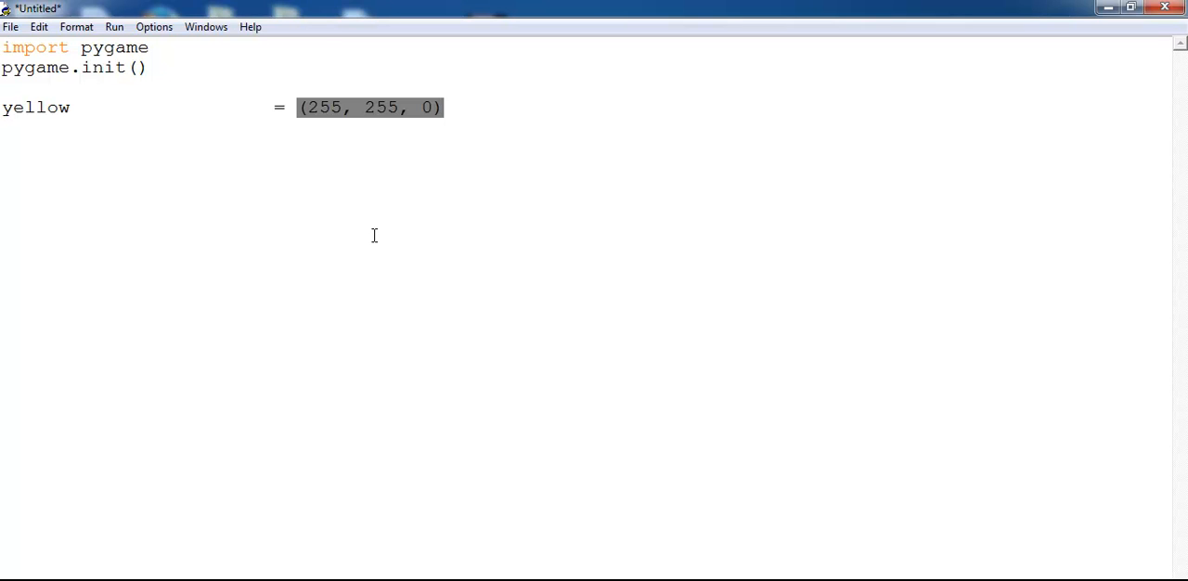
left_click(447, 108)
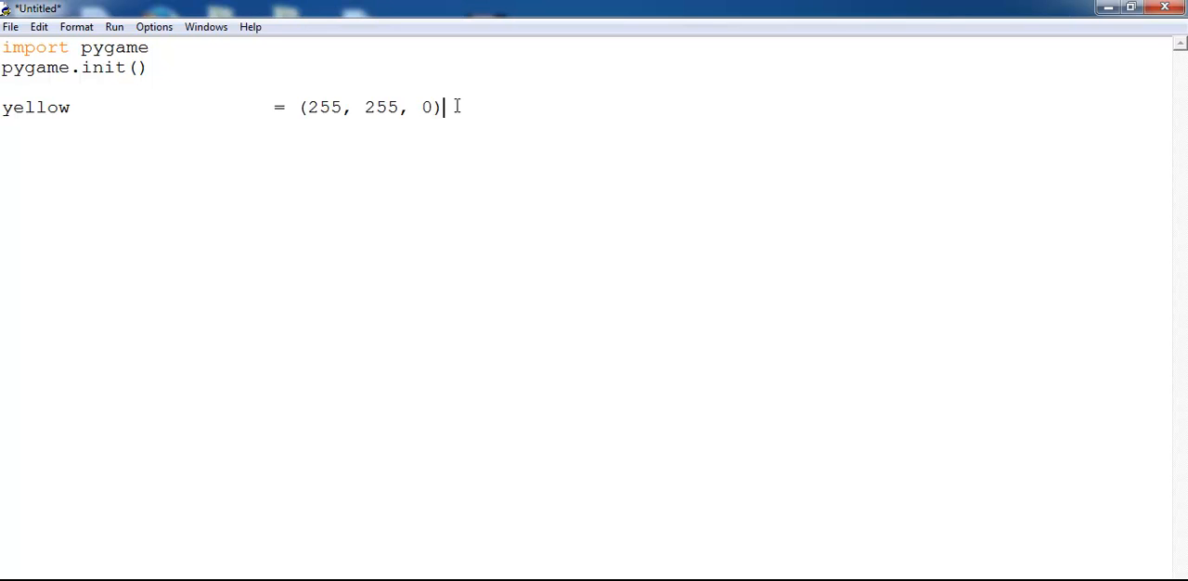
key("Return")
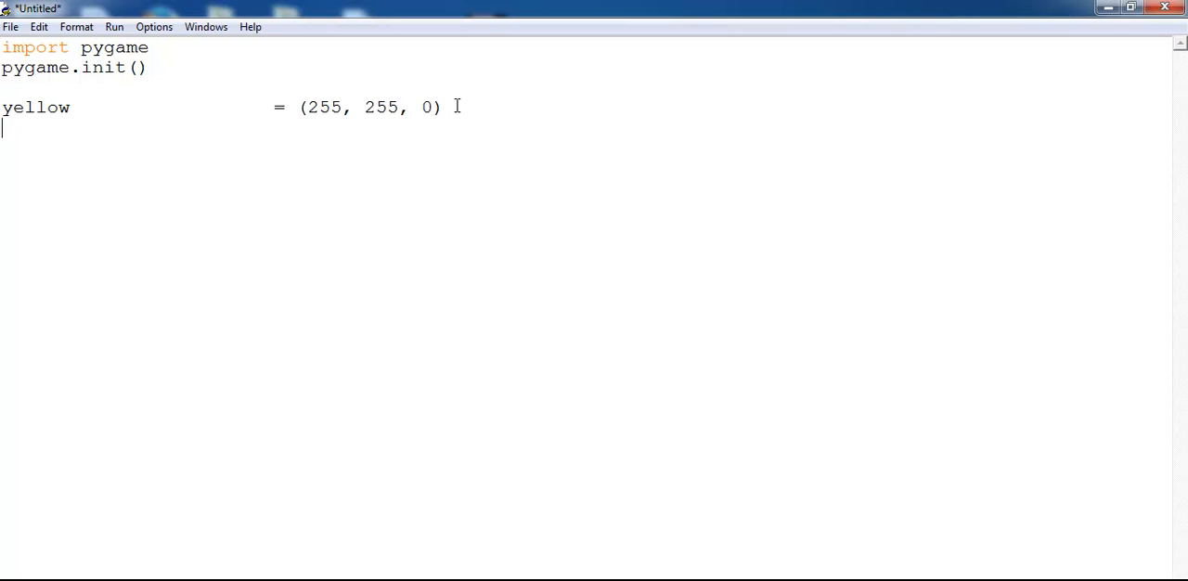
Begin the black constant and continue on the blank line below the pasted colours.
type("bald")
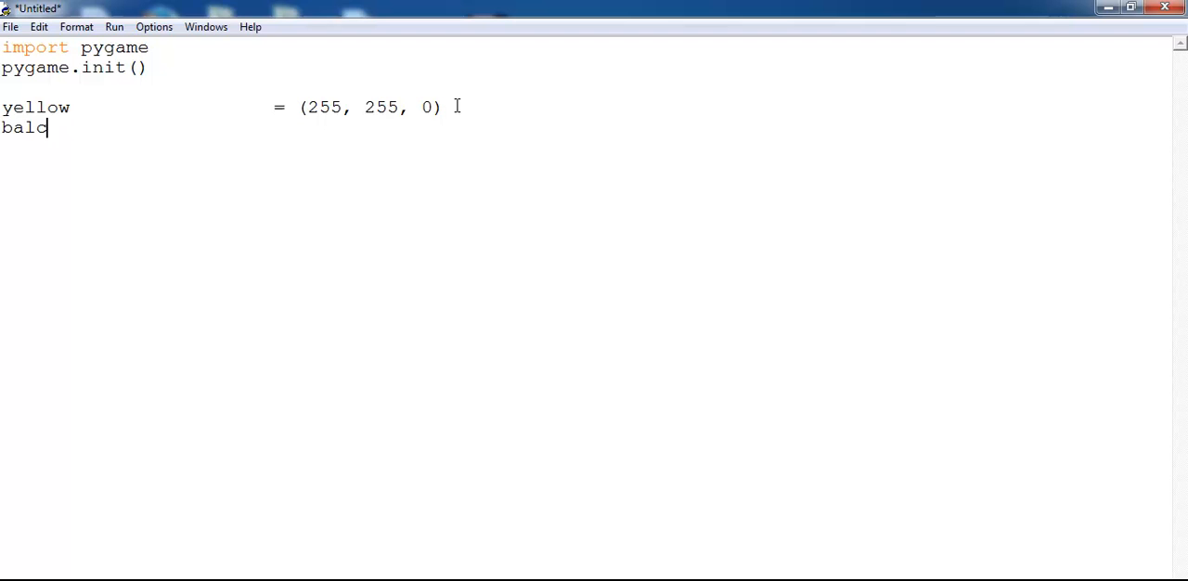
type("ck")
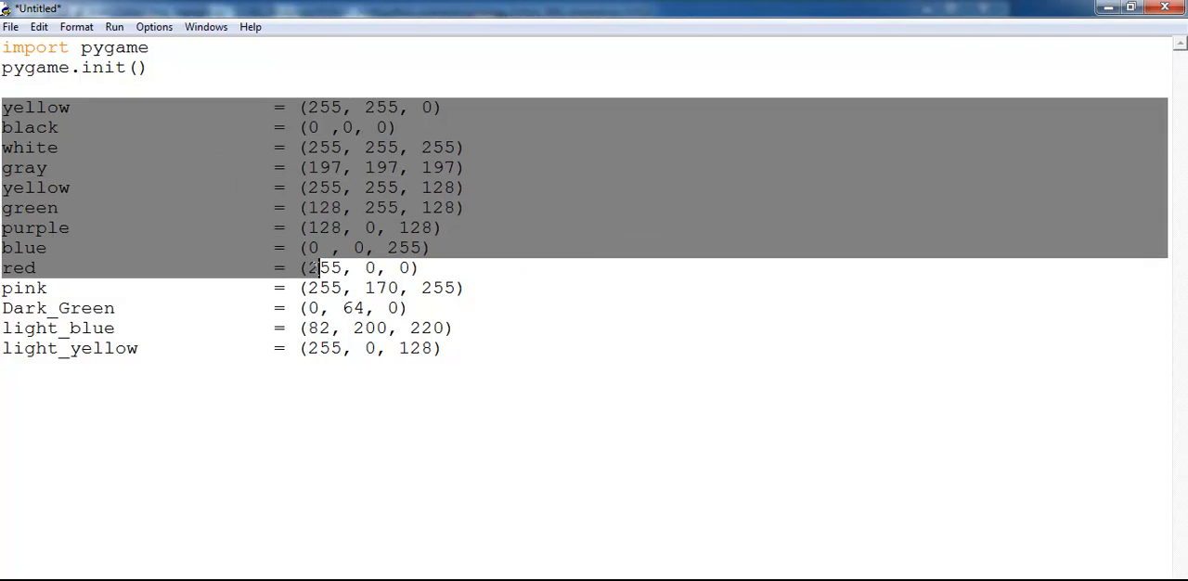
left_click(494, 358)
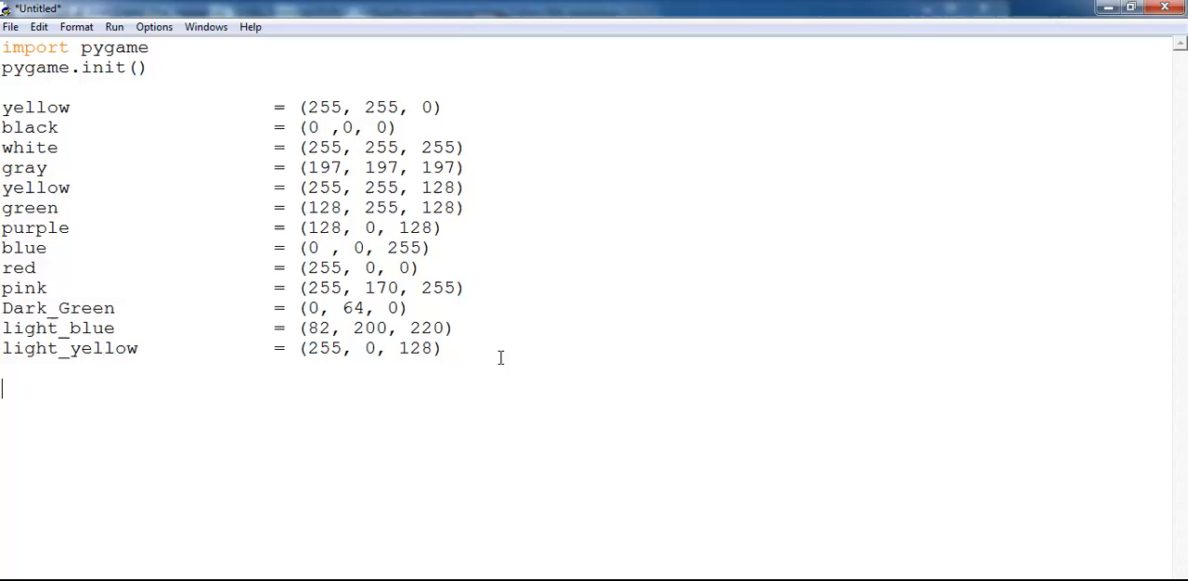
Write myDisplay = pygame.display.set_mode( aligned with the colour values.
type("my")
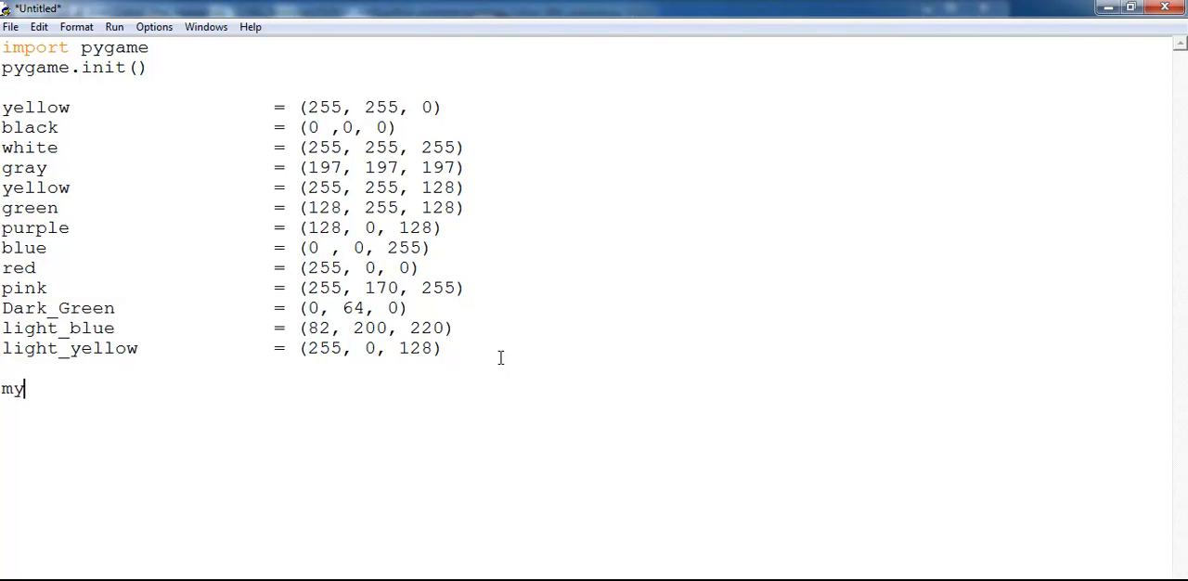
type("Display")
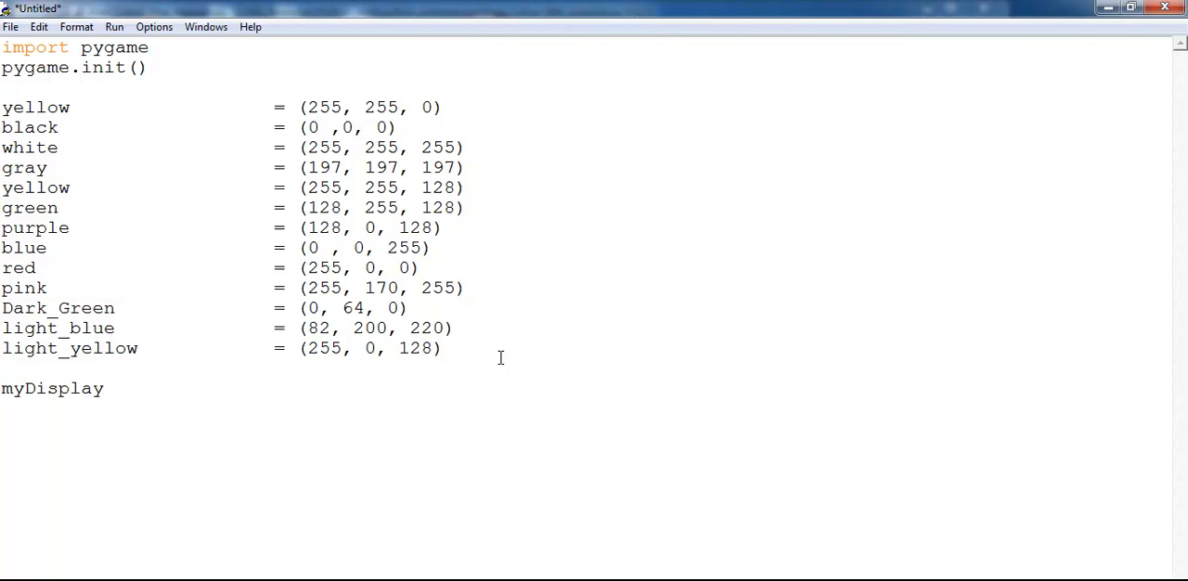
left_click(271, 388)
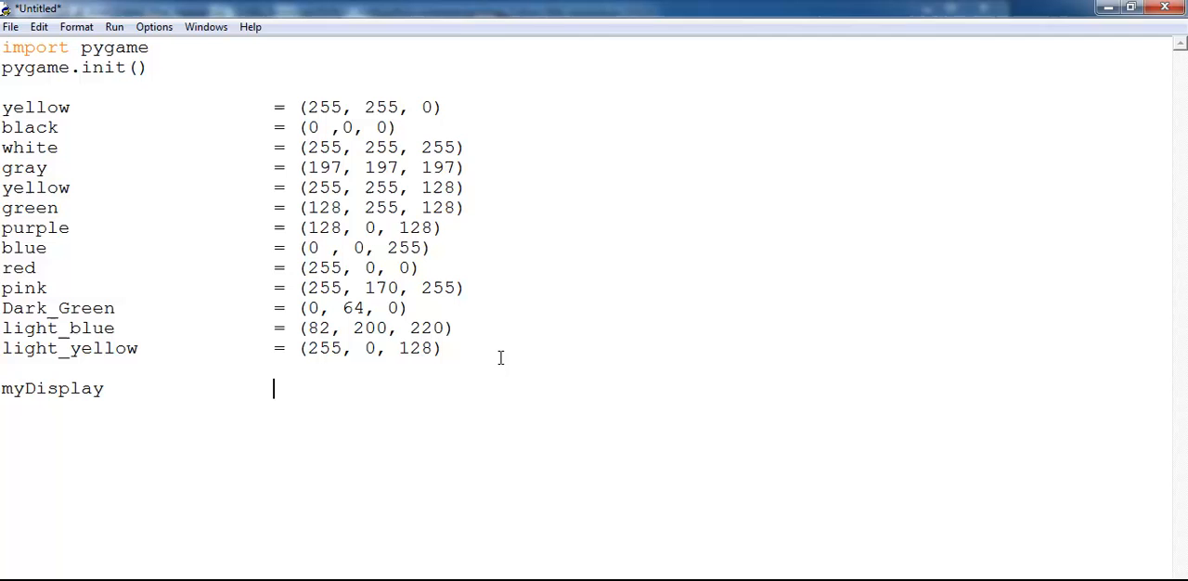
type("= pygame")
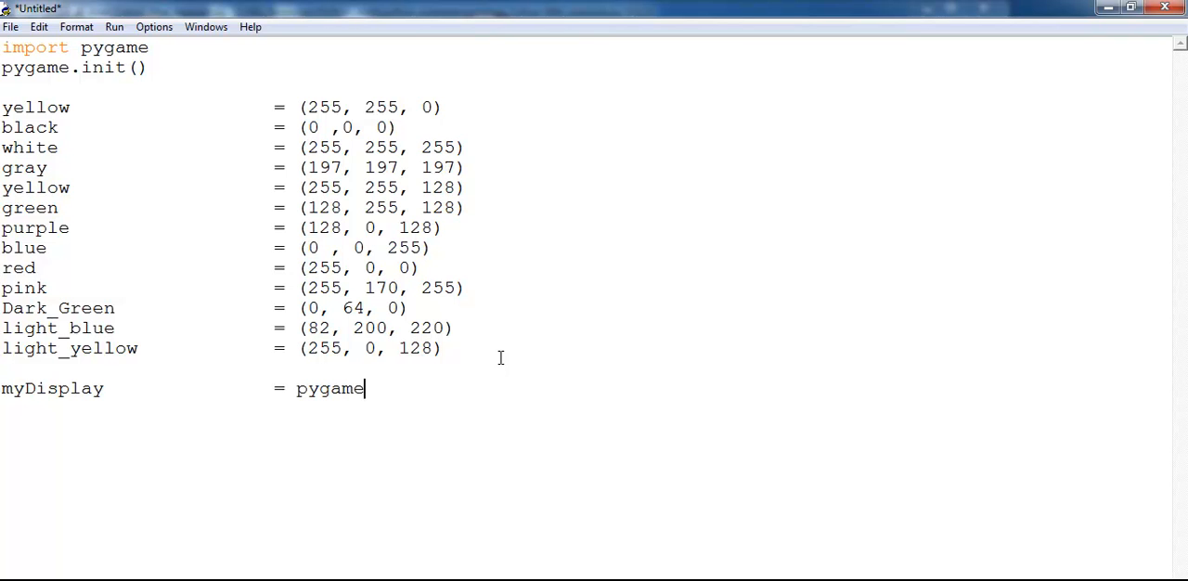
type(".dis")
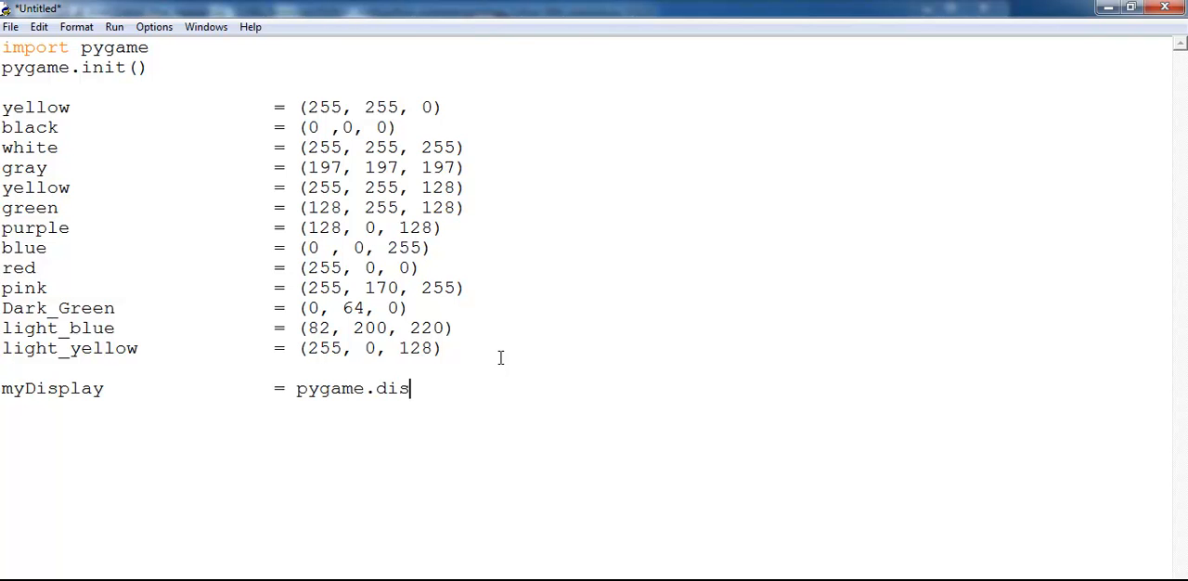
type("play.set")
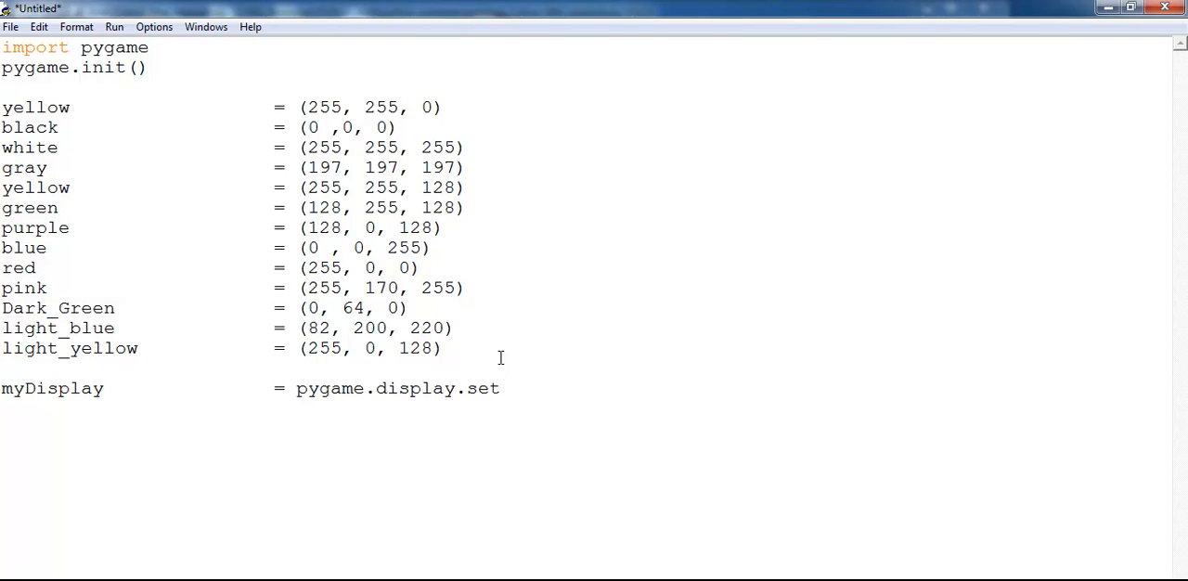
type("_mode")
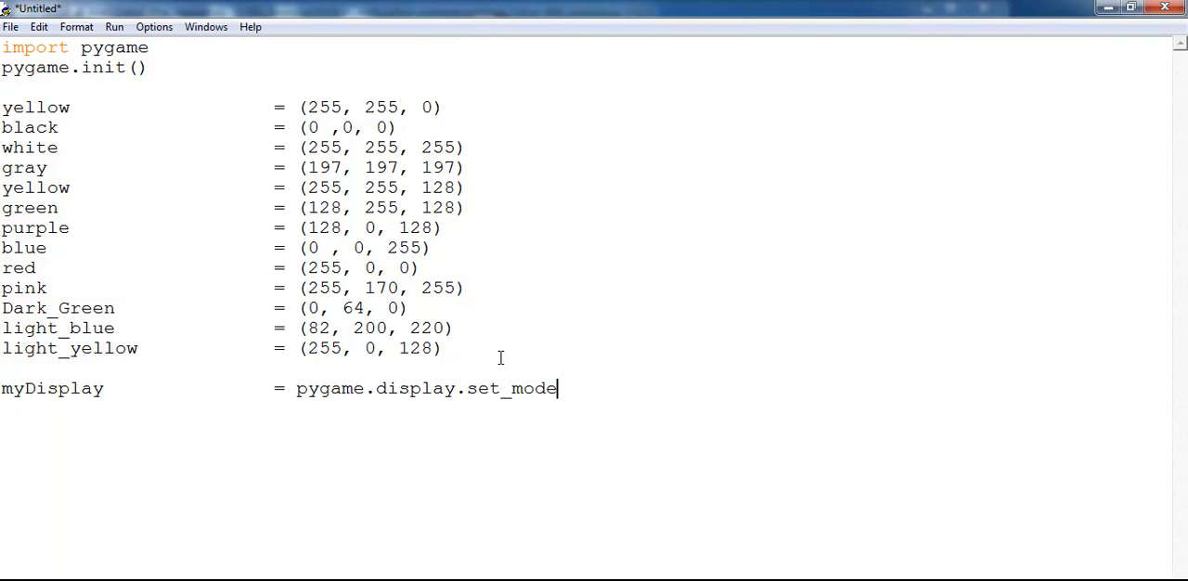
type("((")
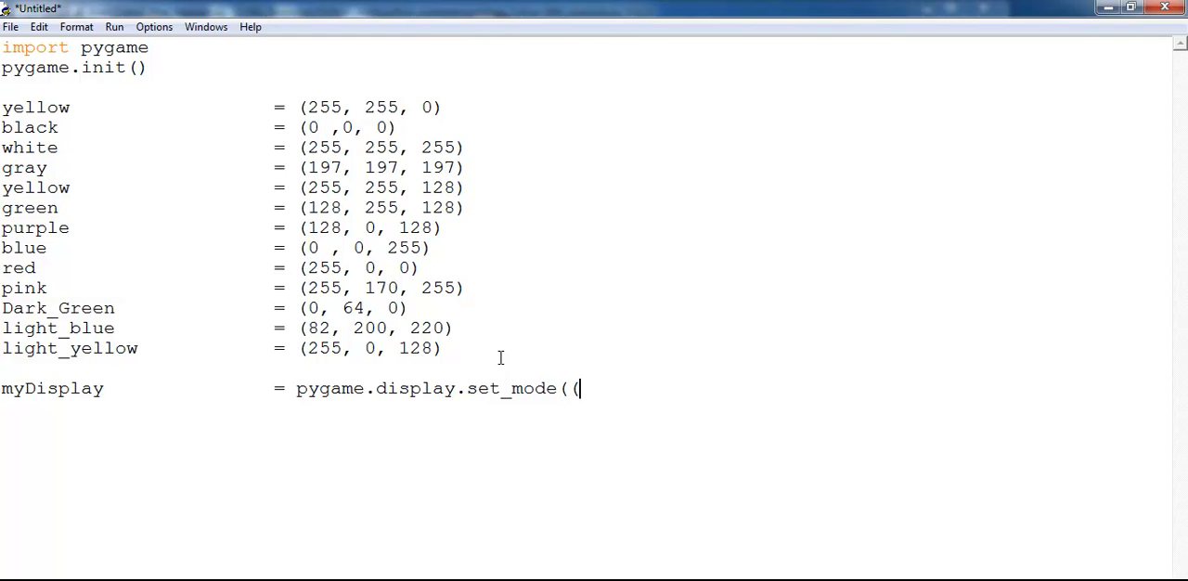
Give set_mode the window size tuple (1020, 700) and close the call.
type("(1")
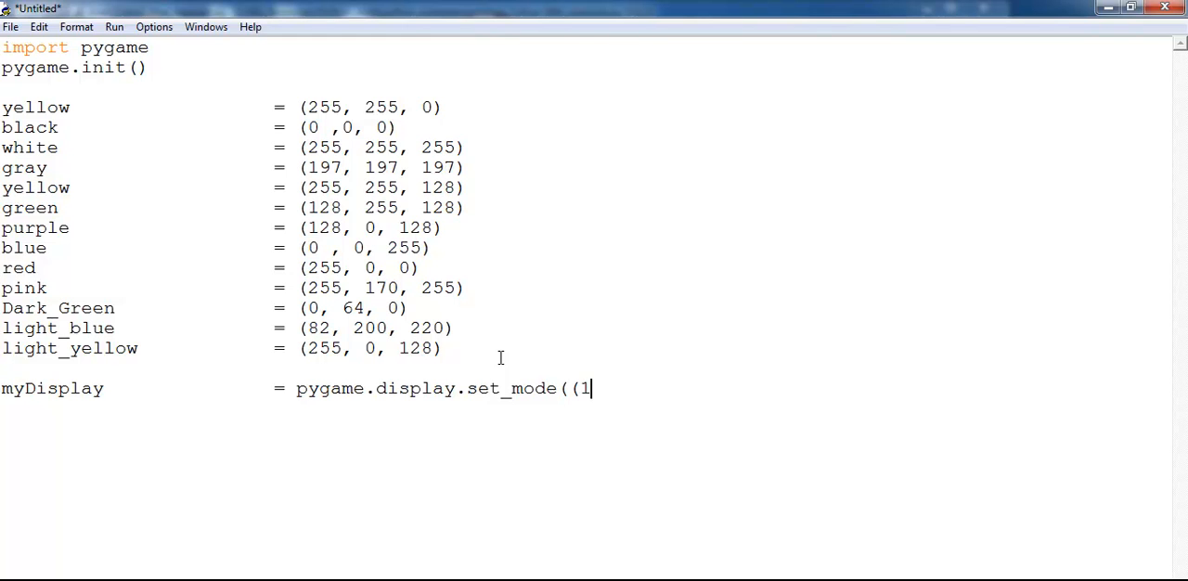
type("0")
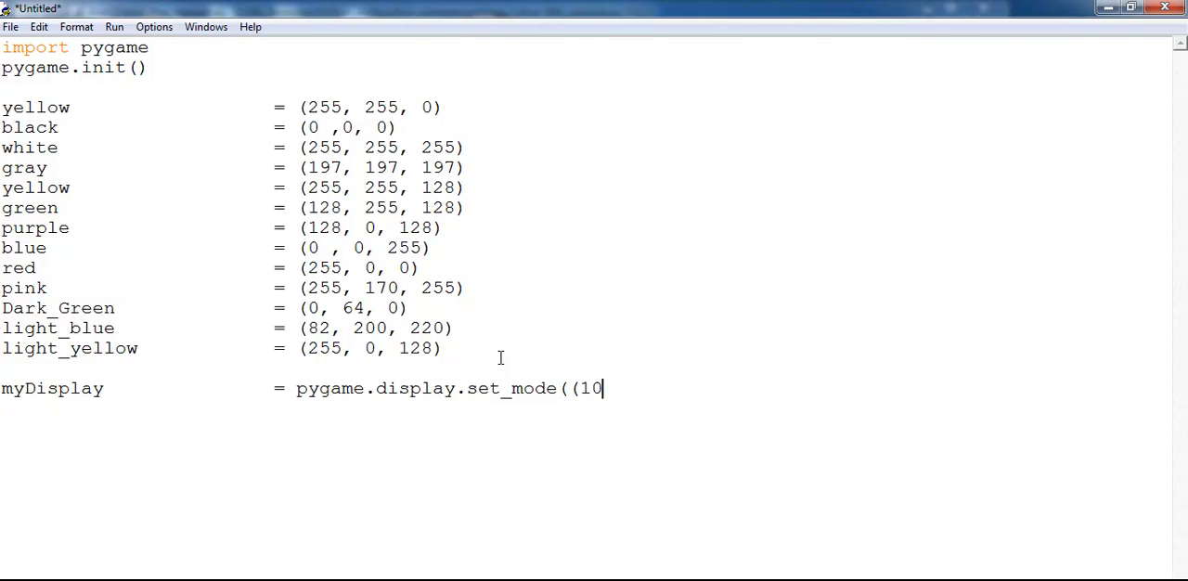
type("20")
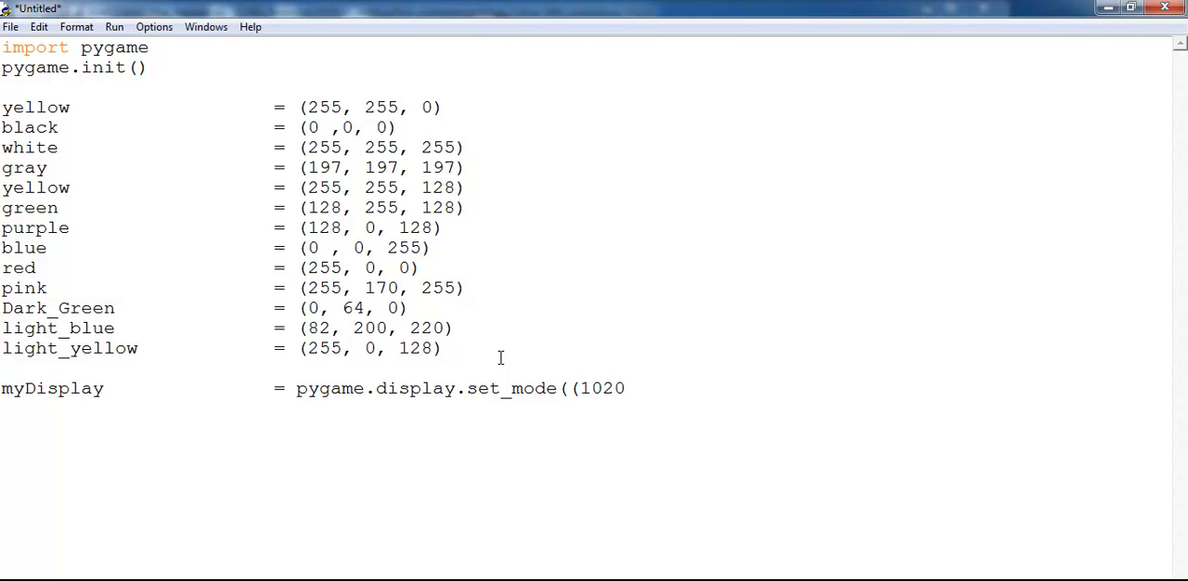
type(",")
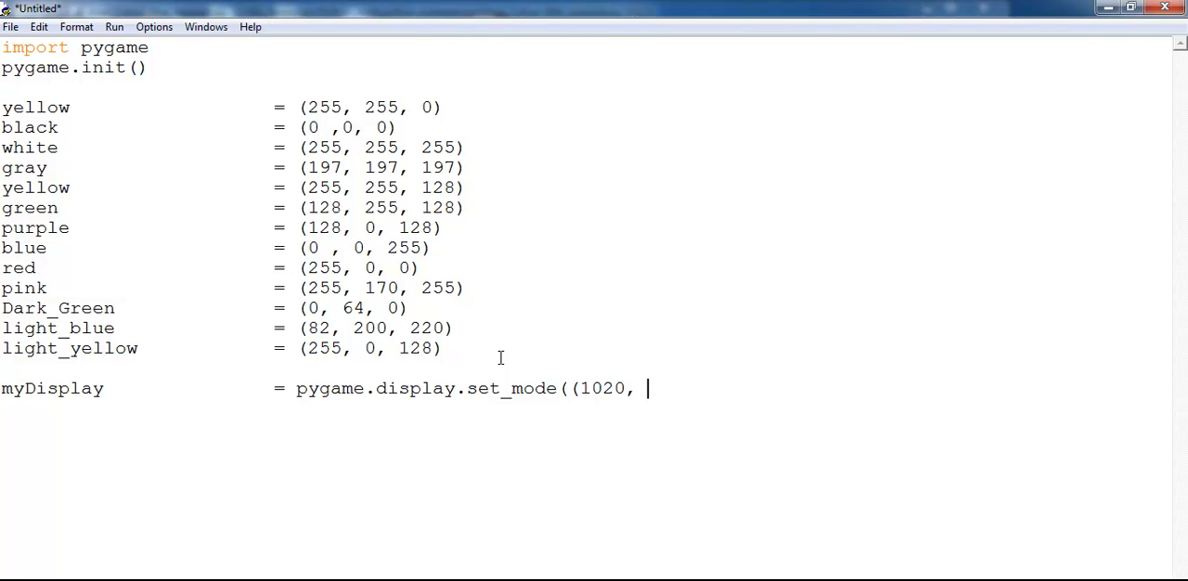
type("700")
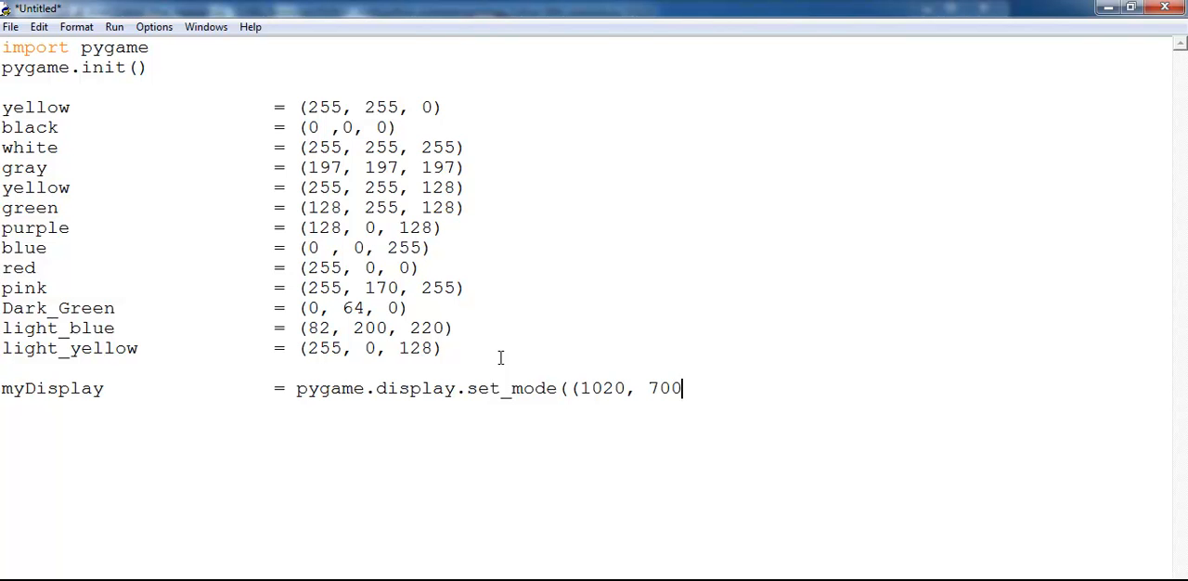
type("))")
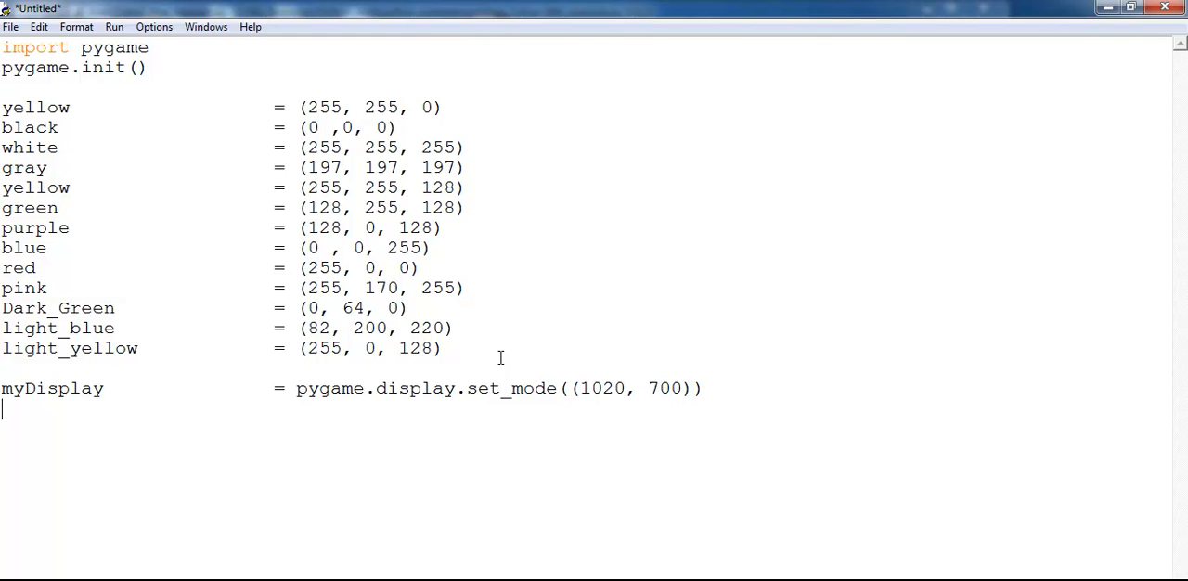
Write pygame.display.set_caption("") ready for the title string.
type("py")
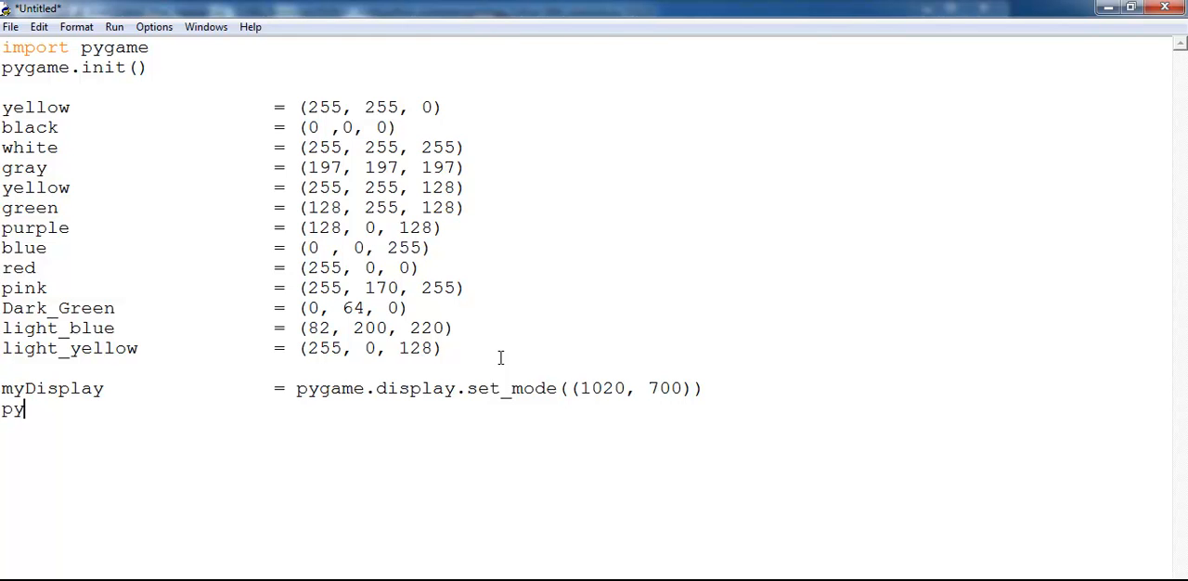
type("g")
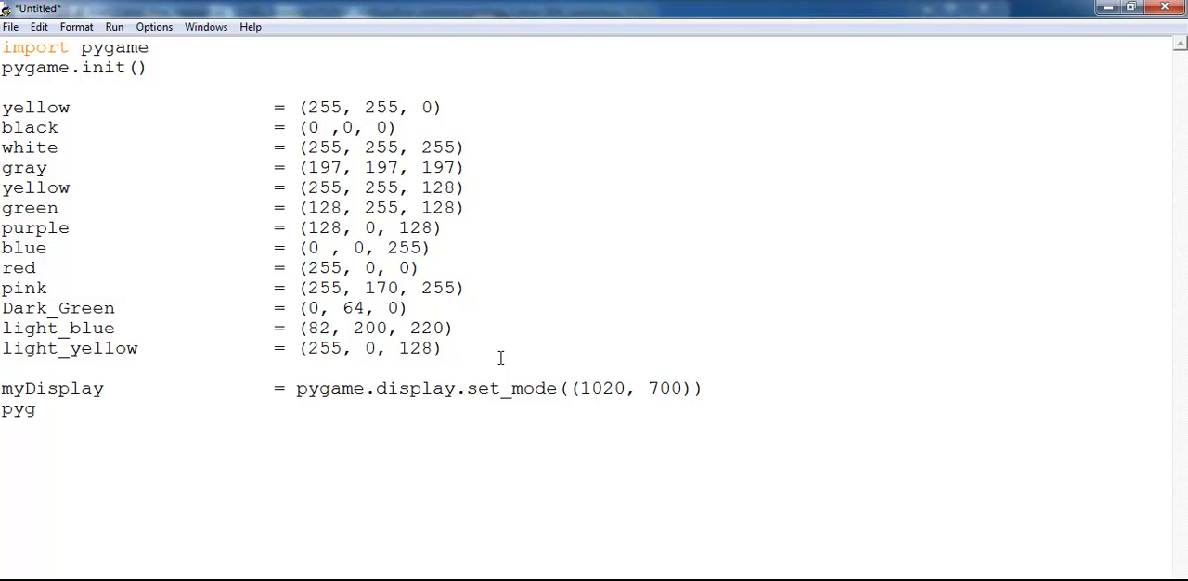
type("ame.")
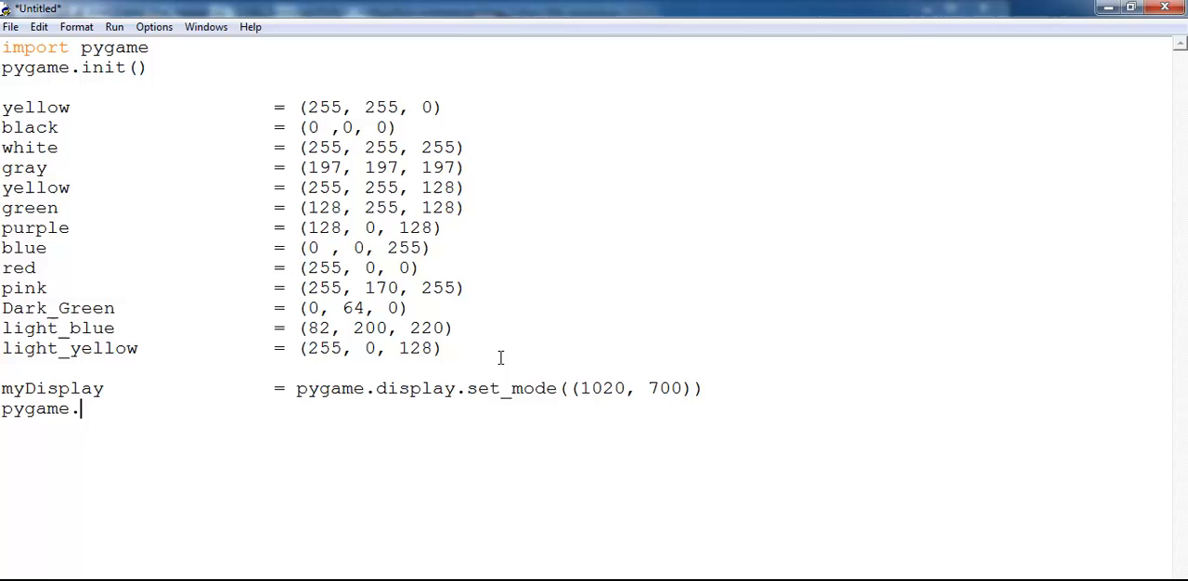
type("display")
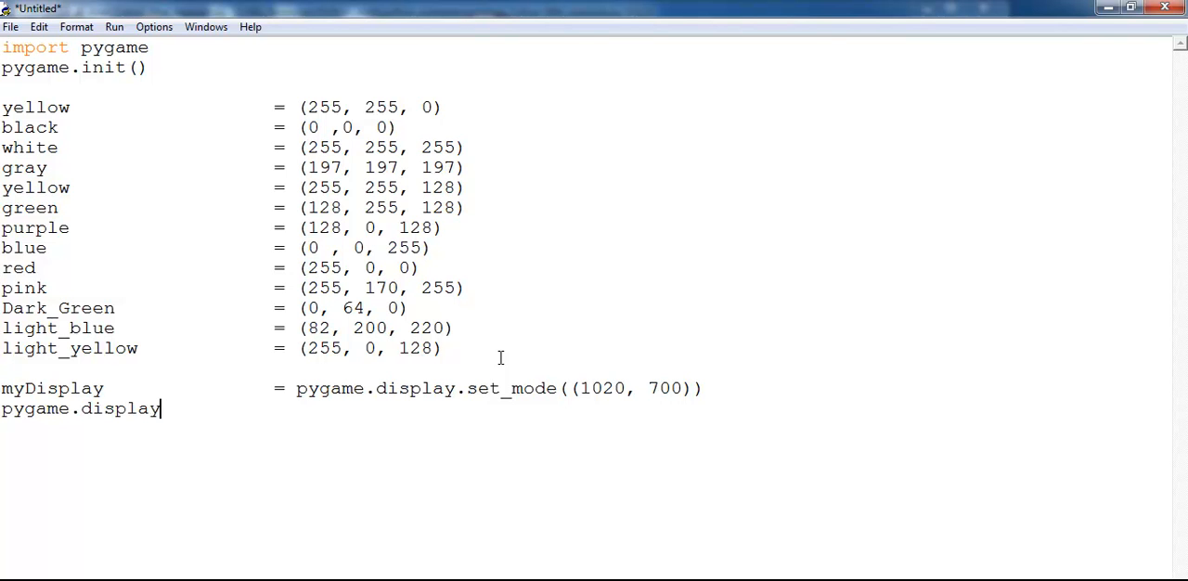
type(".set")
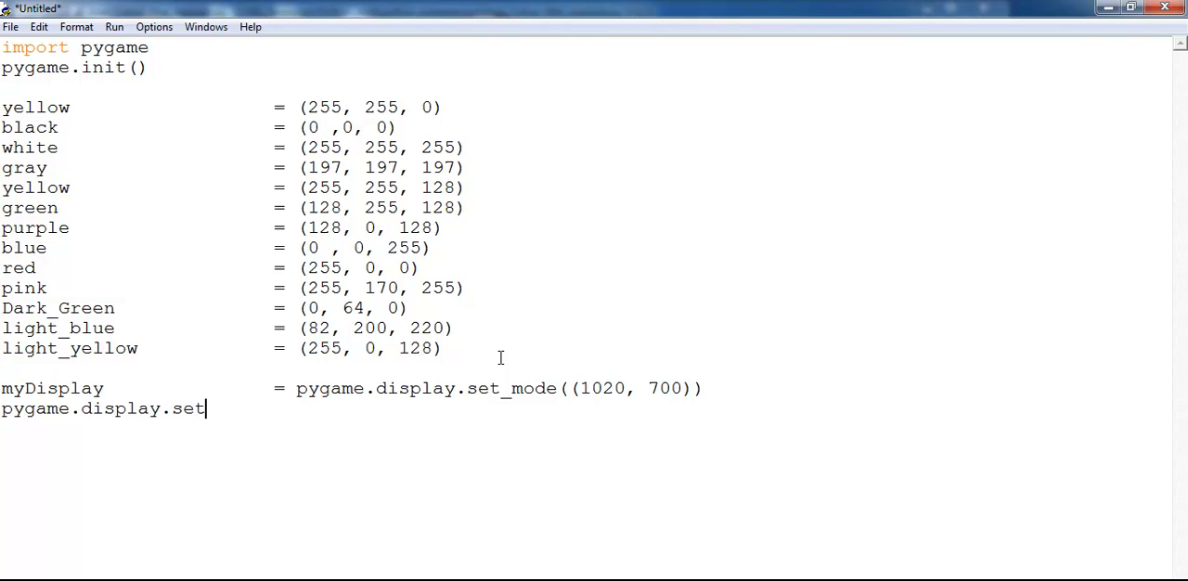
type("_caption")
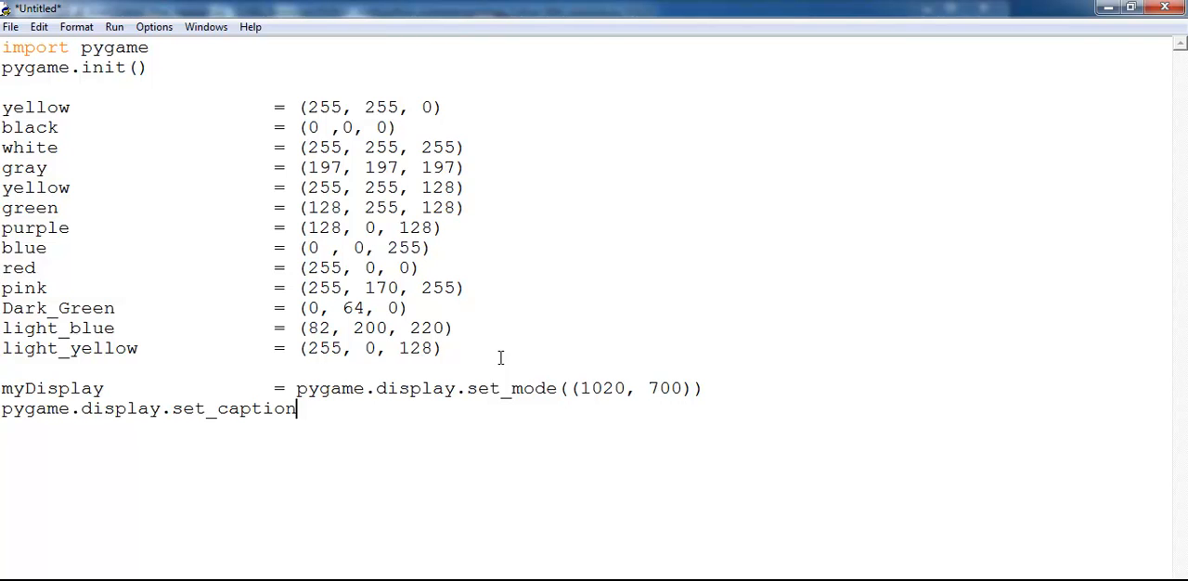
type("(")
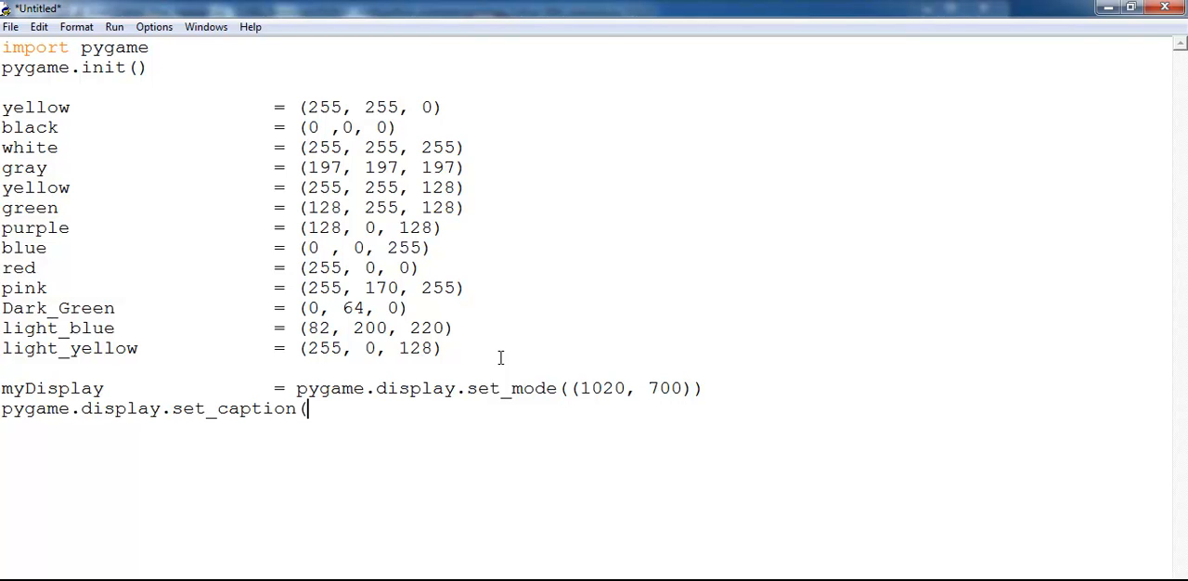
type("\"\"")
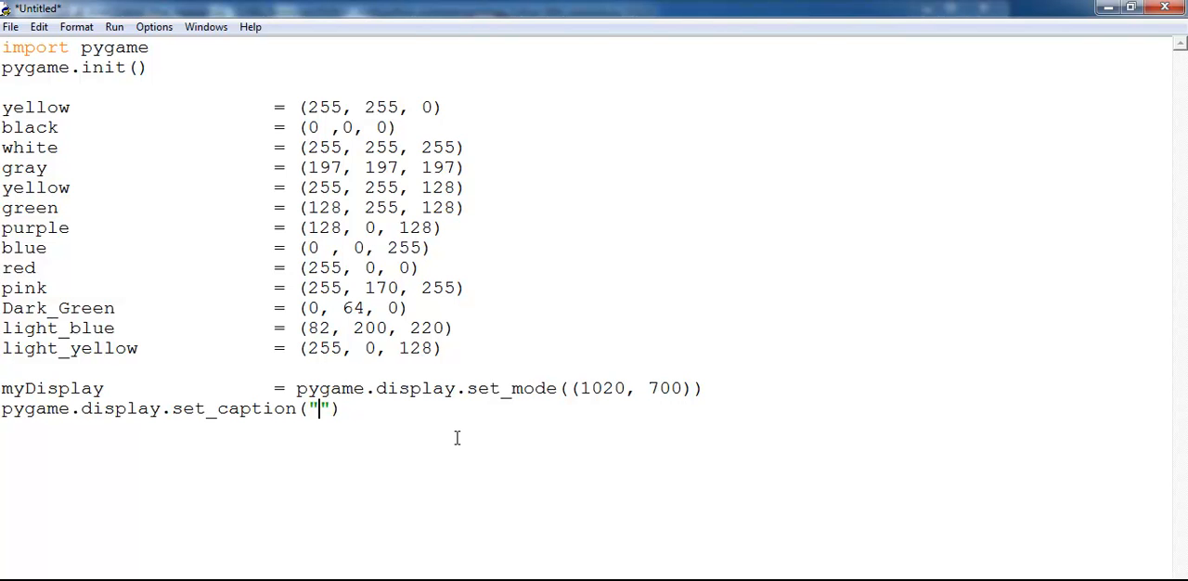
Fill in the caption "Rectangle Colour Pattern", correcting Rect to Rectangle.
type("Rect Colour B")
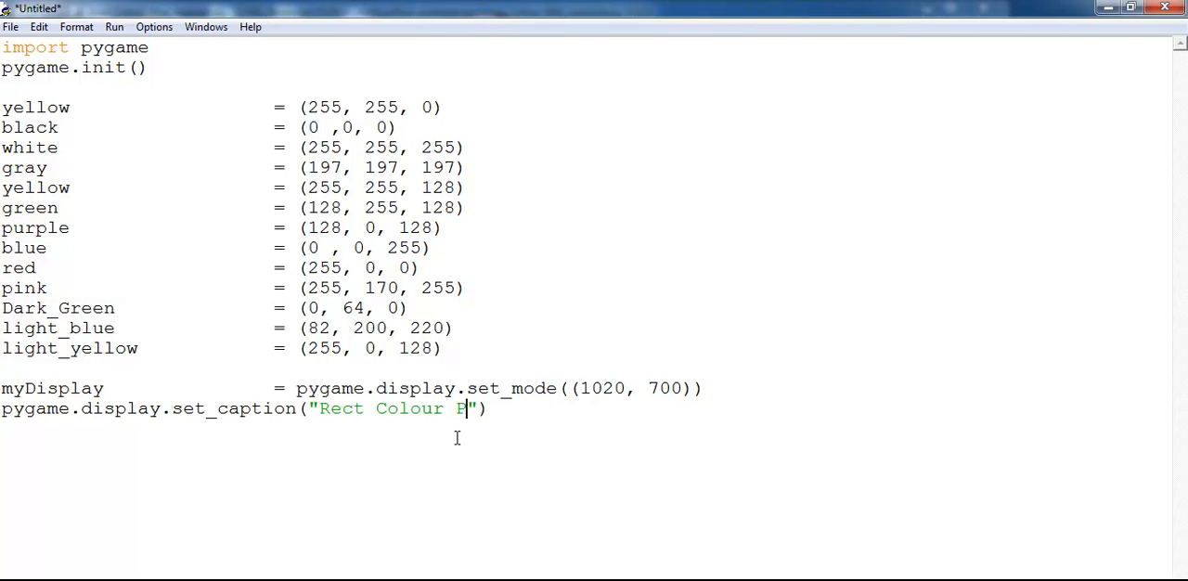
type("attern")
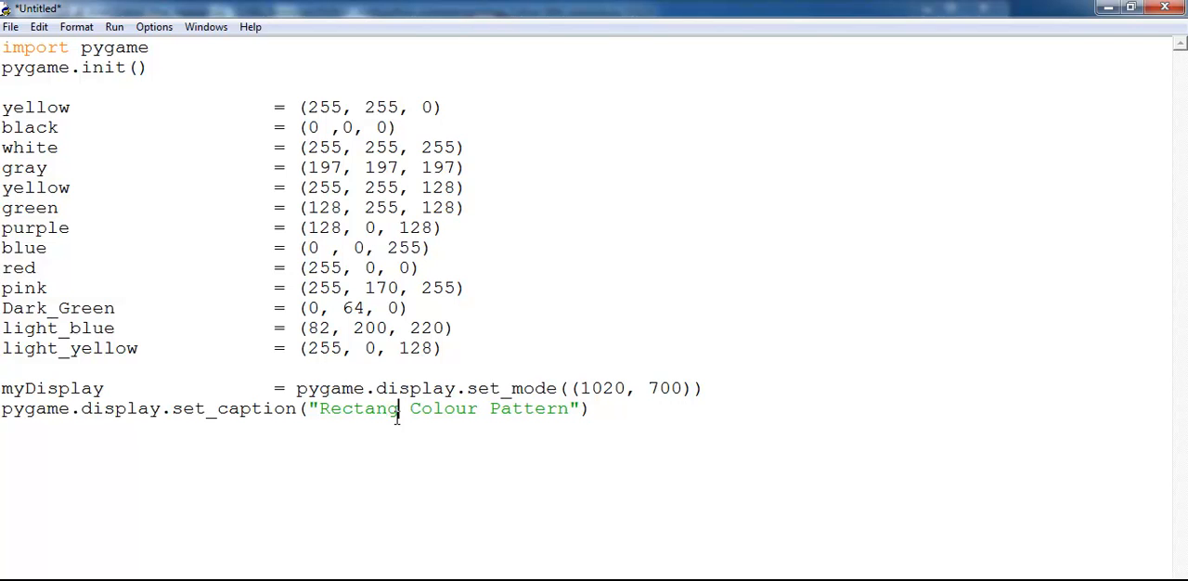
type("le")
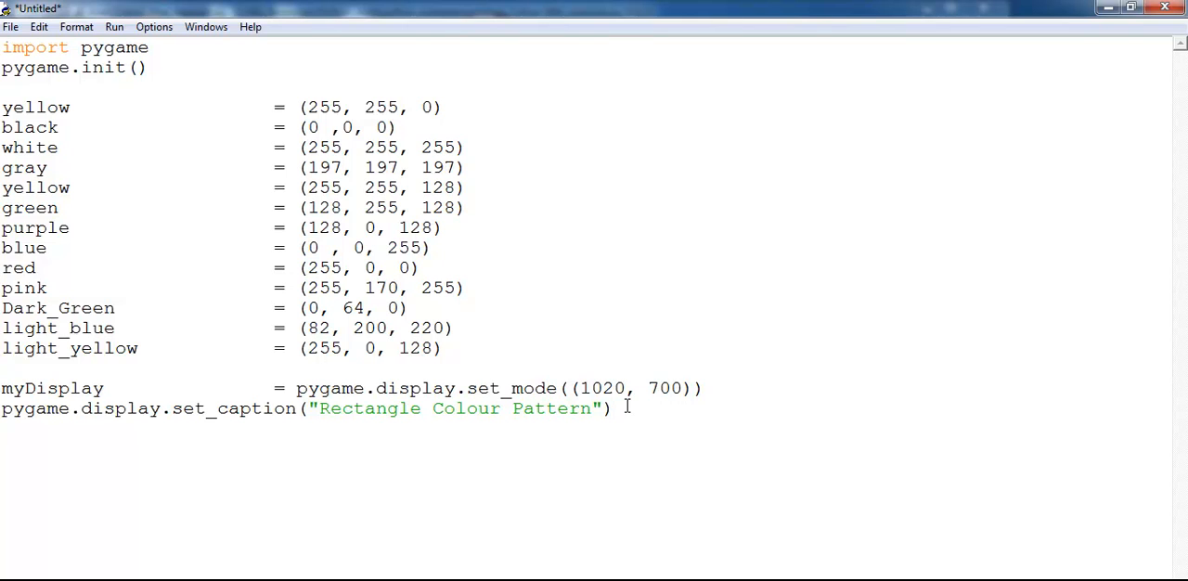
Add the line pattern = False, fixing the misspelt False.
type("patter")
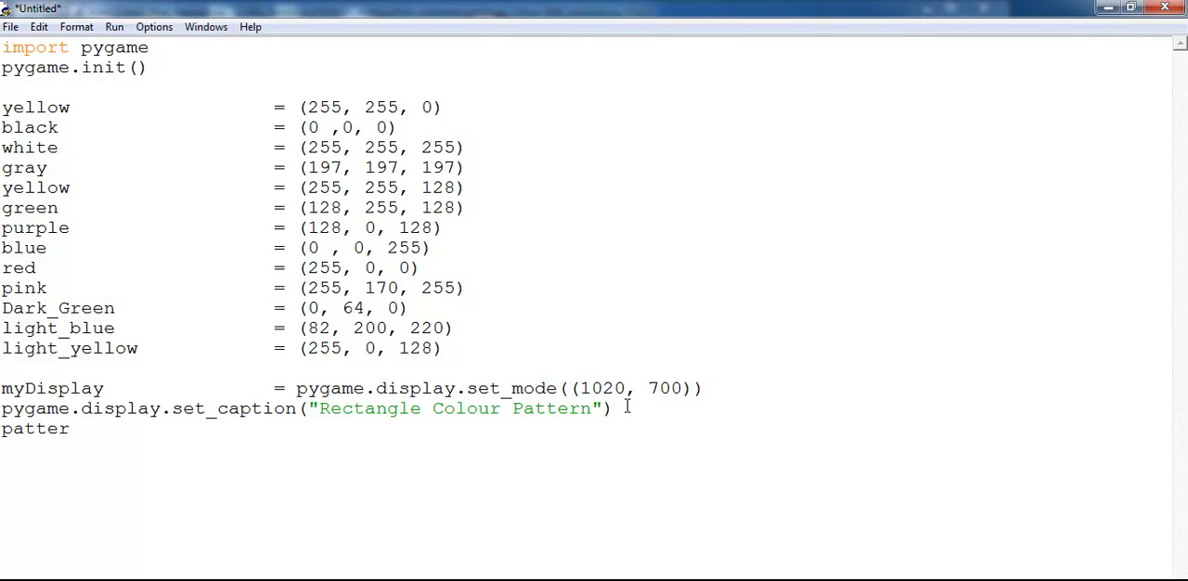
type("n =")
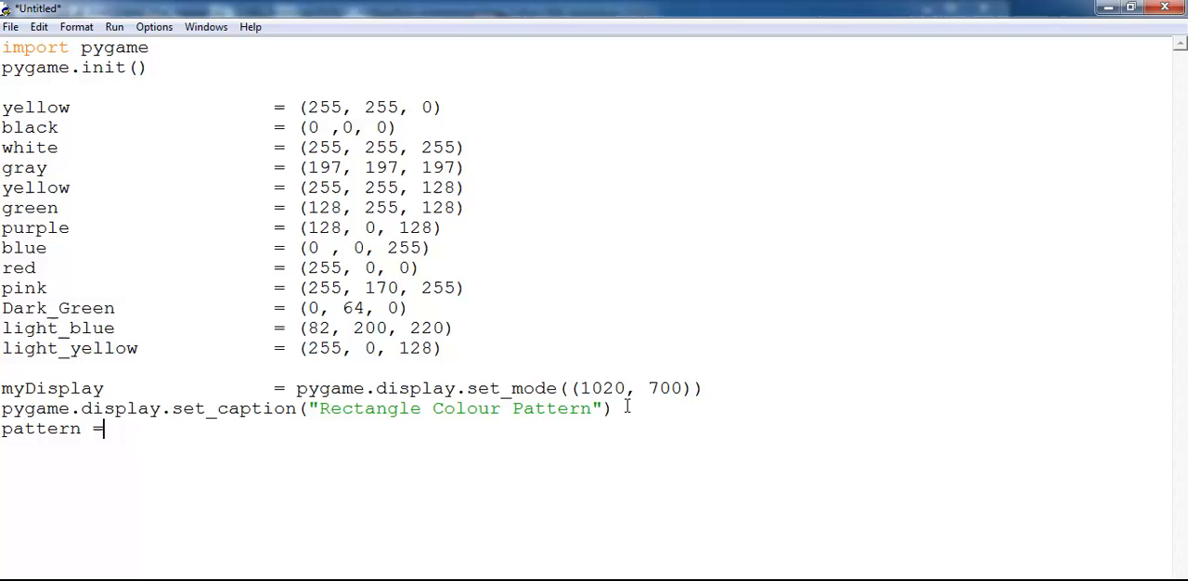
type("F")
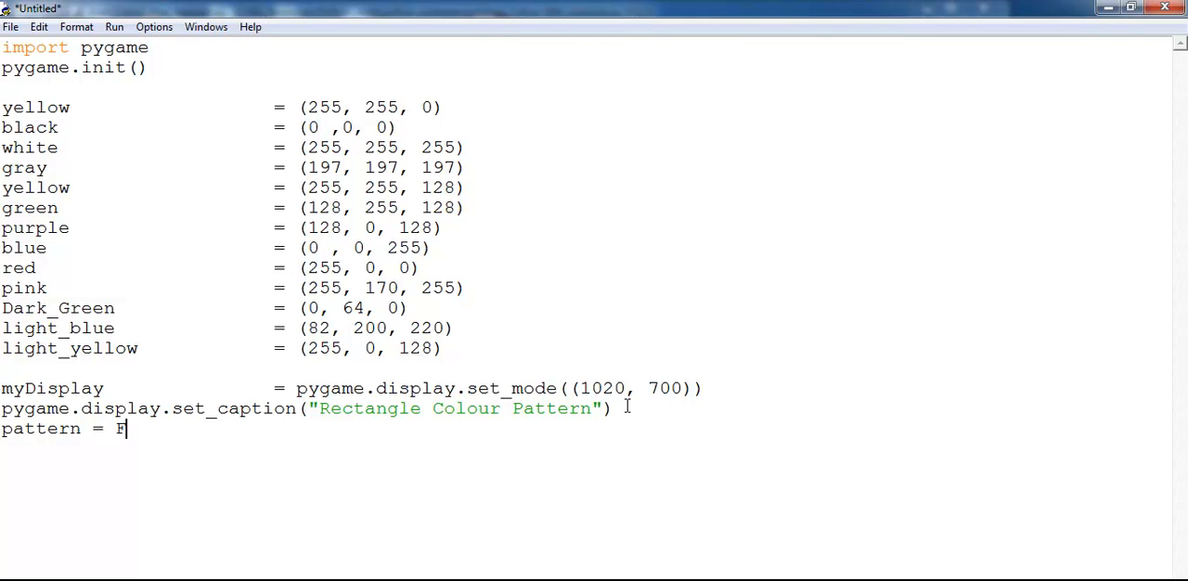
type("lase")
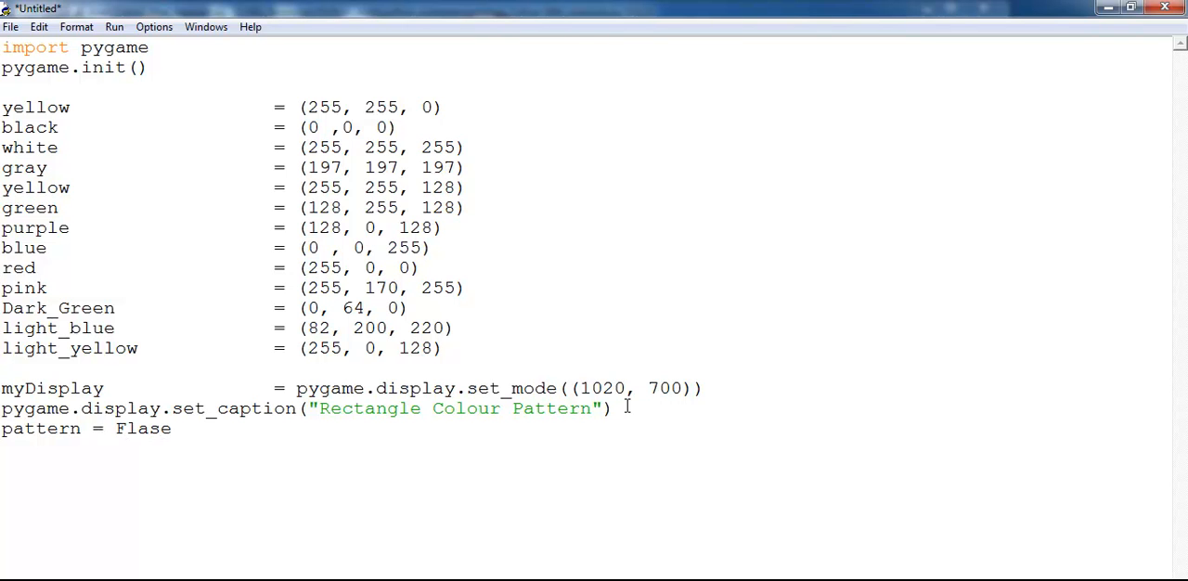
type("False")
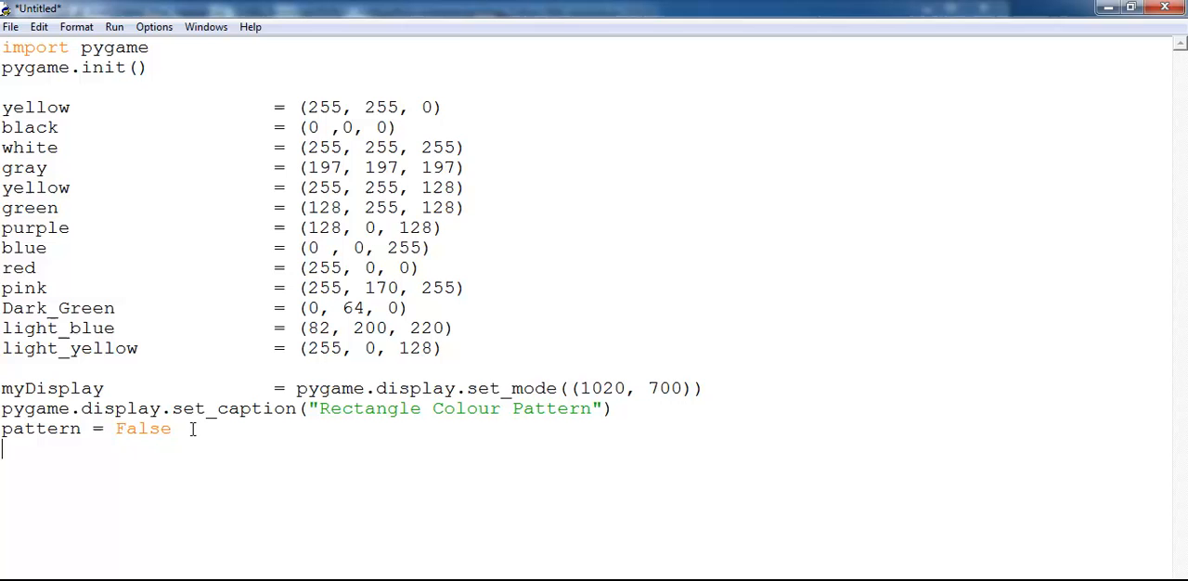
Add clock = pygame.time.Clock() on the next line.
type("clock")
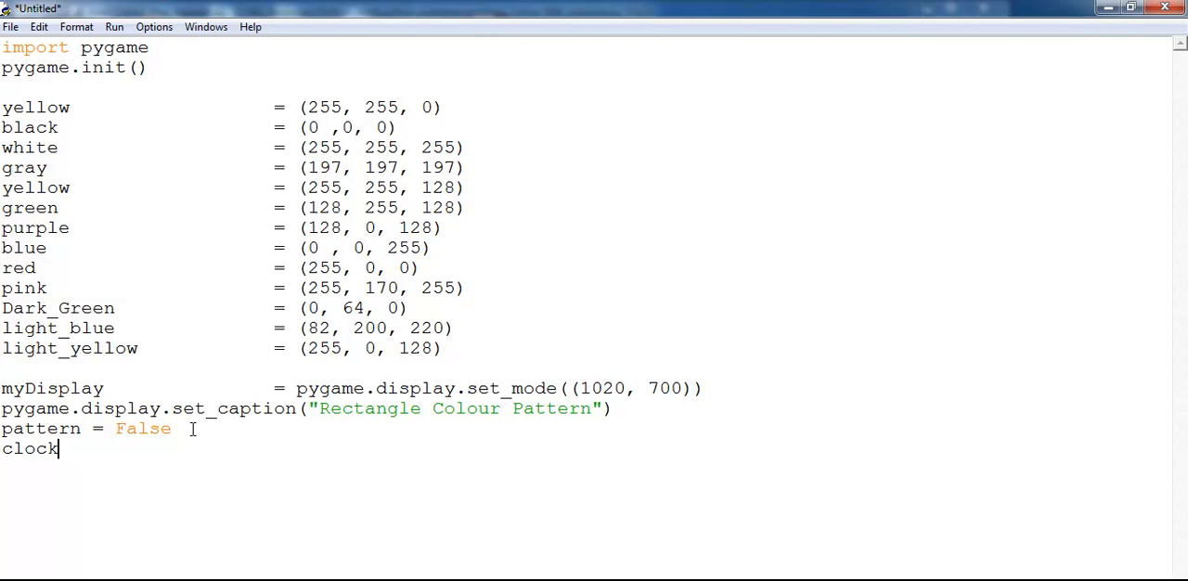
type("= pygame")
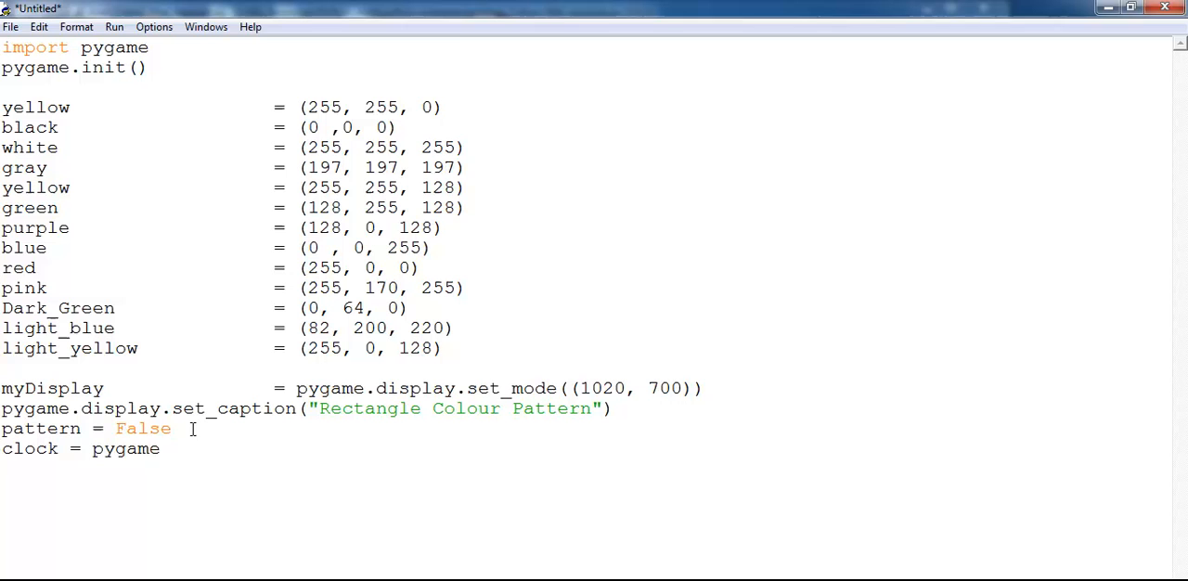
type(".time.")
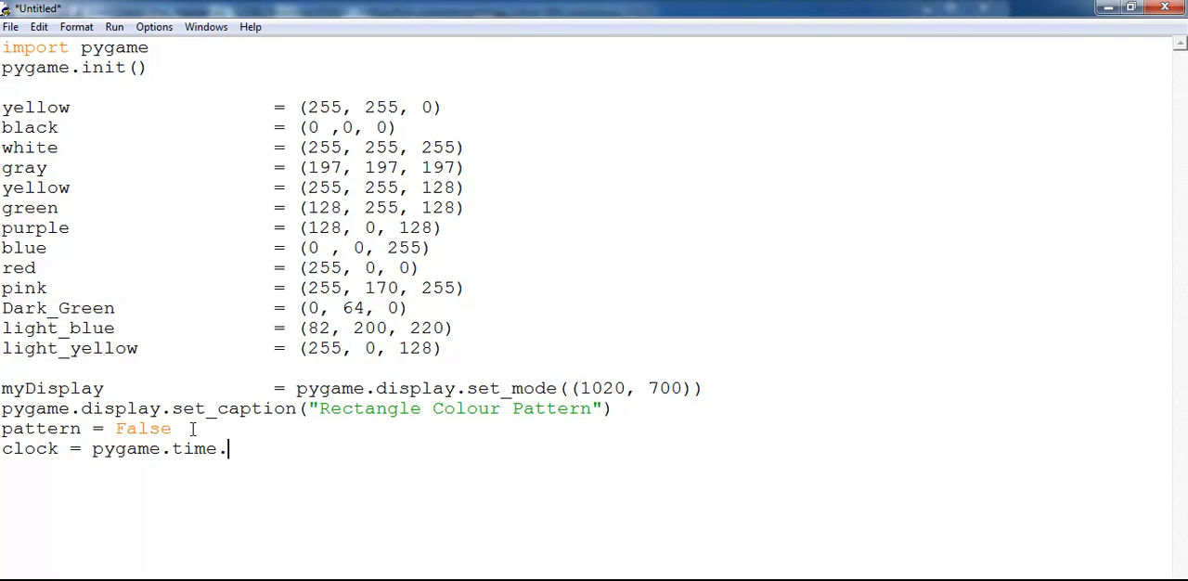
type("Clock")
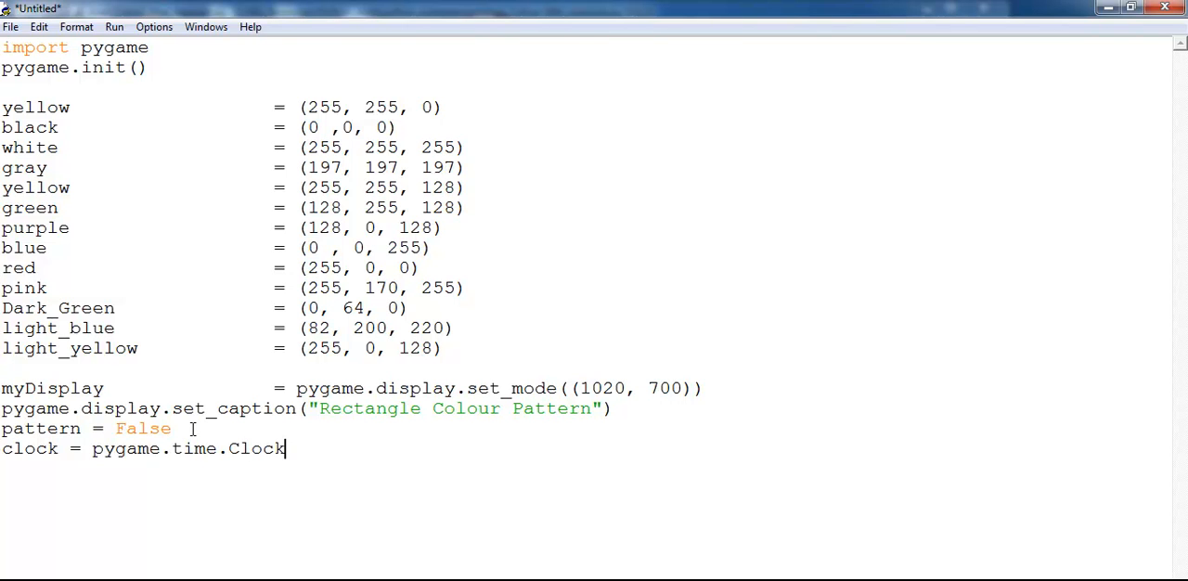
type("()")
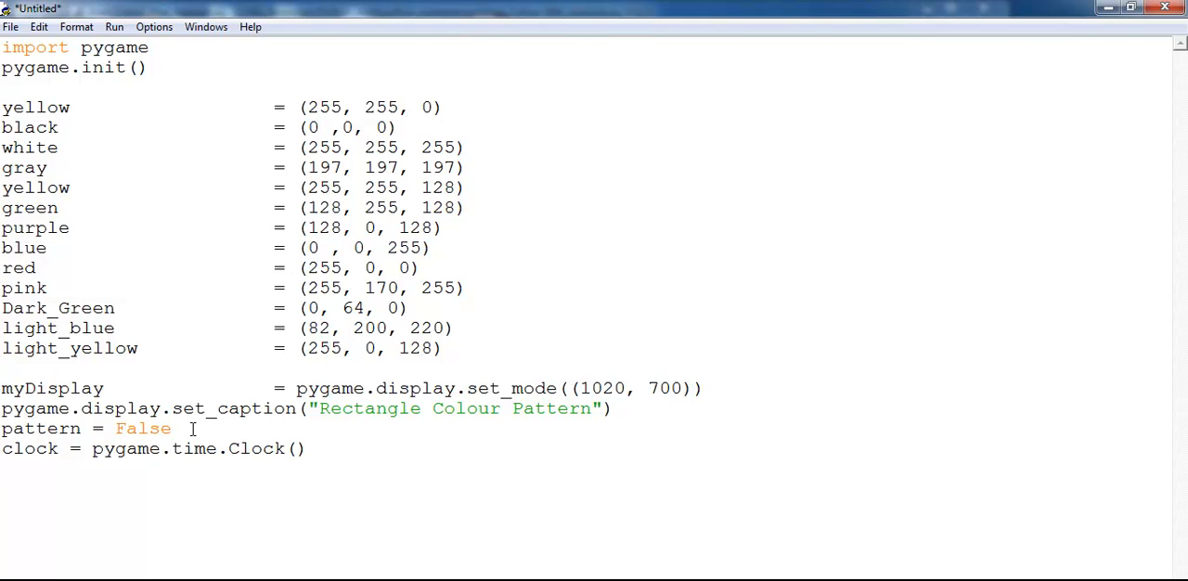
Write 'while not pattern:' and the inner 'for event in pygame.event.get():' loop.
key("Return")
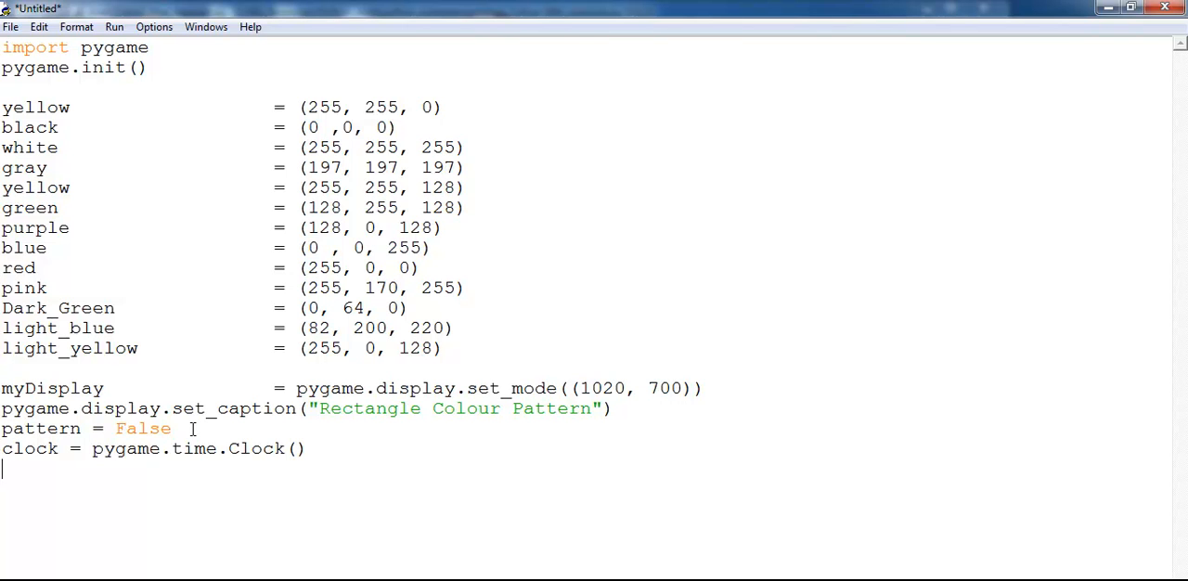
type("while n")
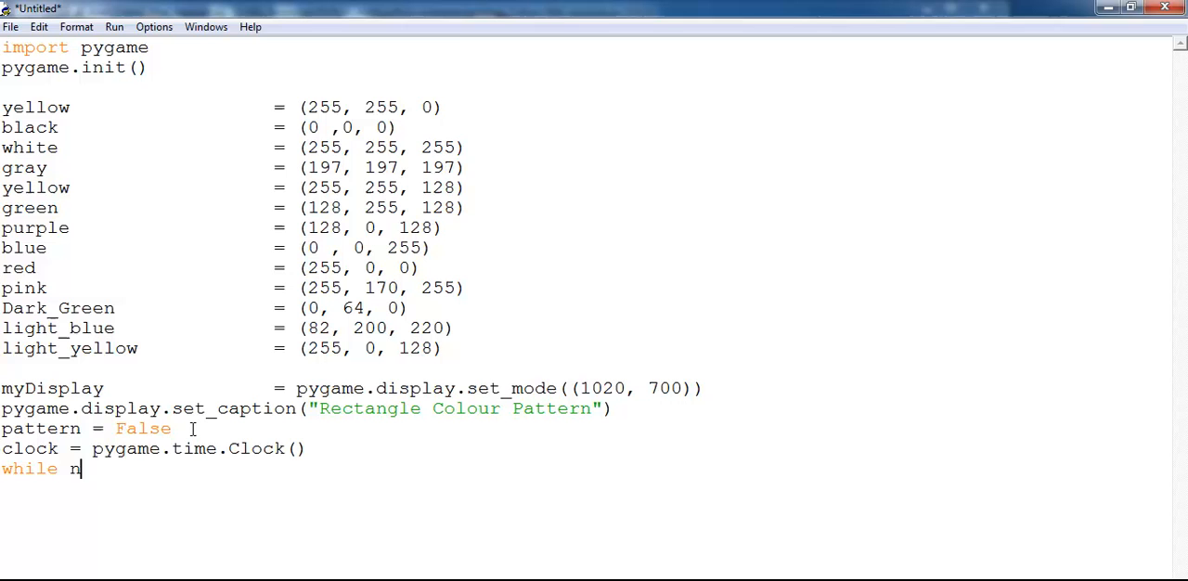
type("ot pattern")
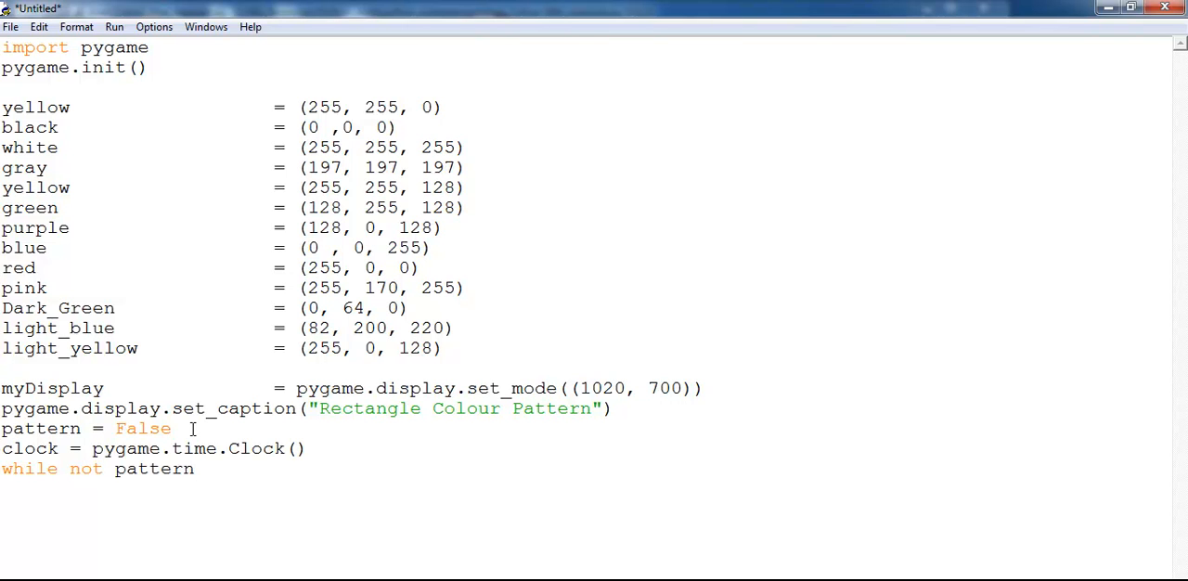
type(":")
type("for e")
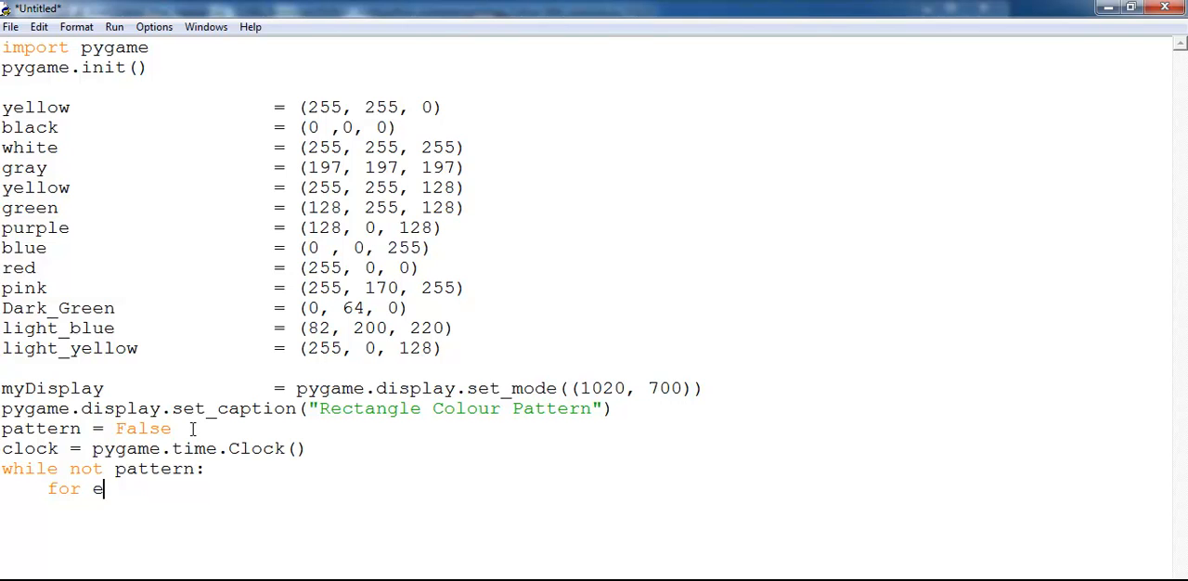
type("vent in")
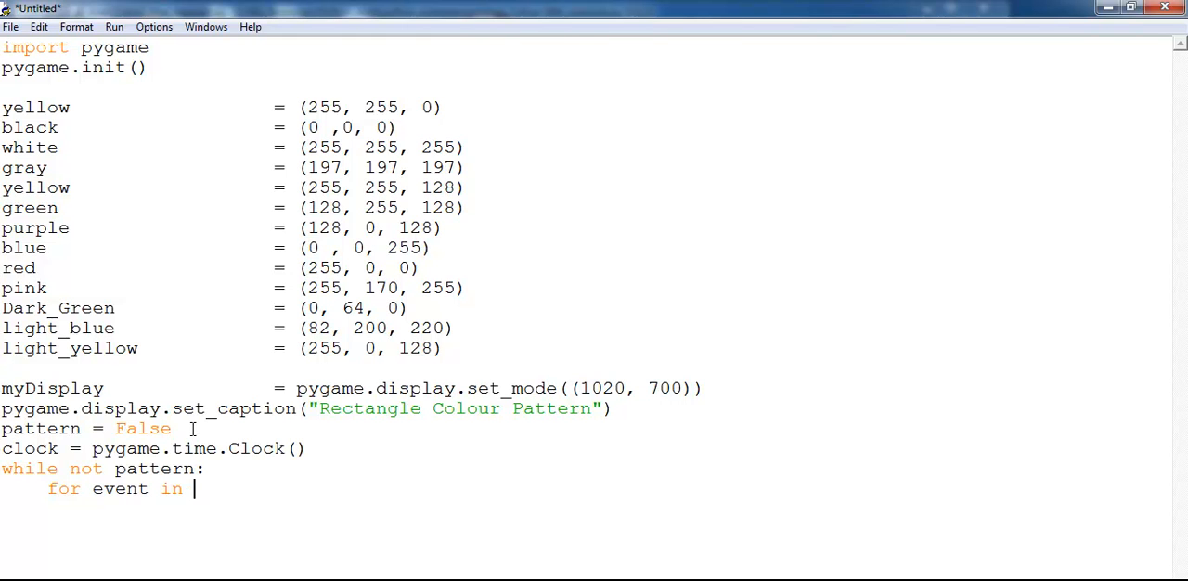
type("py")
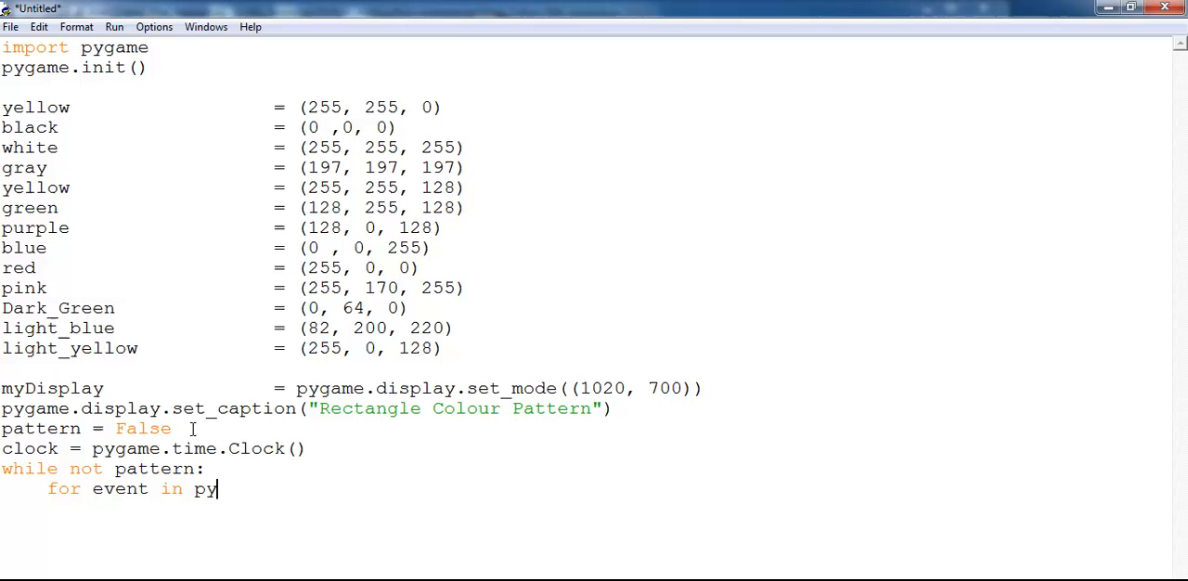
type("game.event")
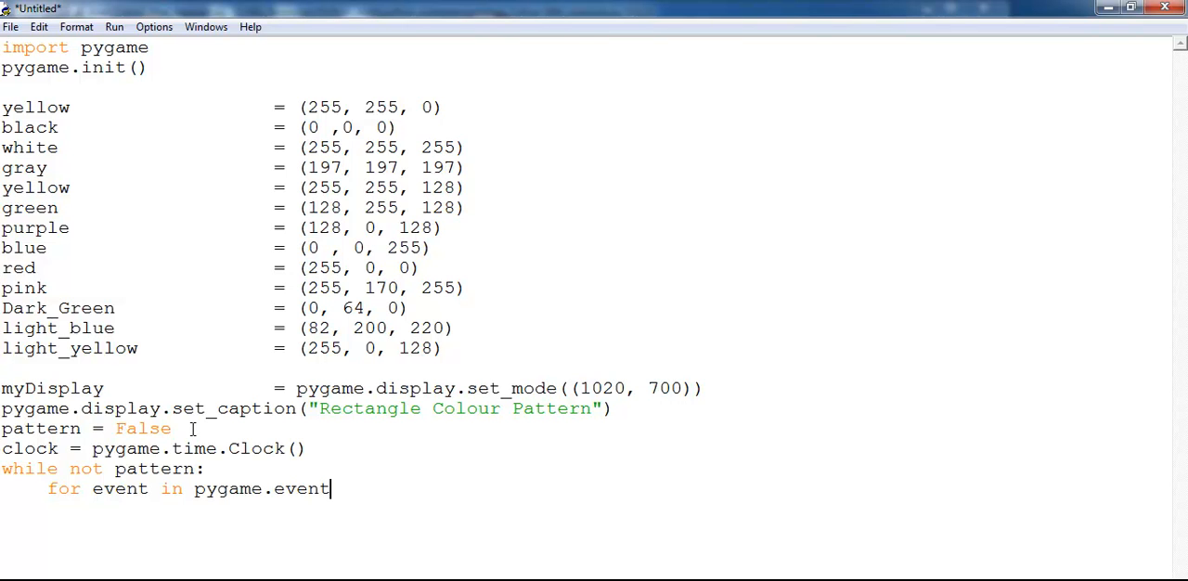
type(".")
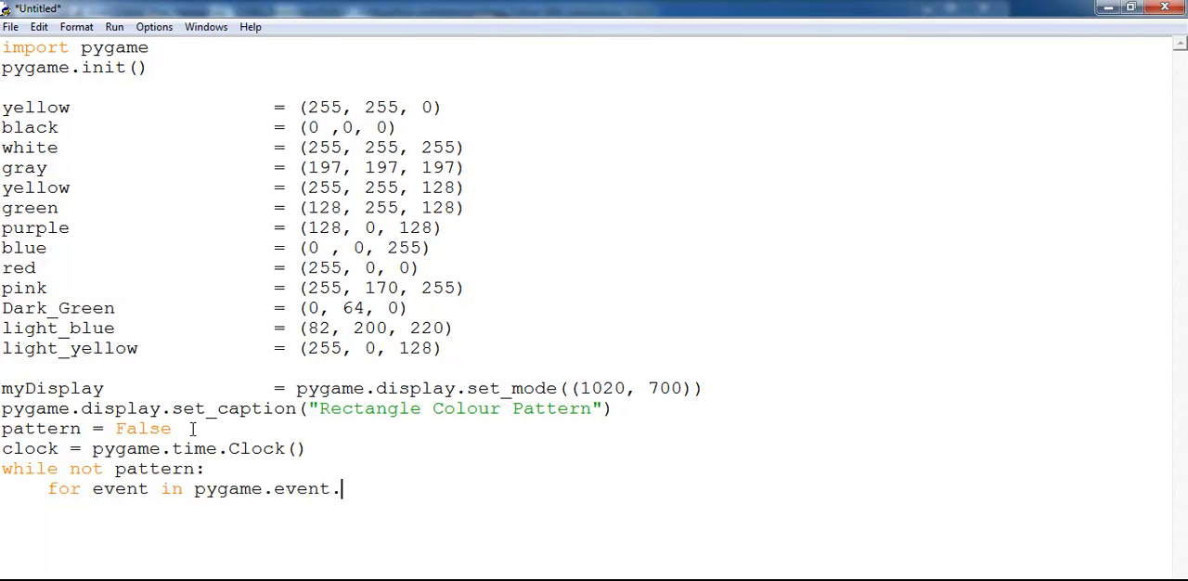
type("get():")
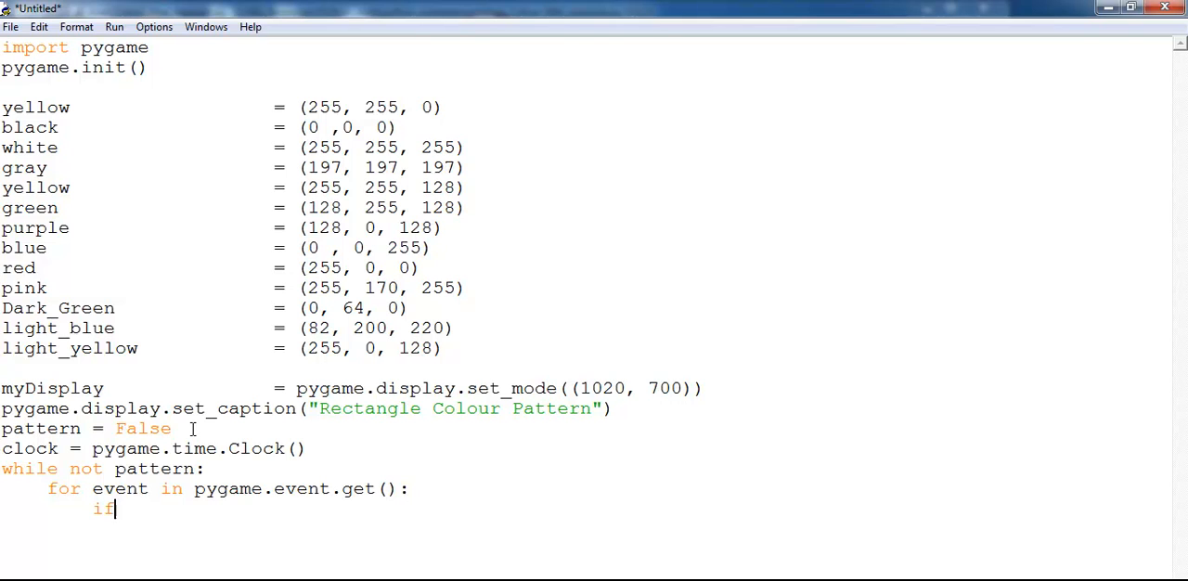
Add 'if event.type == pygame.QUIT:' setting pattern = True beneath it.
type("eve")
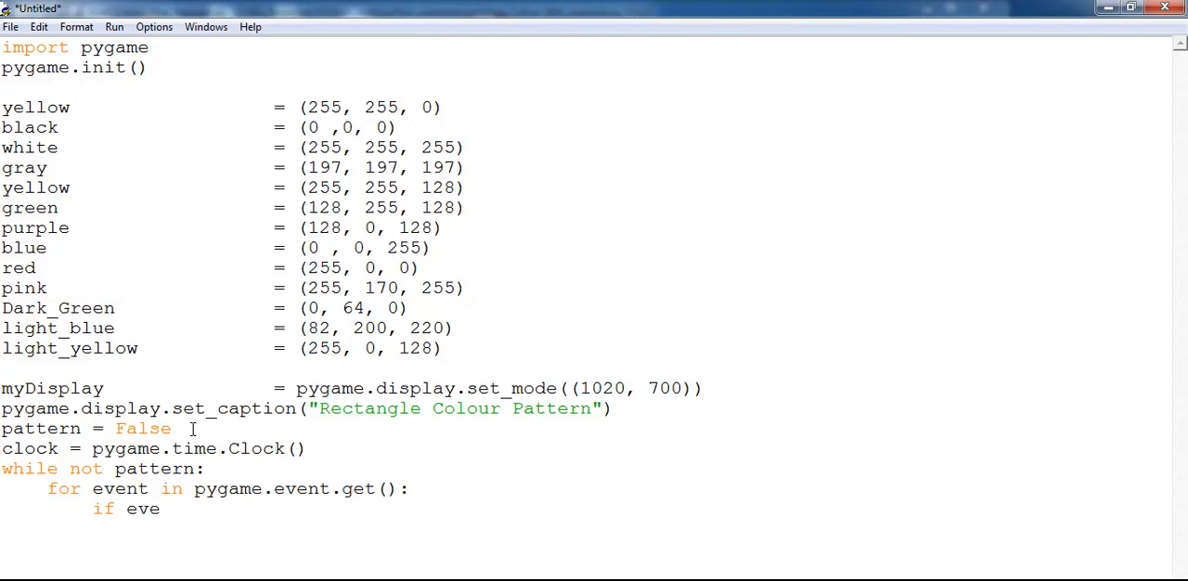
type("nt")
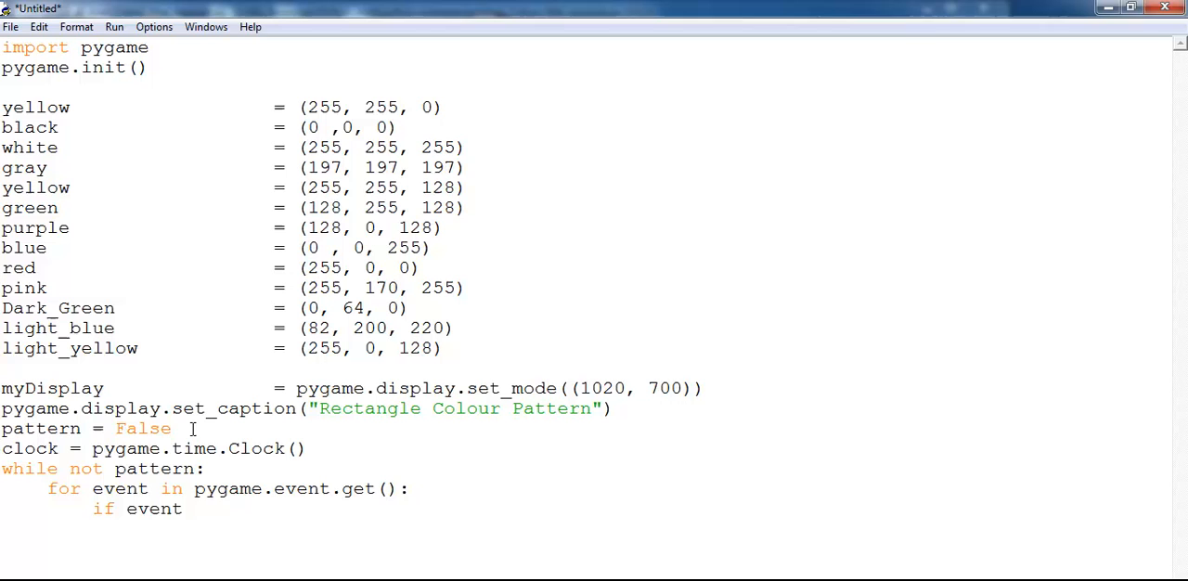
type(".type")
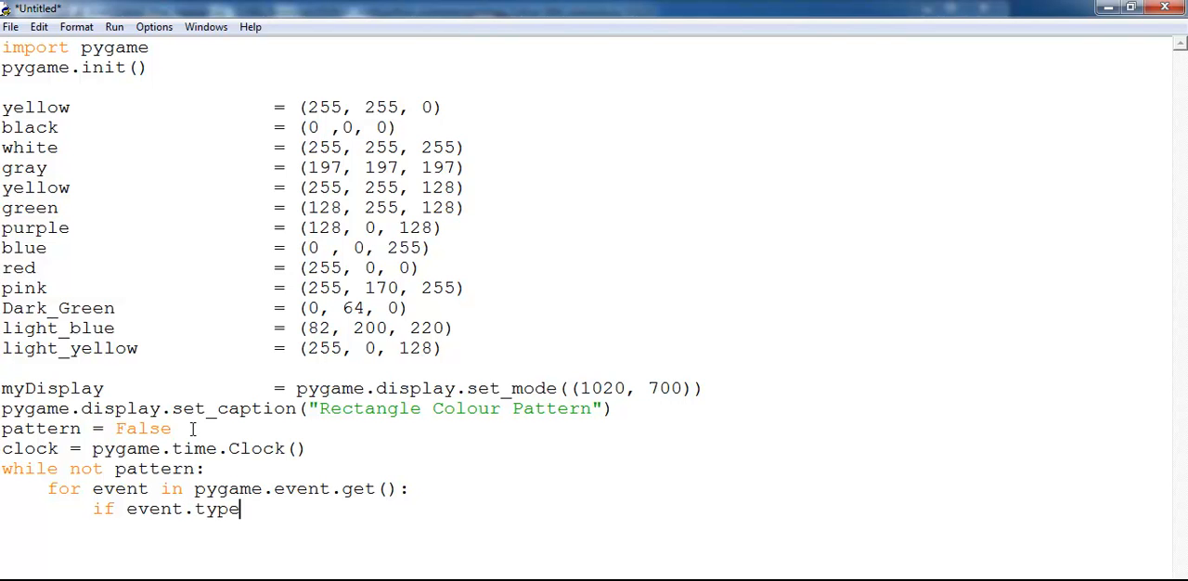
type("==")
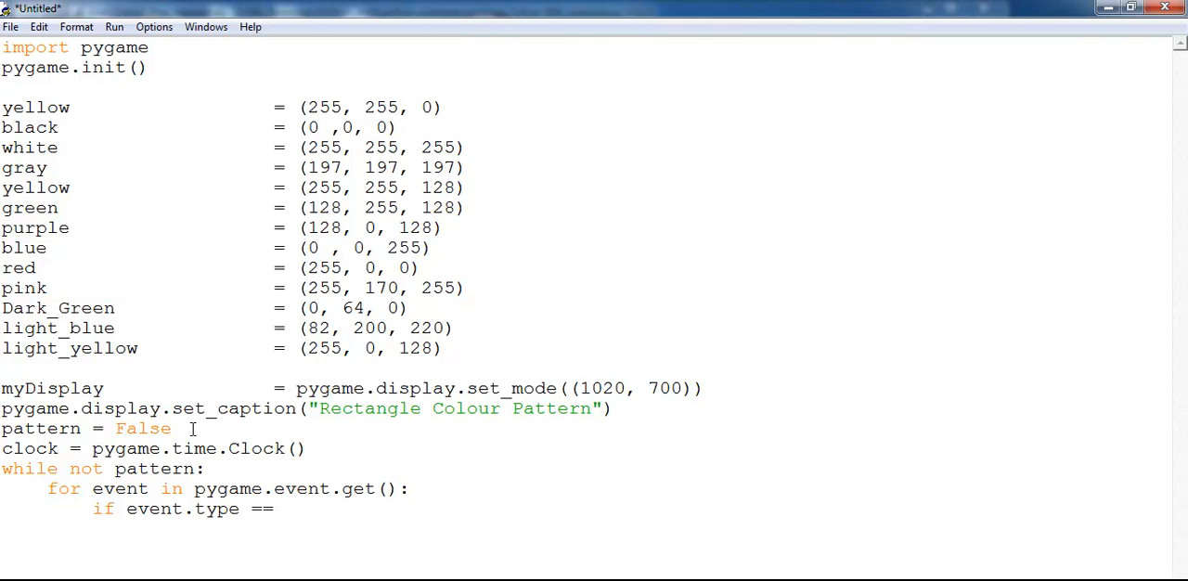
type("pygam")
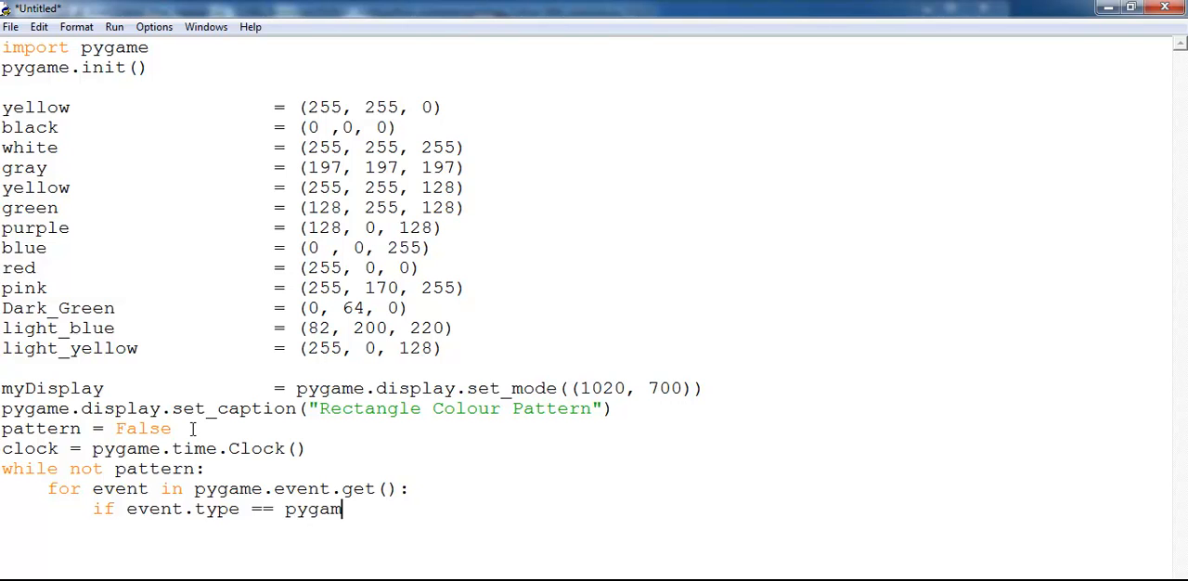
type("e.QUIT")
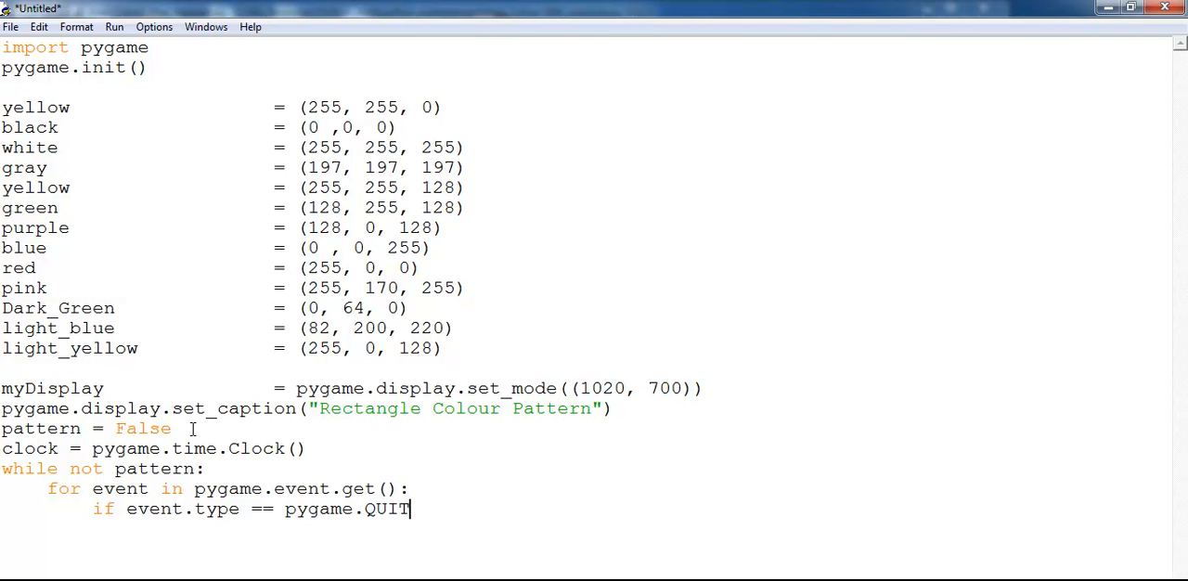
type(":")
type("pattern")
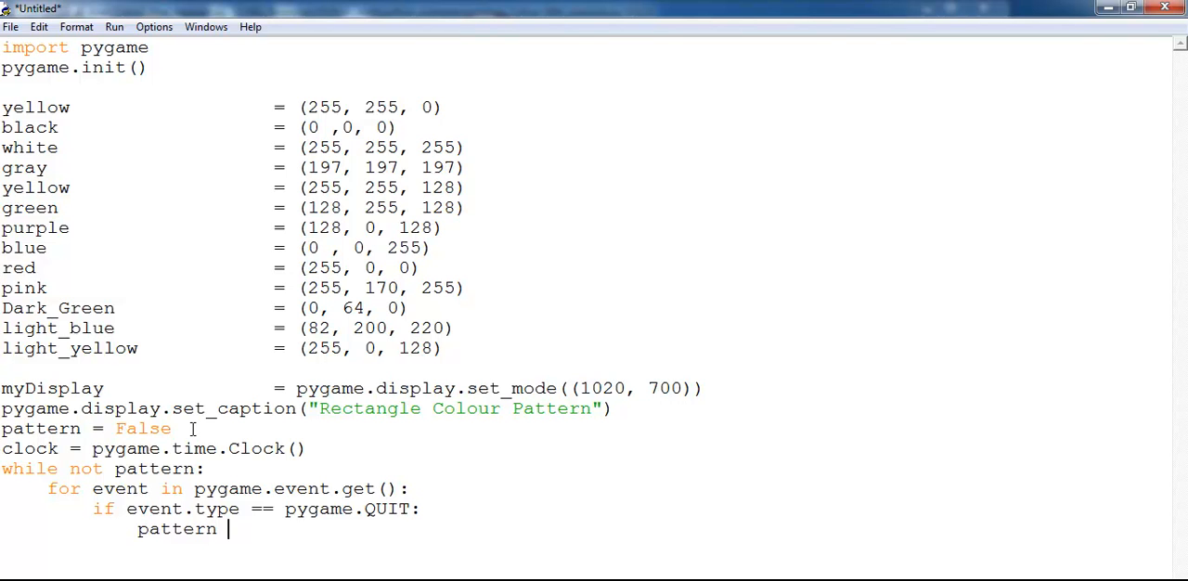
type("= True")
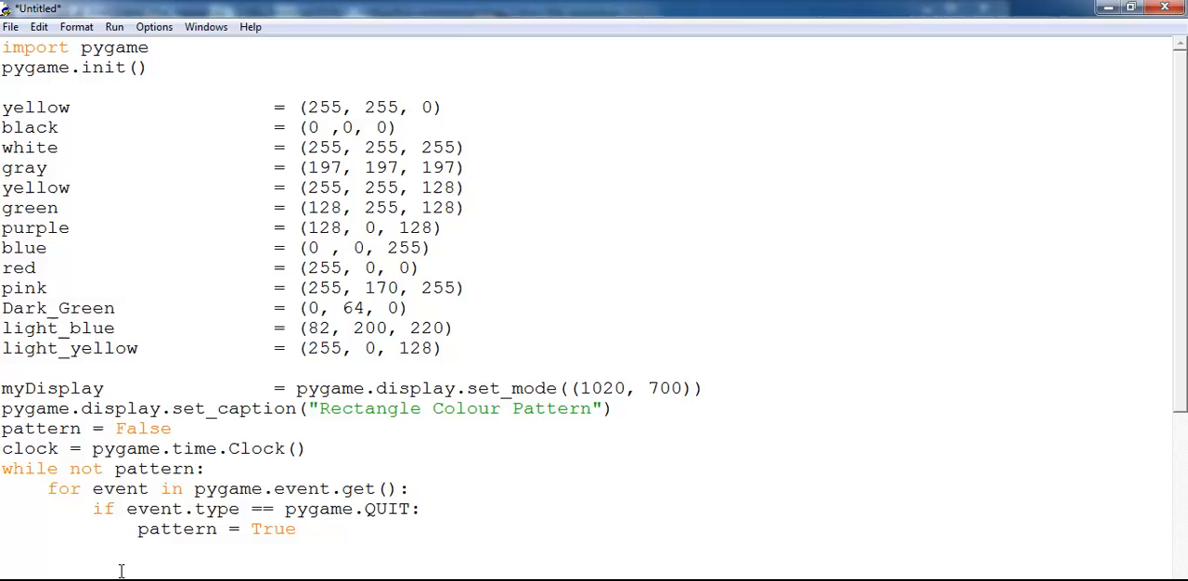
Begin pygame.draw.rect(myDisplay, inside the loop.
type("pyg")
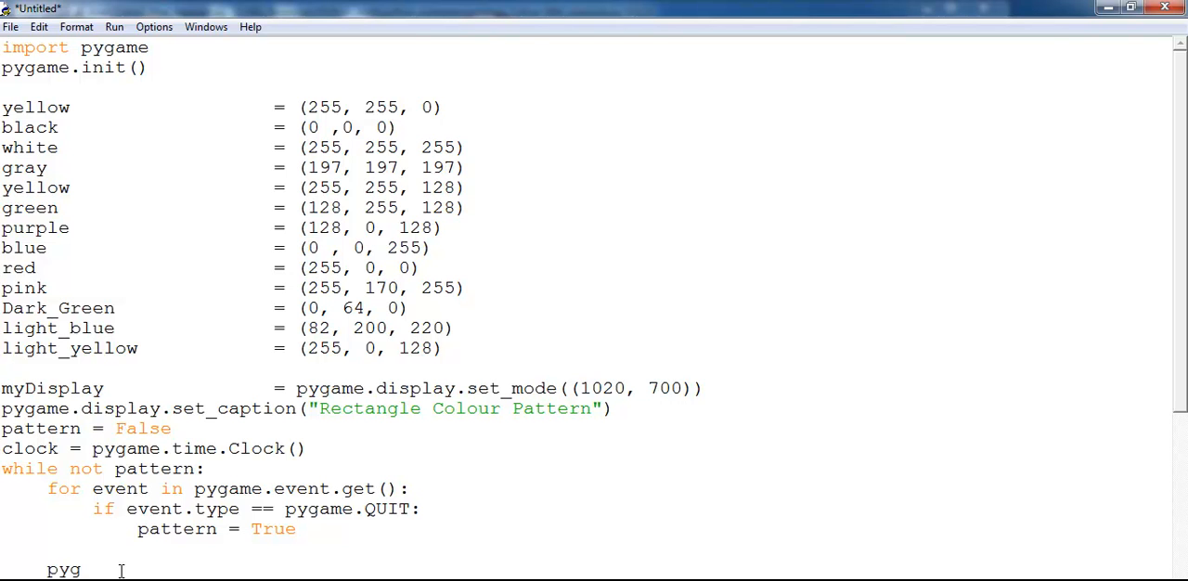
type("ame.")
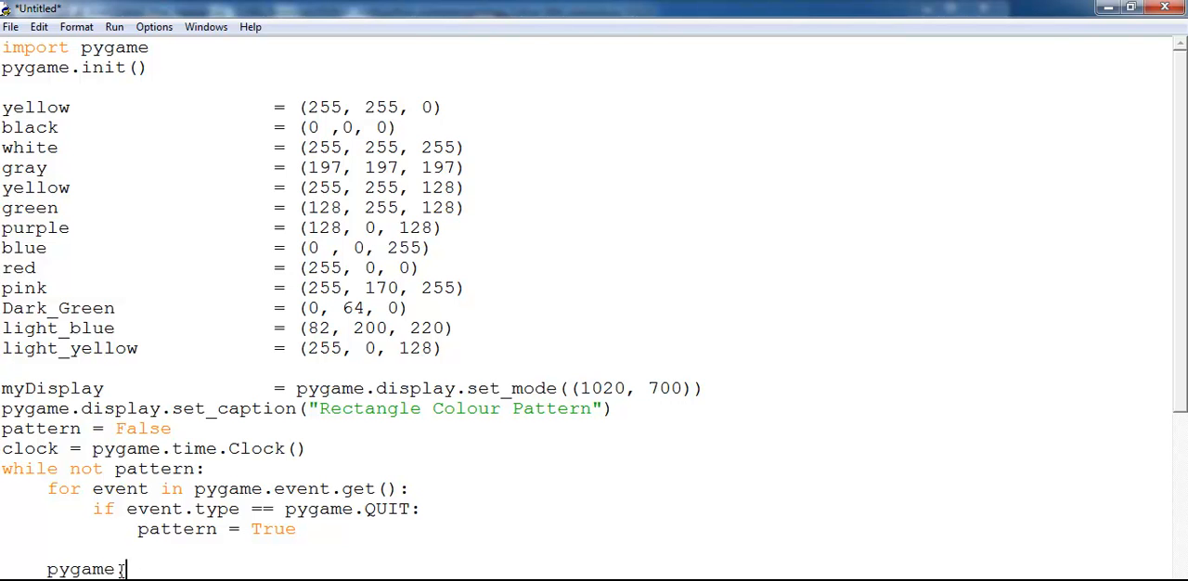
type("draw")
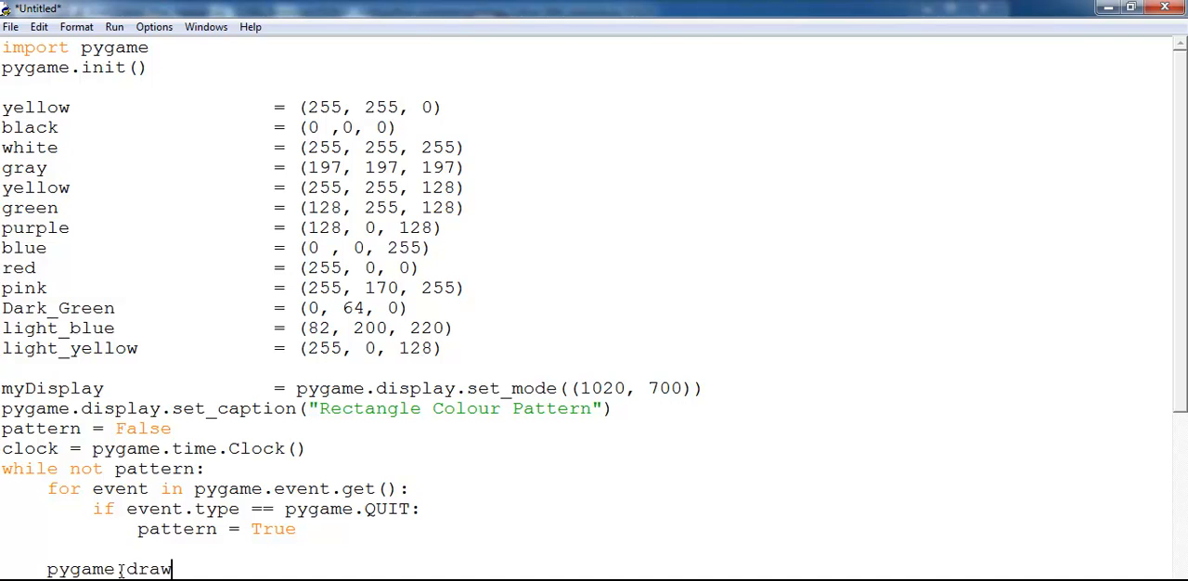
type(".r")
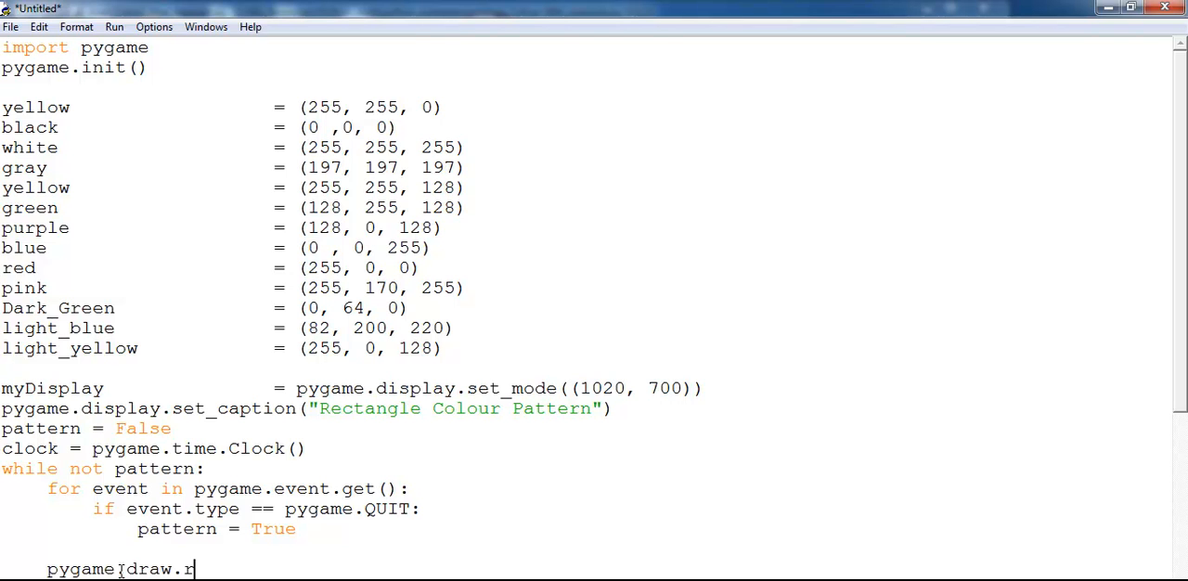
type("ect")
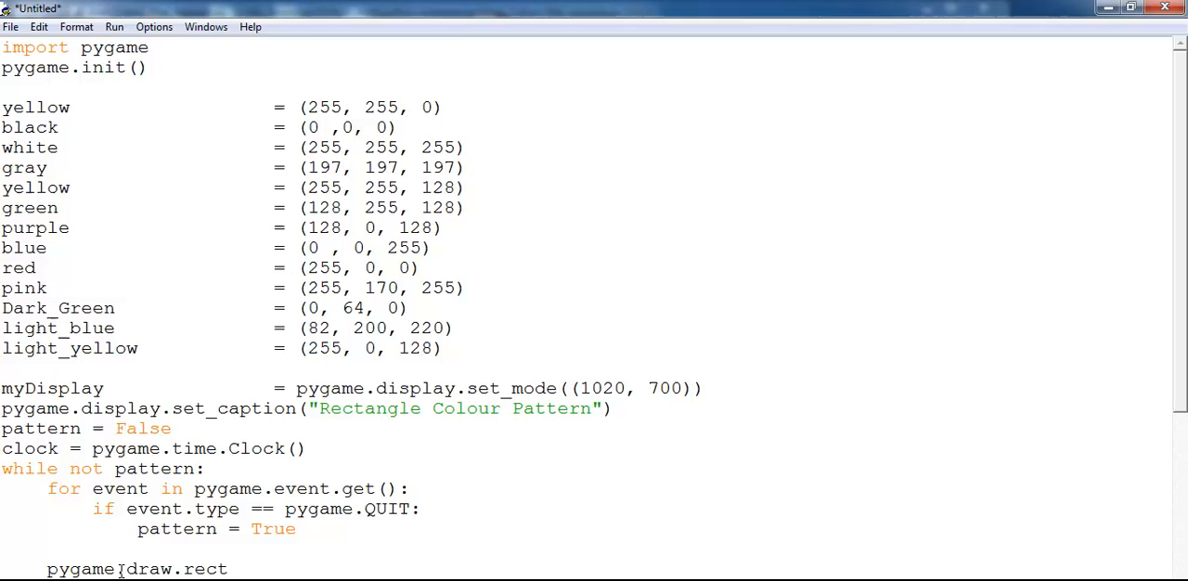
type("(my")
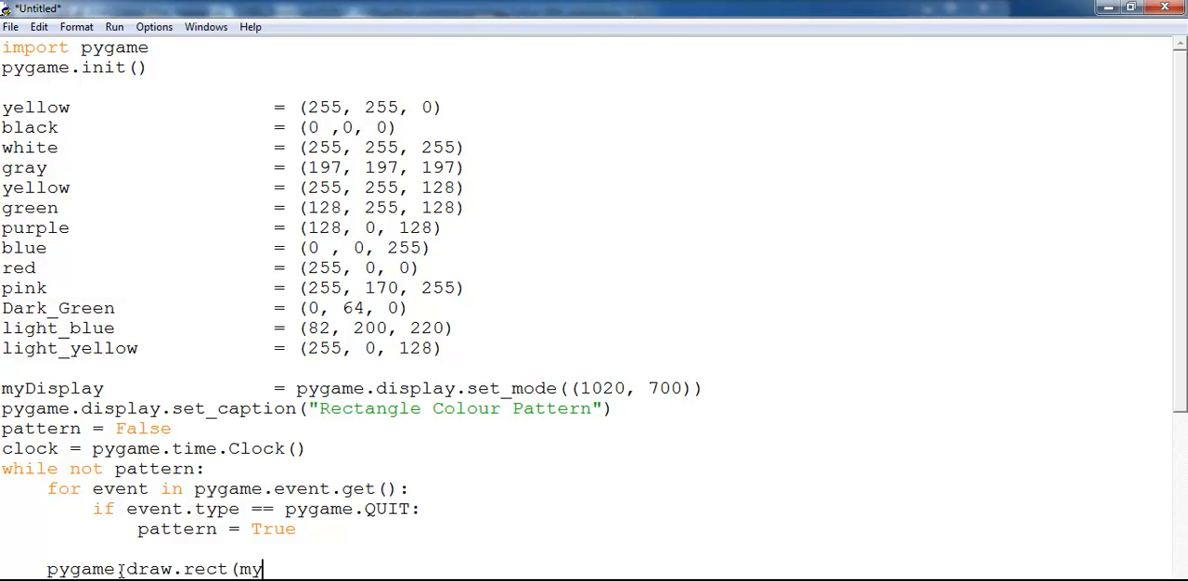
type("Display,")
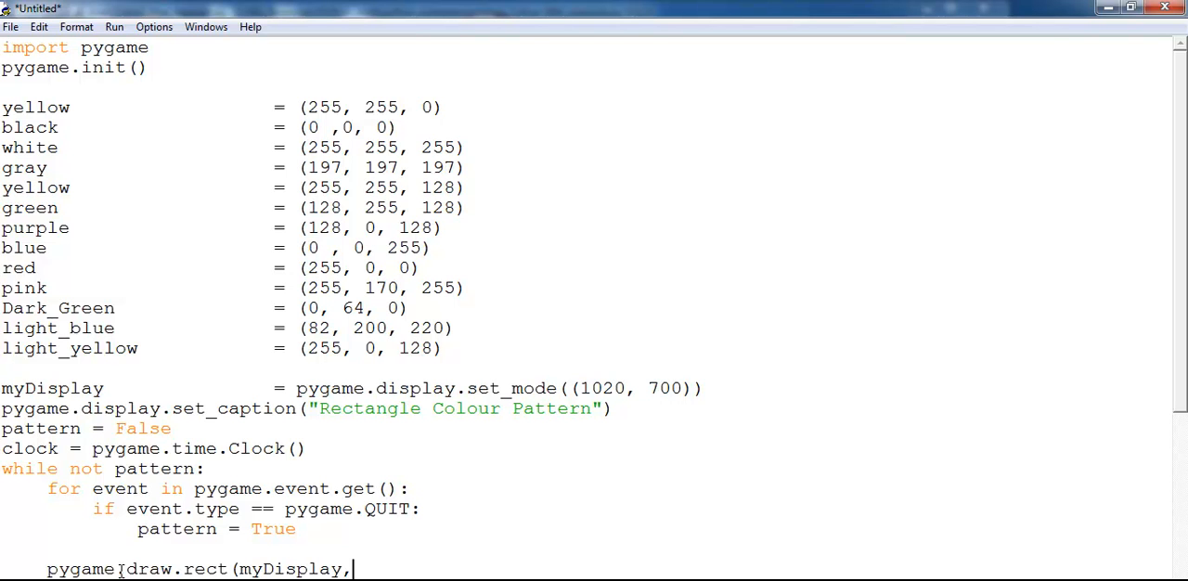
Pass red and the rectangle (0,0,200,100 to the draw call.
type("red,")
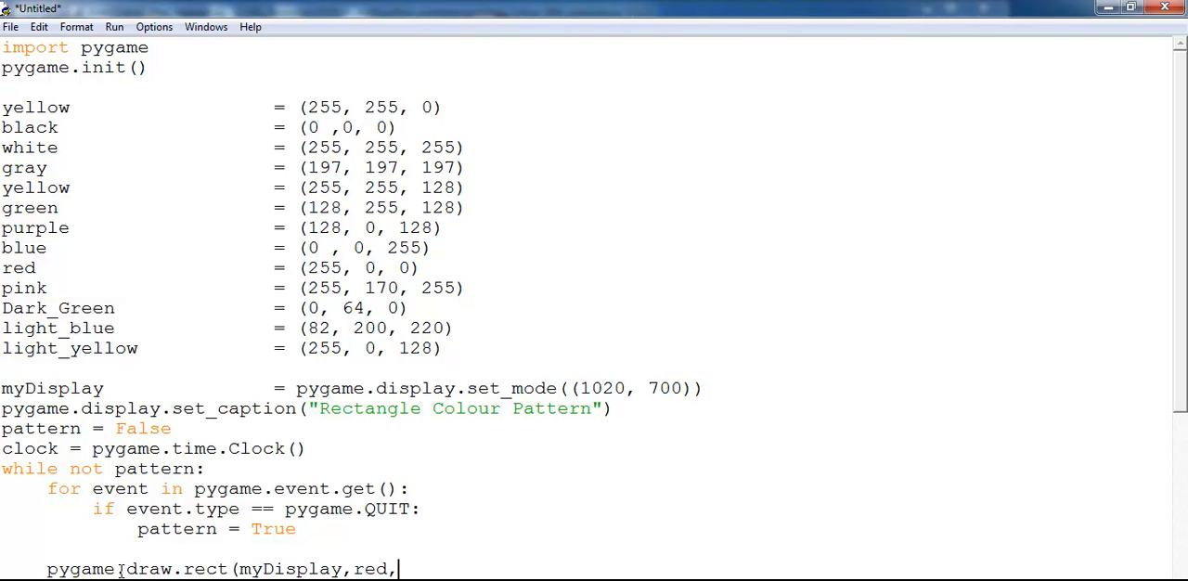
type("(")
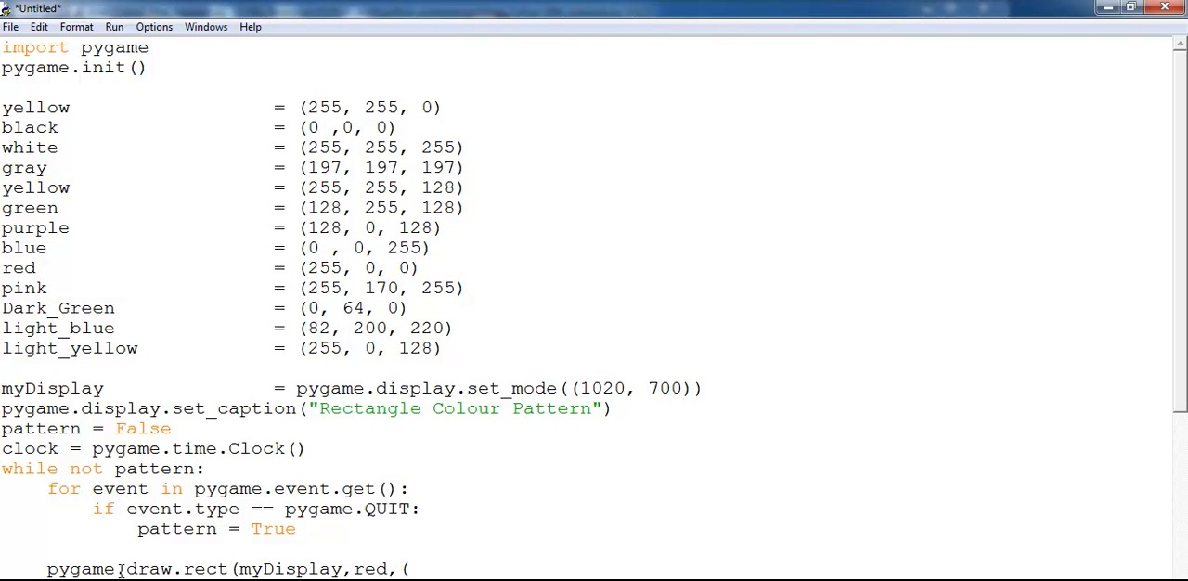
type("0,")
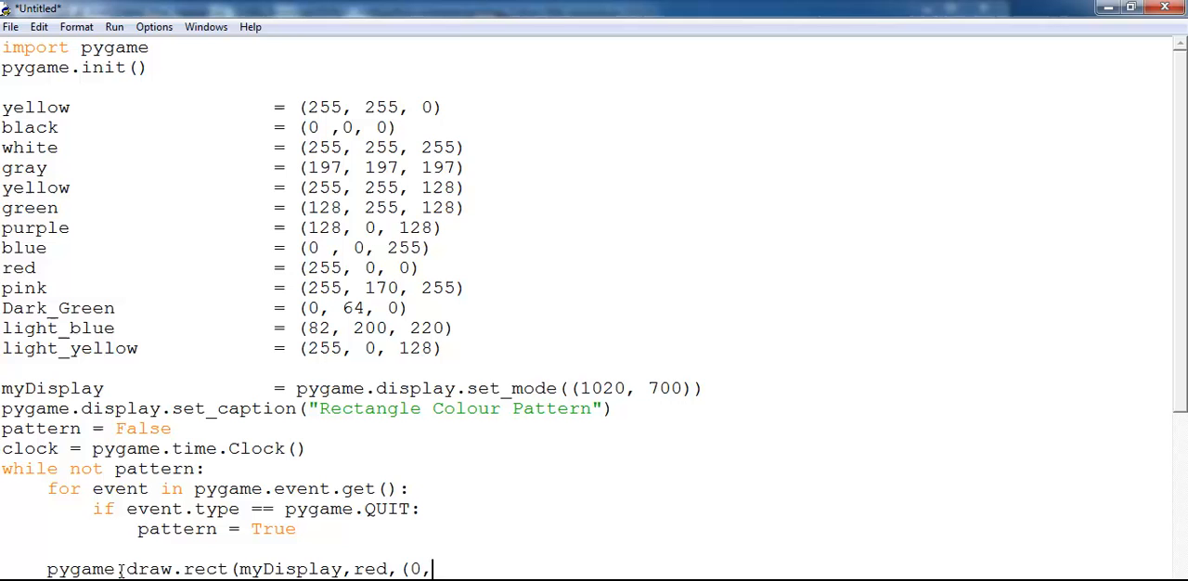
type("0,")
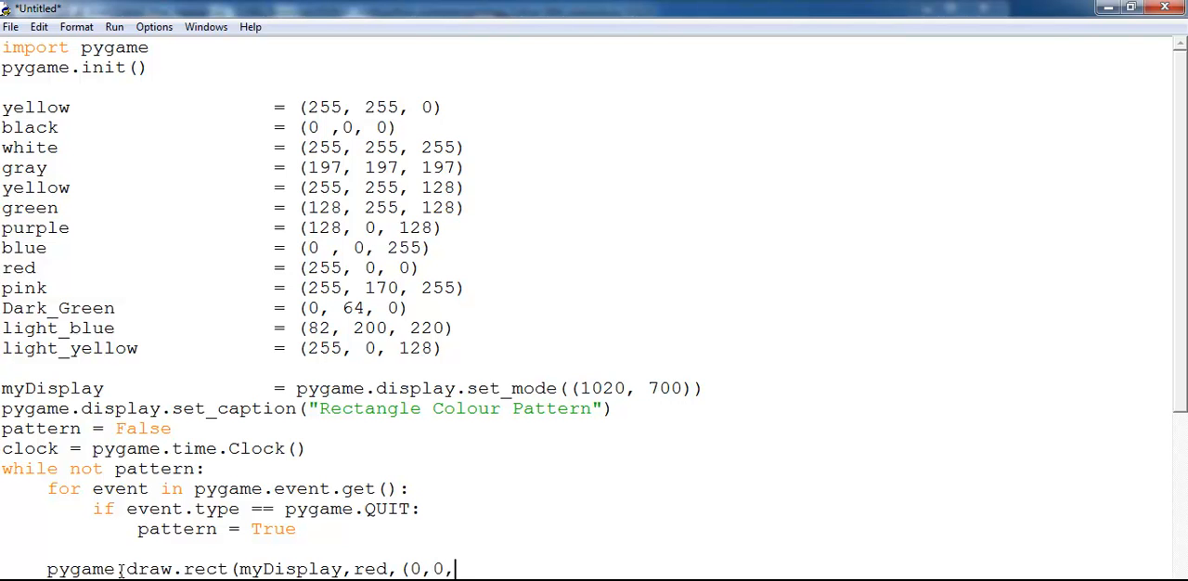
type("200,")
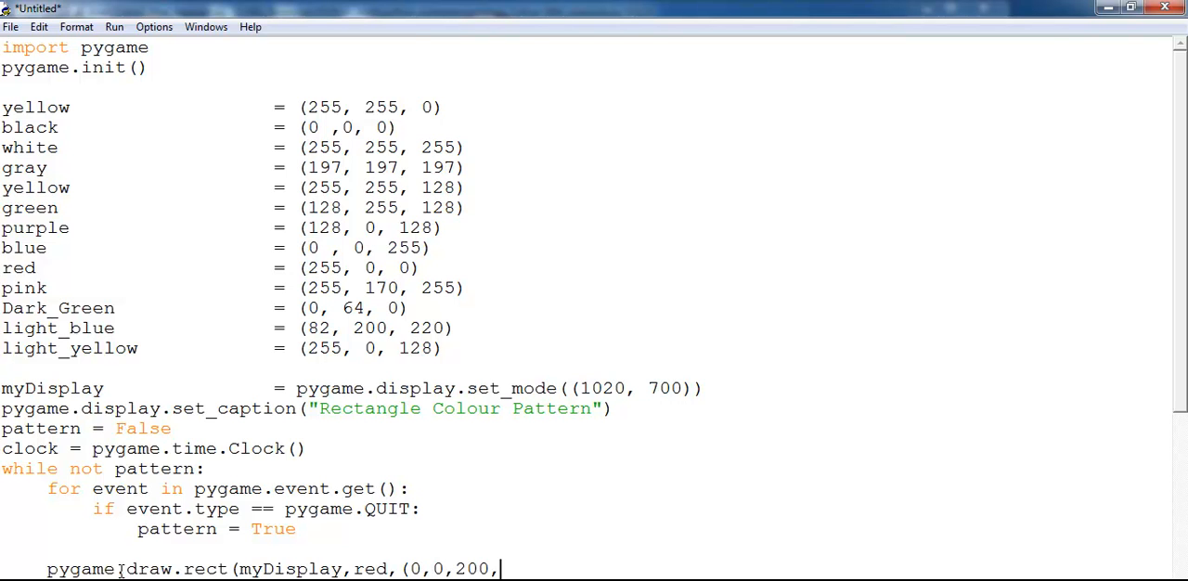
type("100")
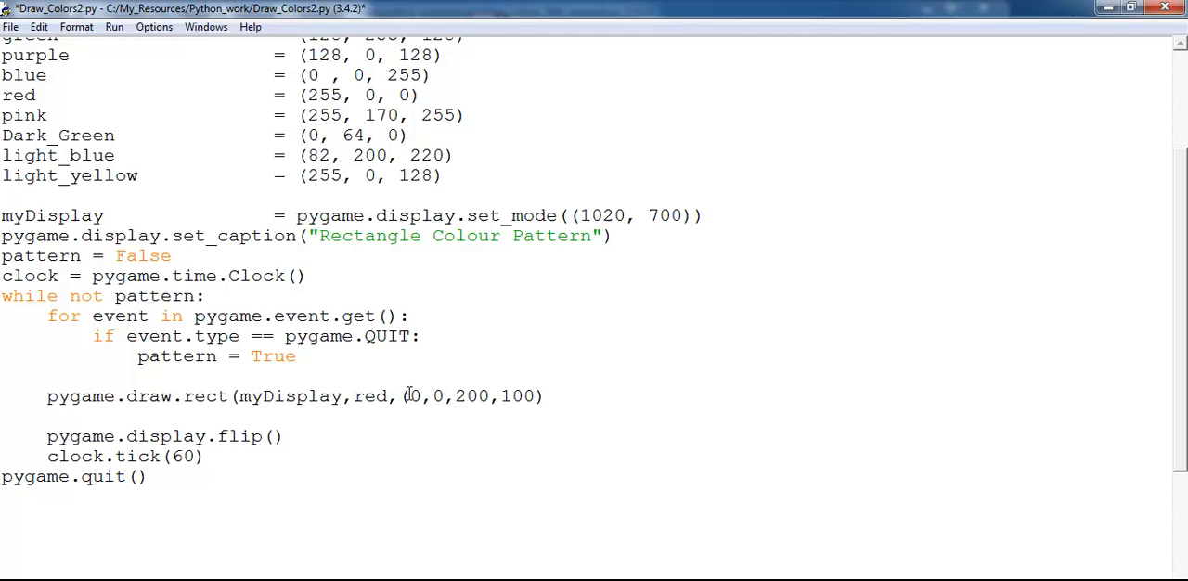
Close the red rectangle call with its final parenthesis at the line end.
left_click(548, 397)
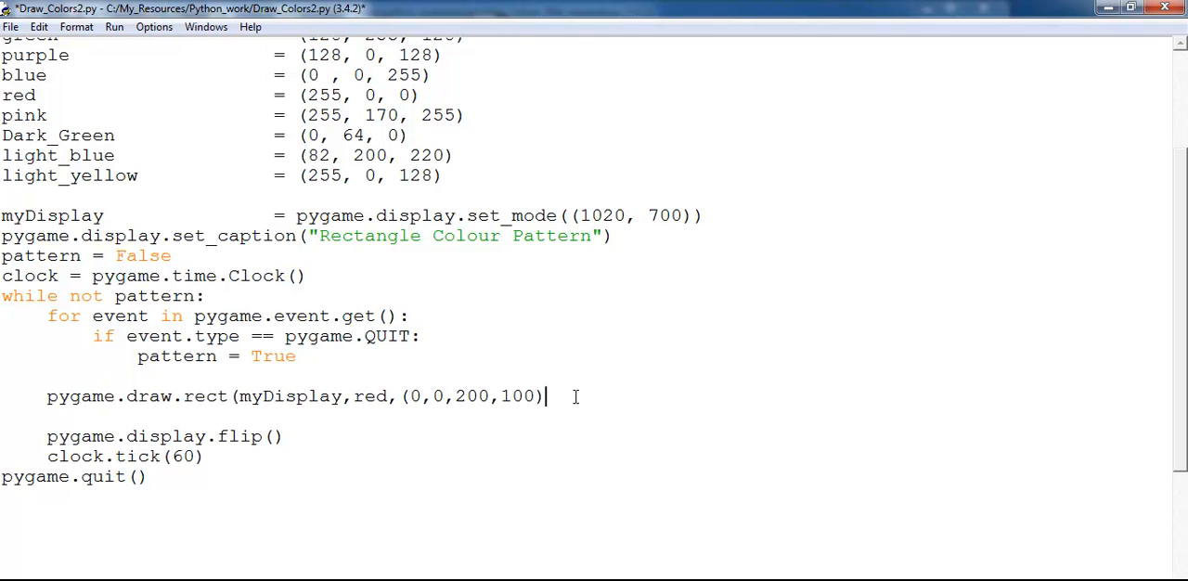
type(")")
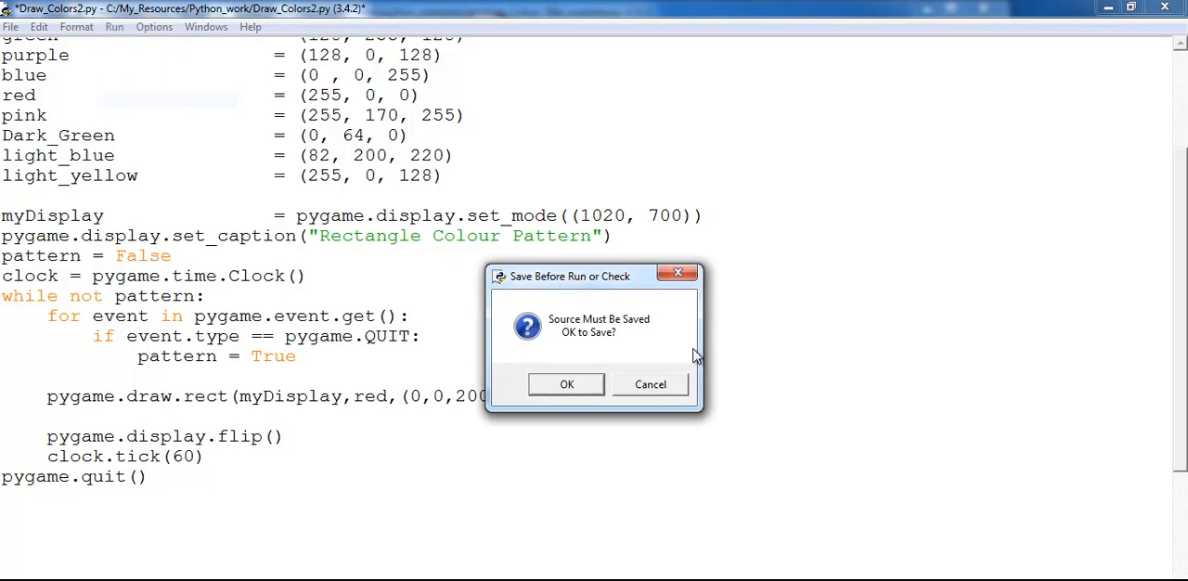
Confirm saving so Draw_Colors2.py runs, view the red rectangle, then close the window.
left_click(567, 384)
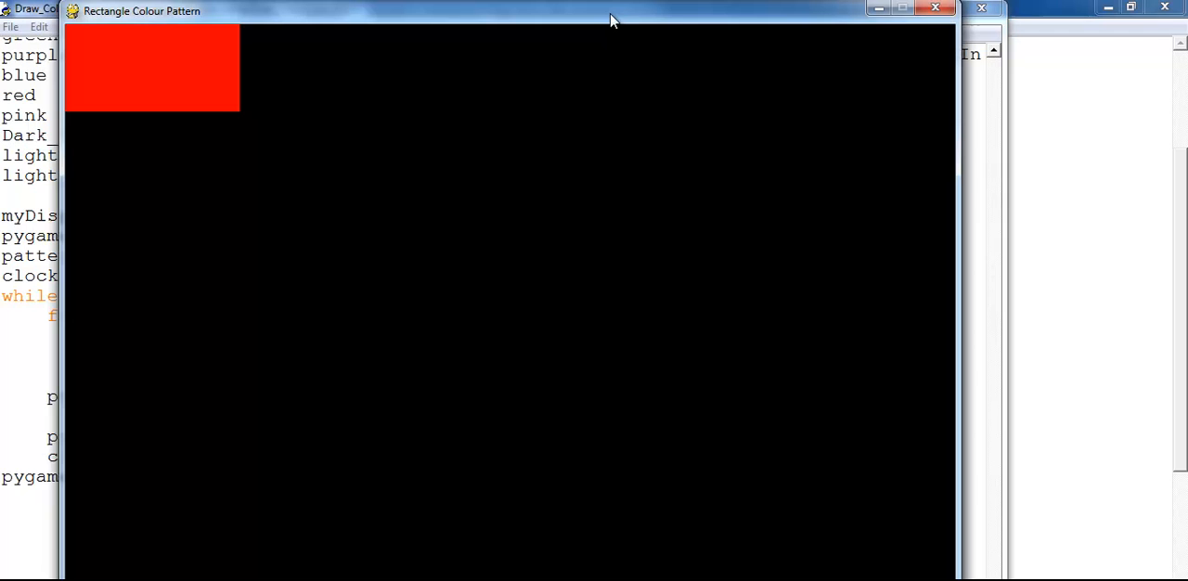
mouse_move(587, 334)
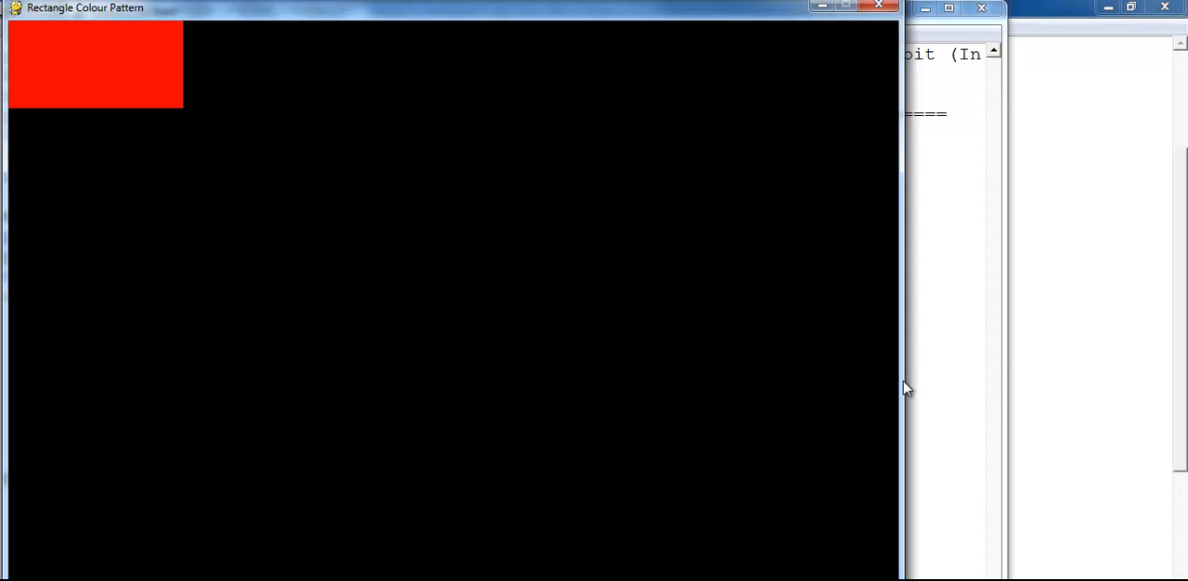
mouse_move(925, 82)
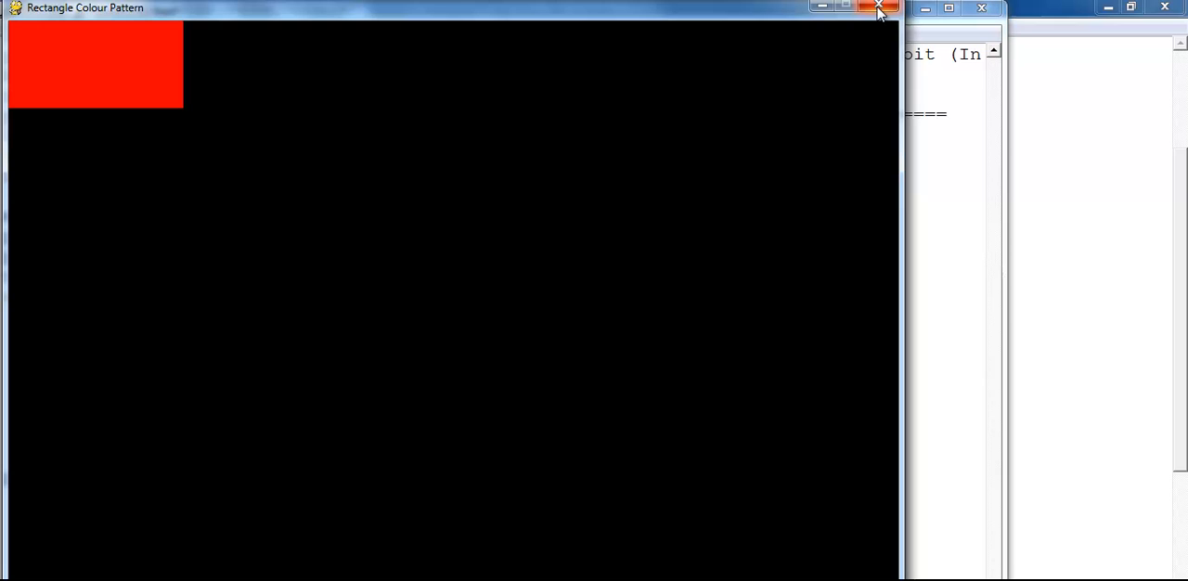
mouse_move(861, 33)
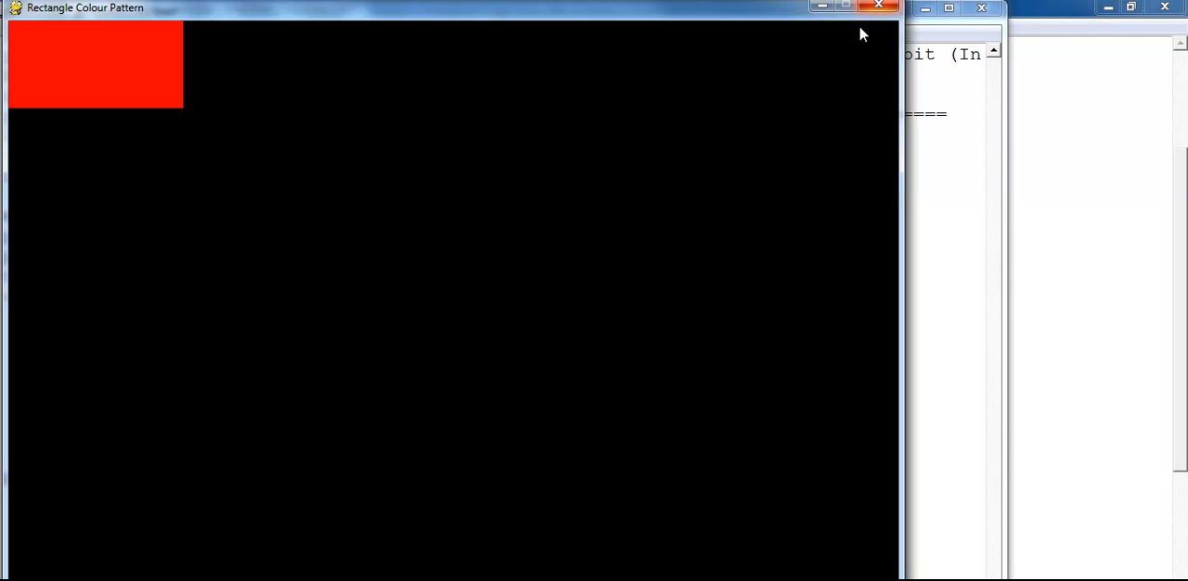
left_click(878, 8)
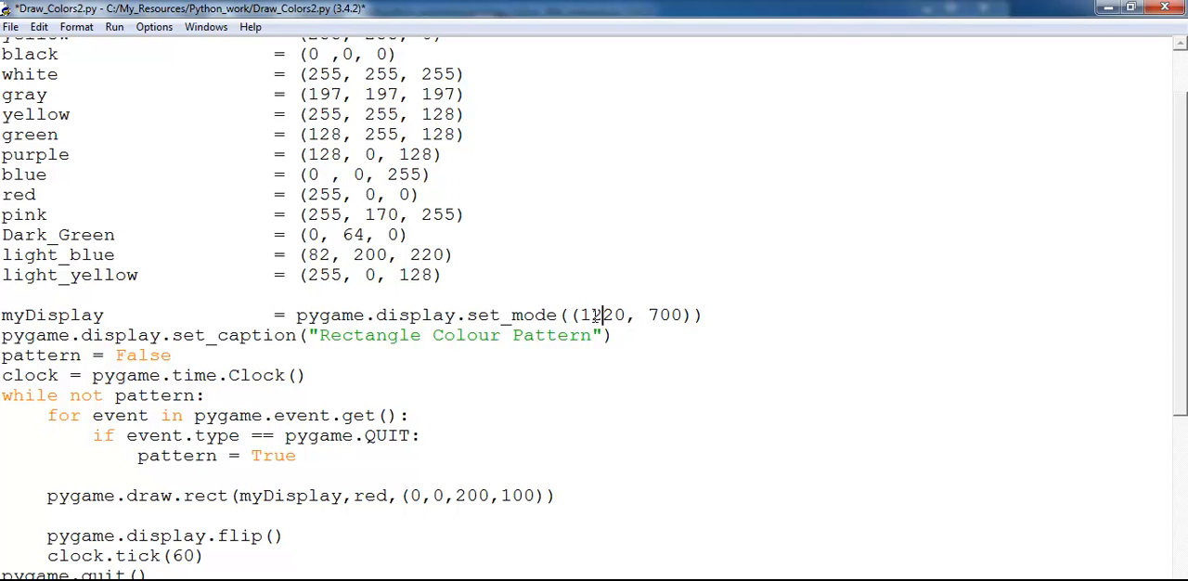
Run the module to preview the window, then close the preview.
left_click(115, 26)
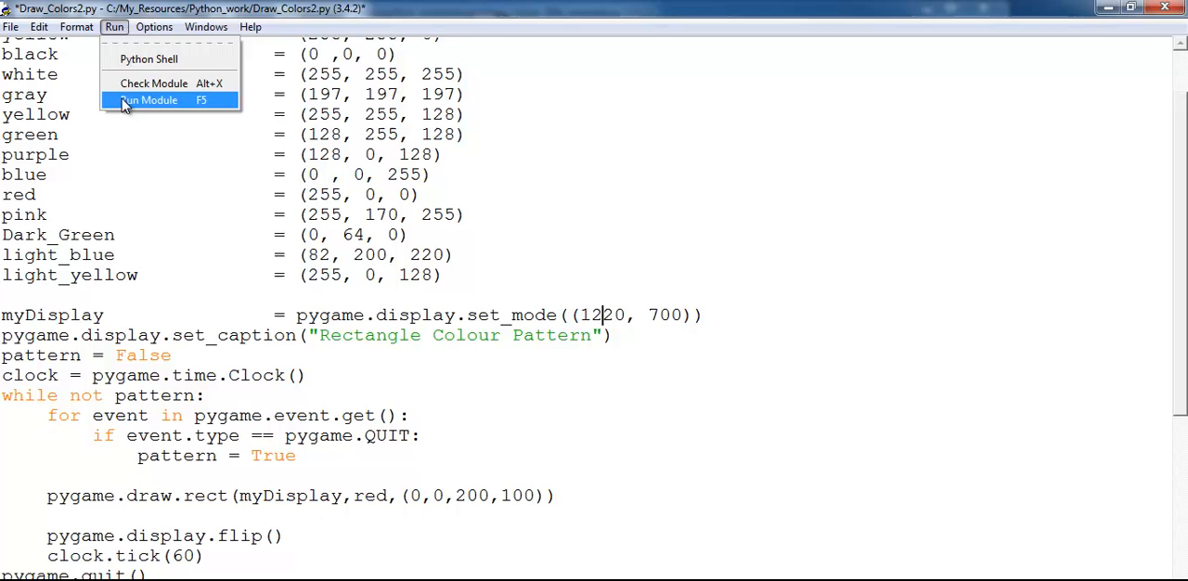
left_click(149, 100)
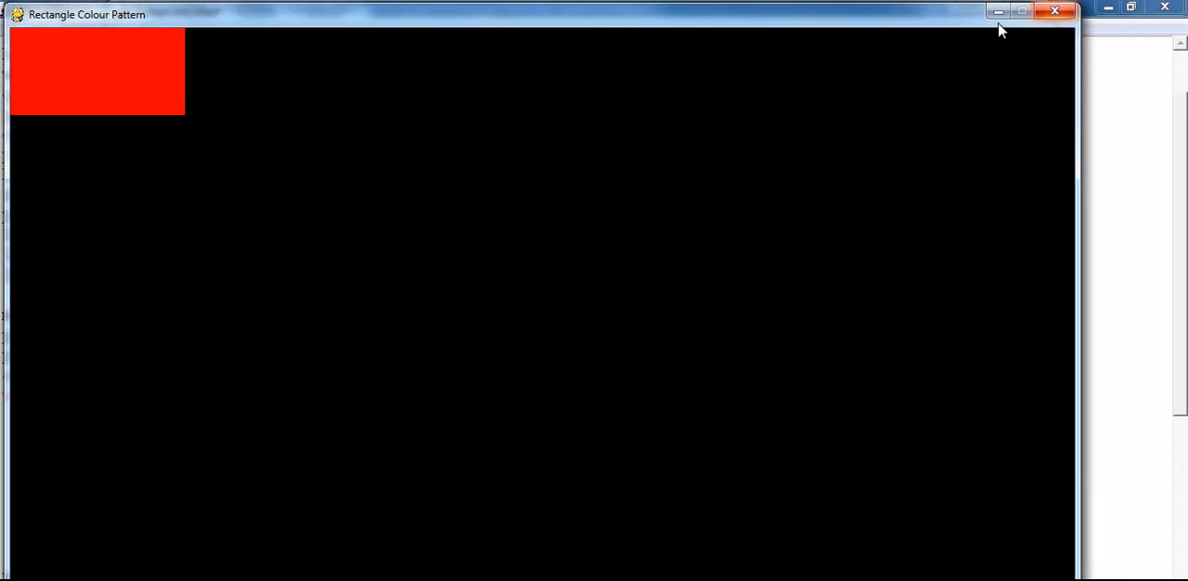
left_click(1055, 11)
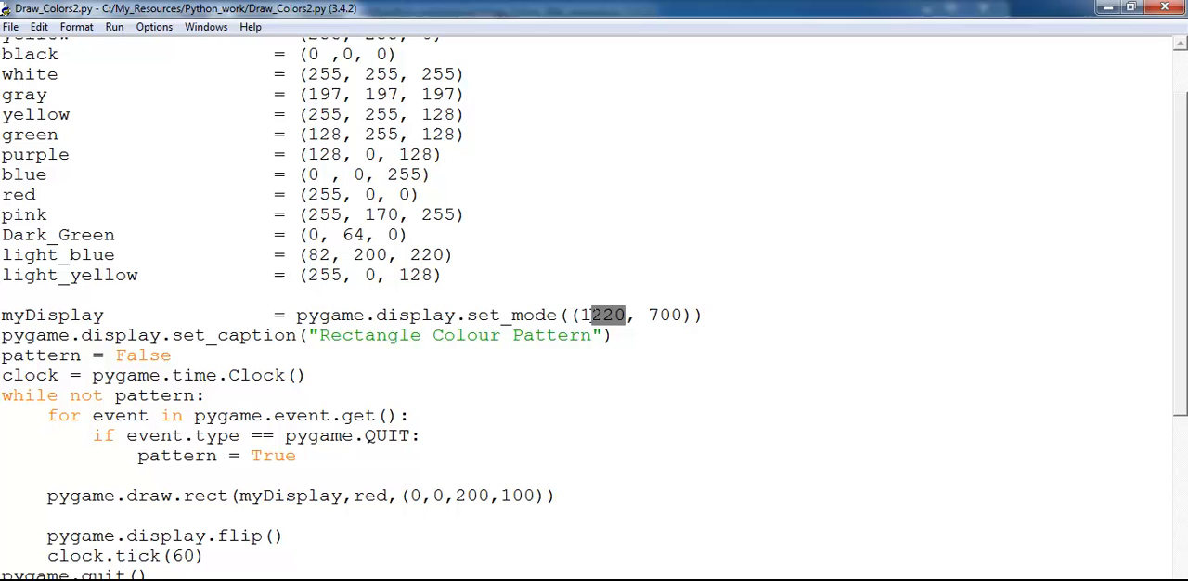
Change the set_mode width to 1300, rerun to check the red rectangle, and close it.
type("300")
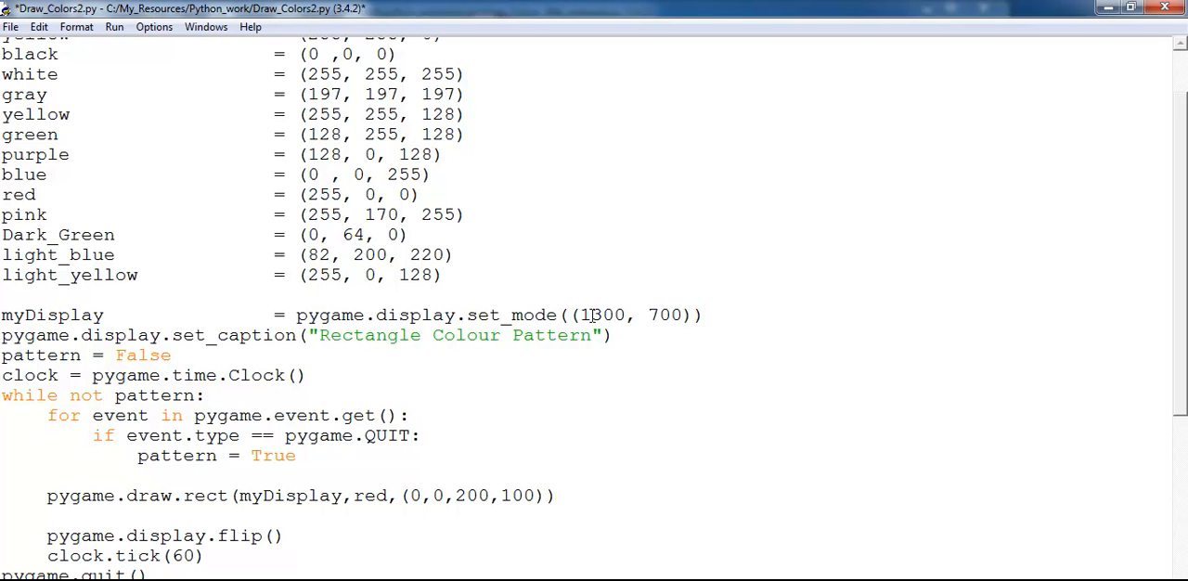
left_click(115, 26)
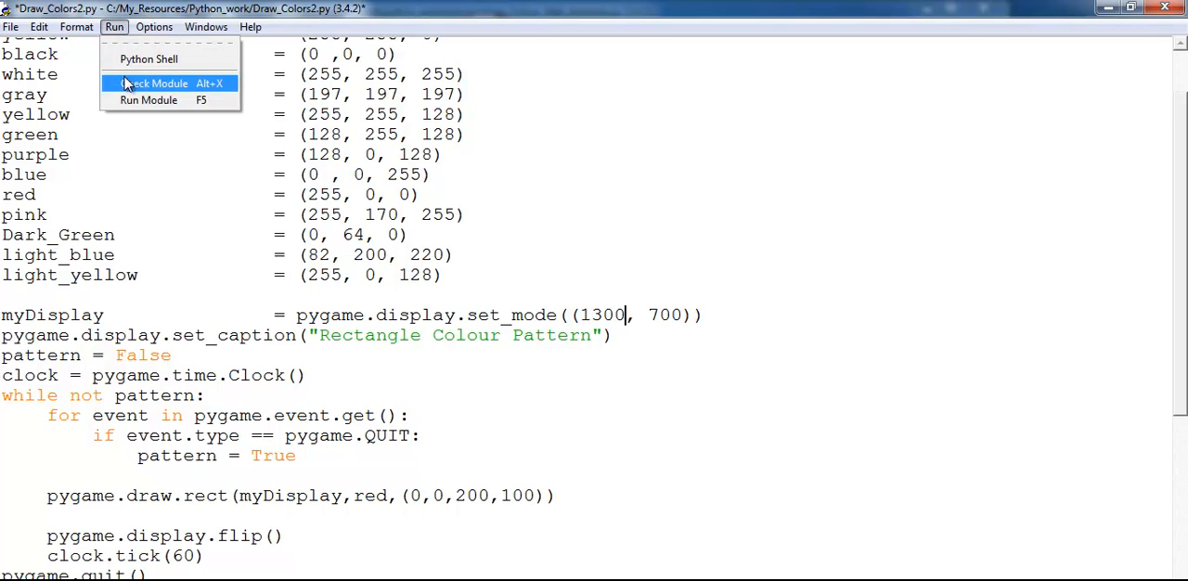
left_click(156, 84)
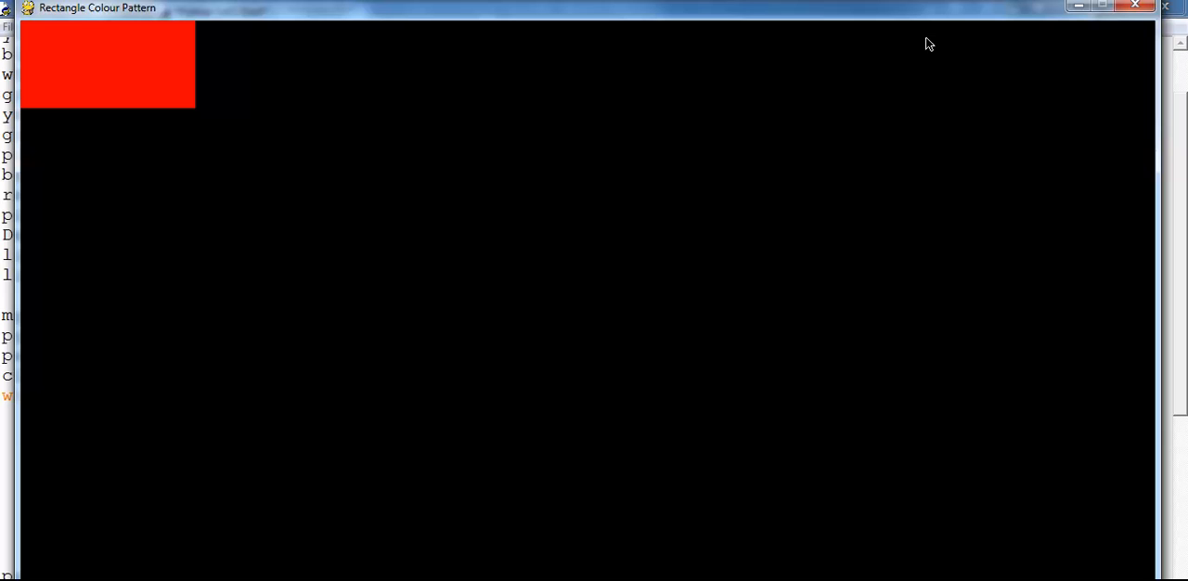
mouse_move(285, 93)
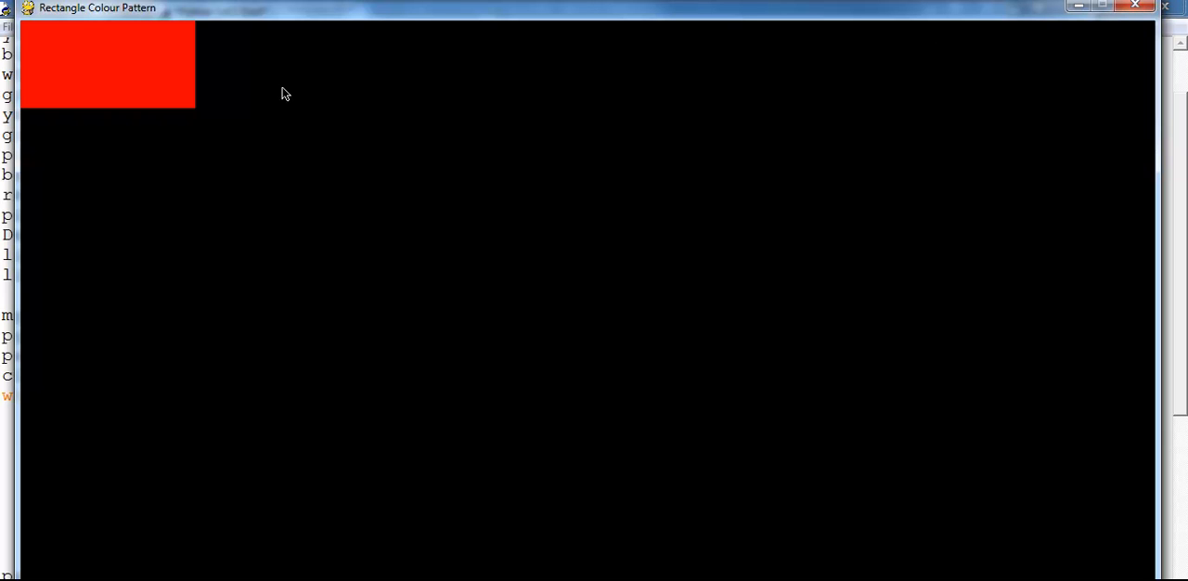
mouse_move(1136, 7)
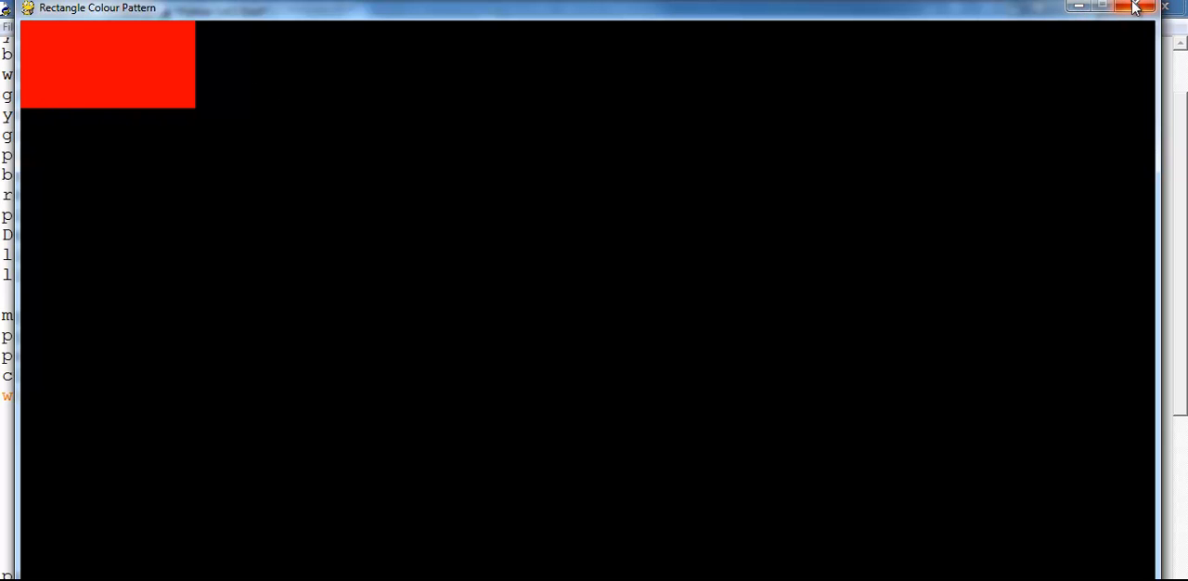
left_click(1136, 7)
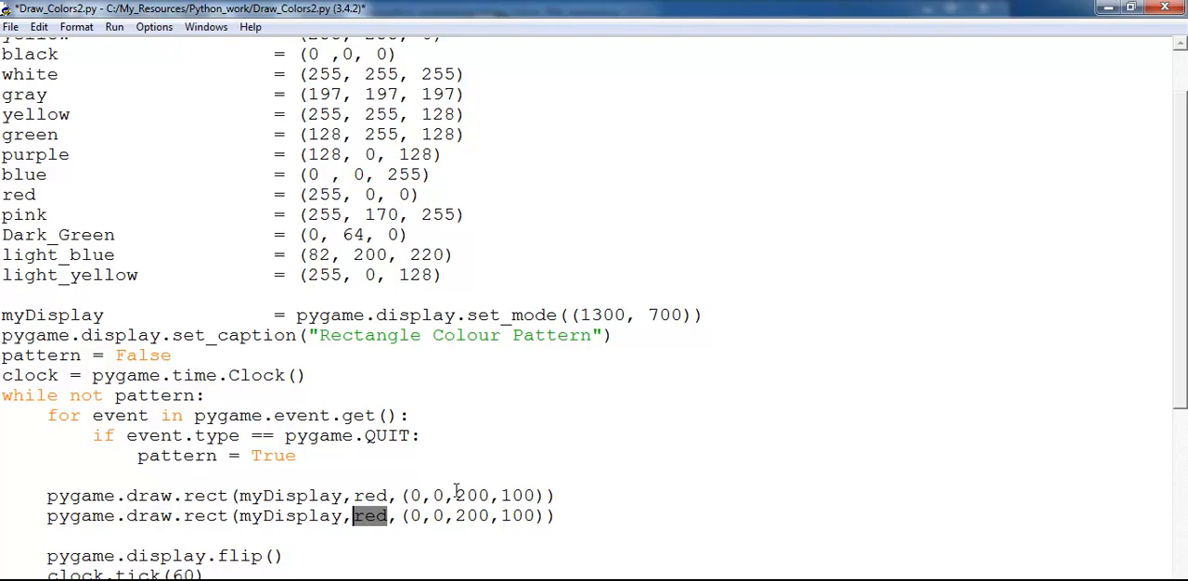
Duplicate the draw.rect line and give the copy the white tuple (255, 255, 255).
scroll("up", 3)
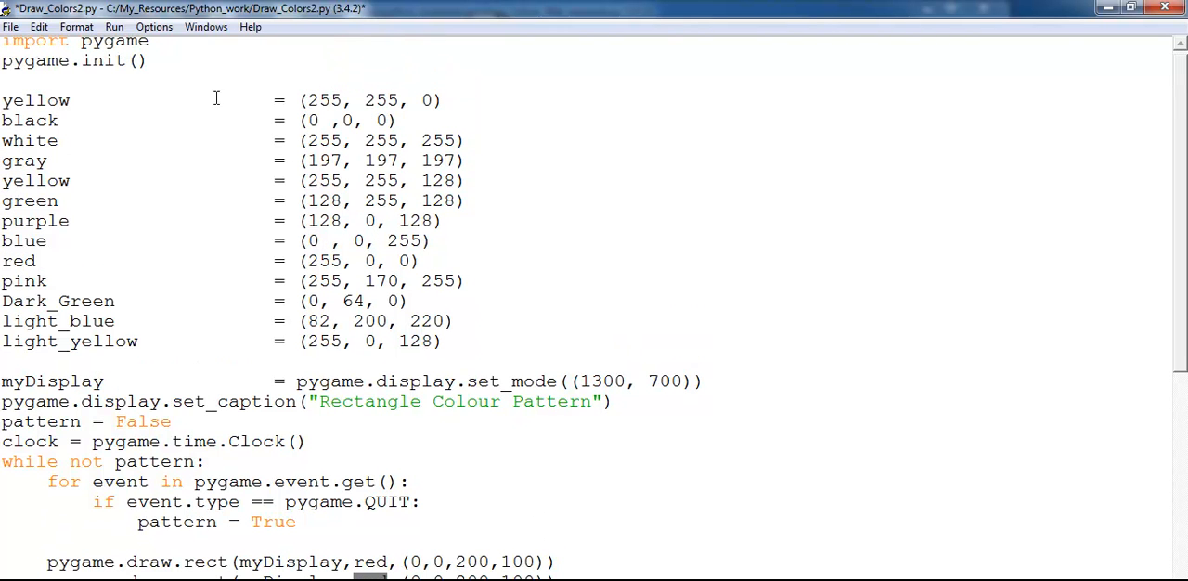
mouse_move(468, 137)
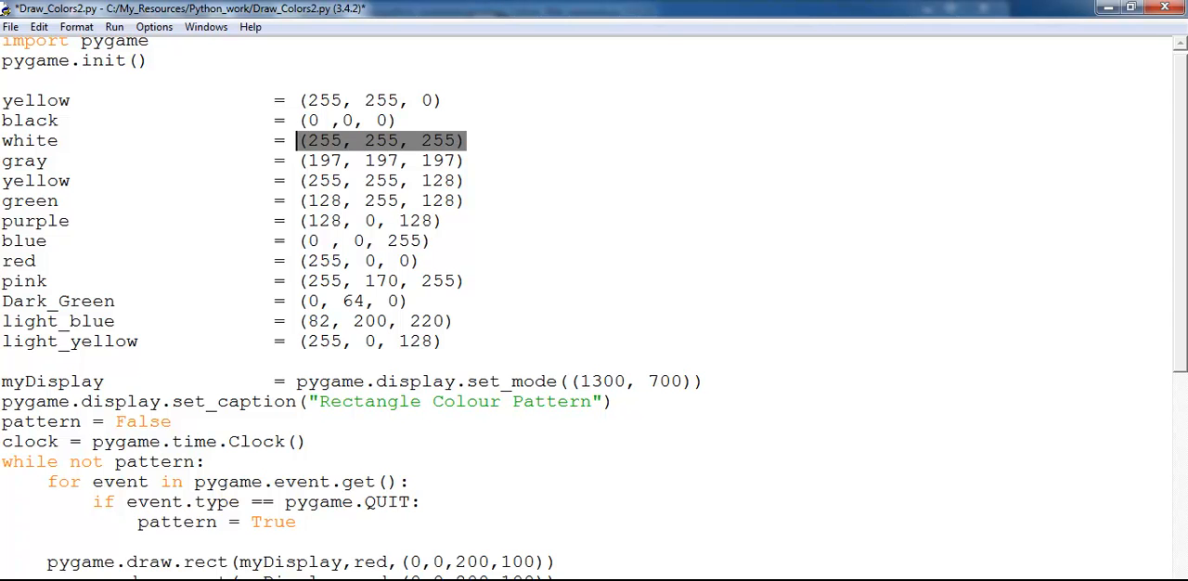
scroll("down", 3)
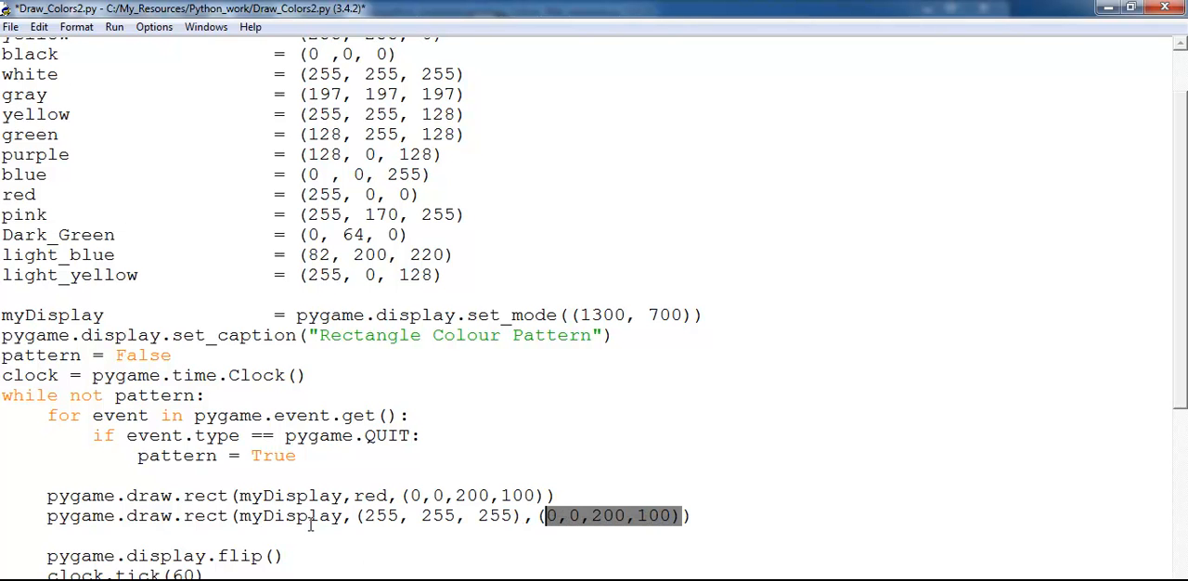
left_click(306, 516)
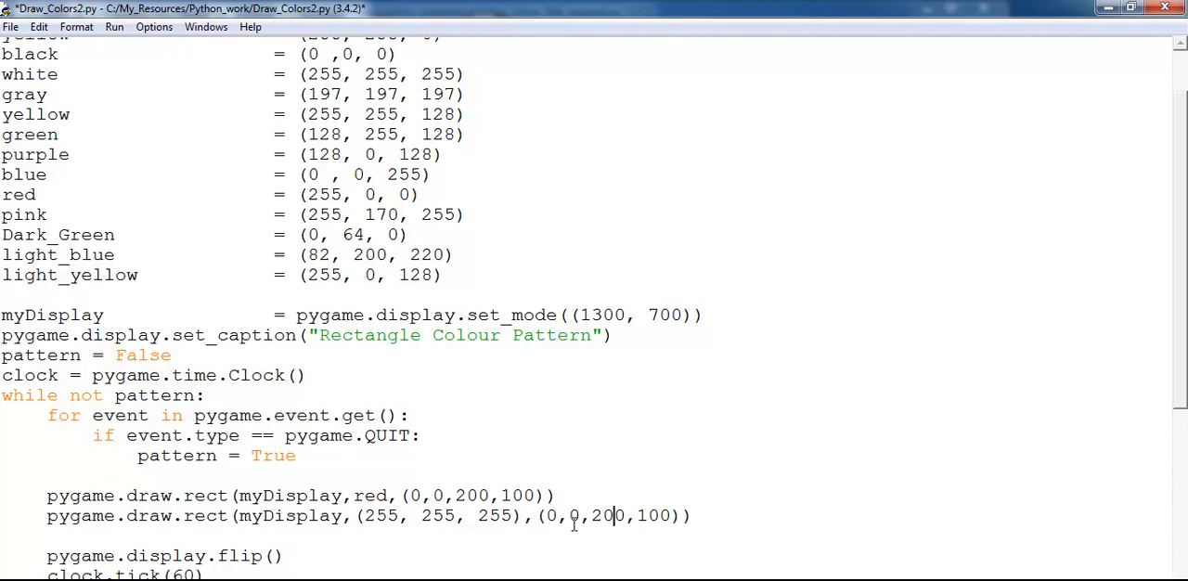
Change the white rectangle's position to (0,110,200,100) and run to see it under the red one.
type("1")
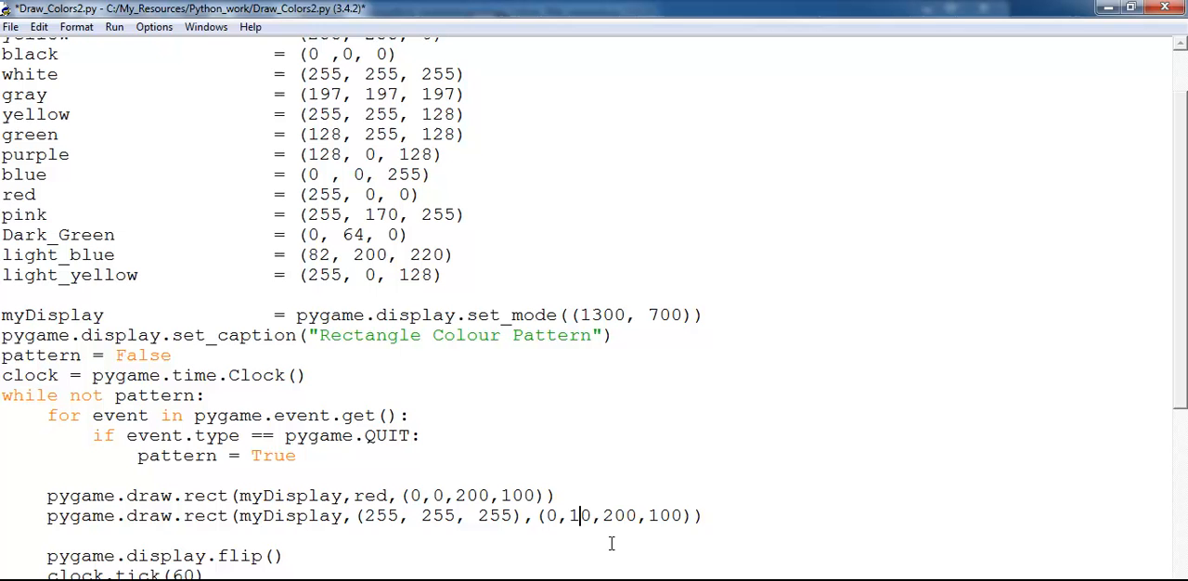
left_click(115, 26)
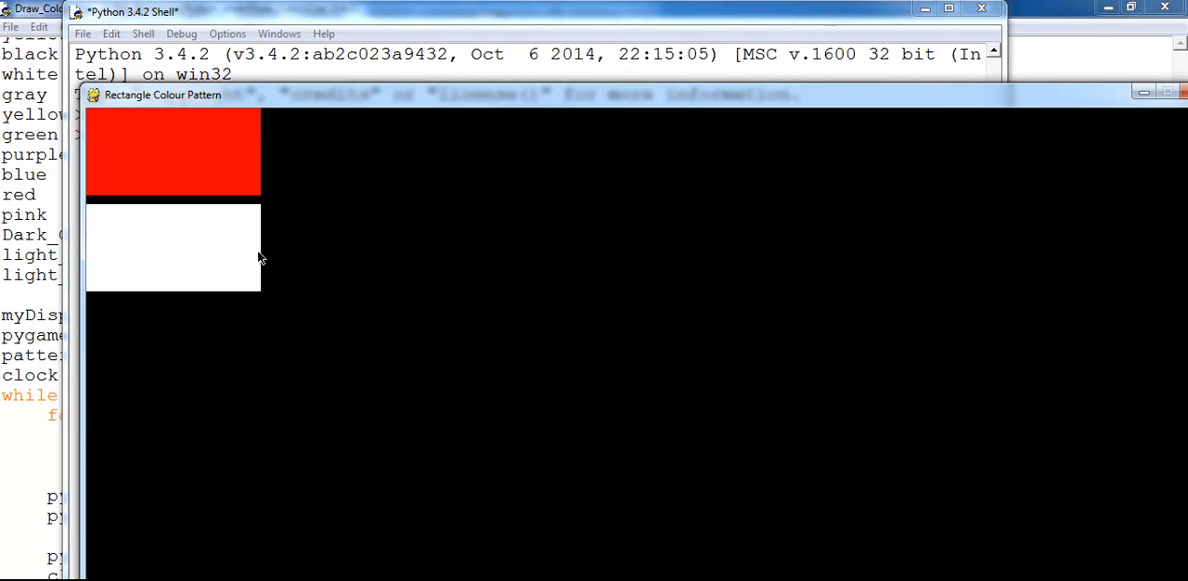
mouse_move(249, 268)
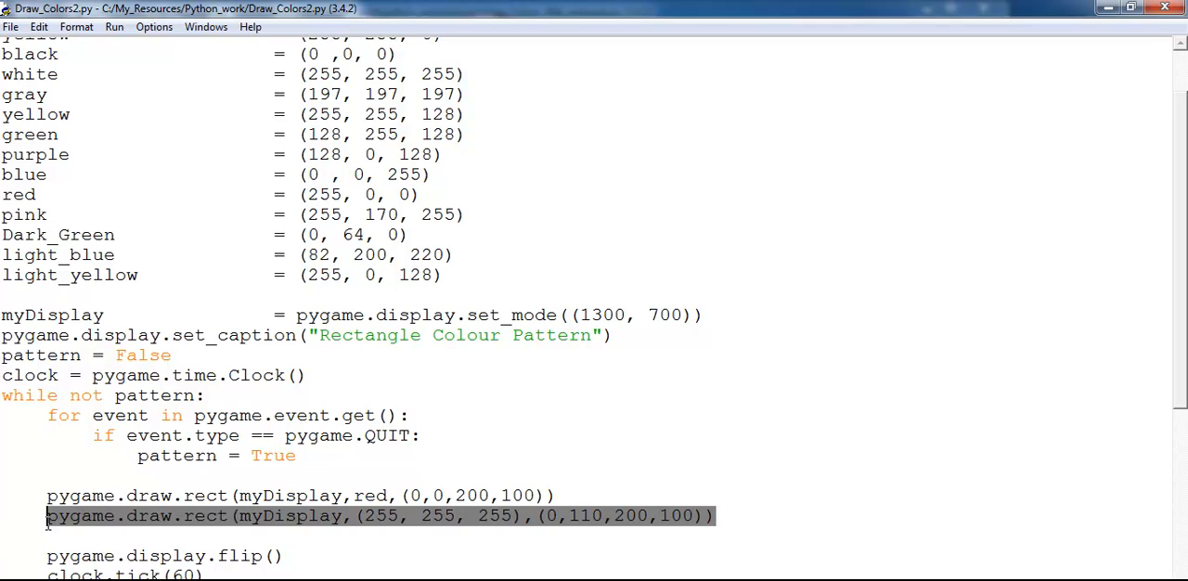
mouse_move(81, 535)
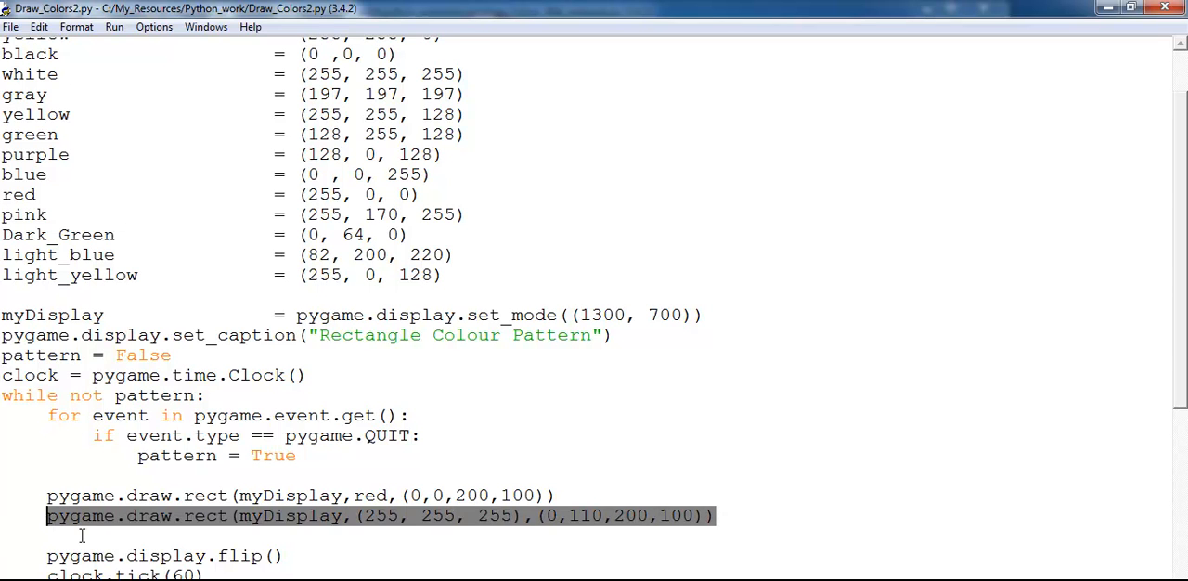
Use the white constant for the second rectangle and add a blue one at (0,220,200,100).
left_click(728, 516)
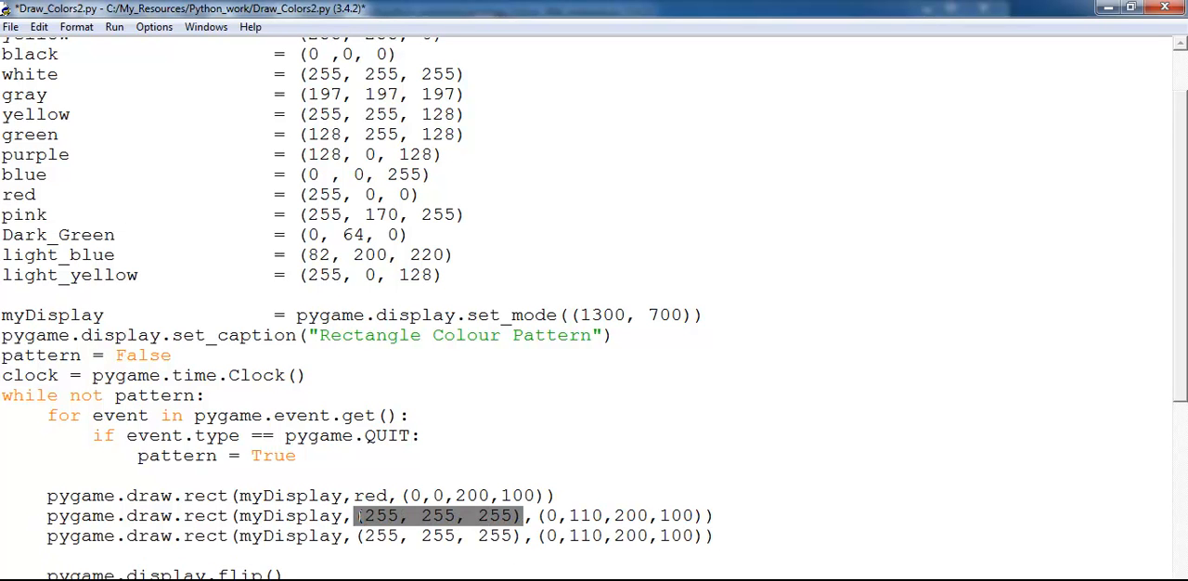
type("whi")
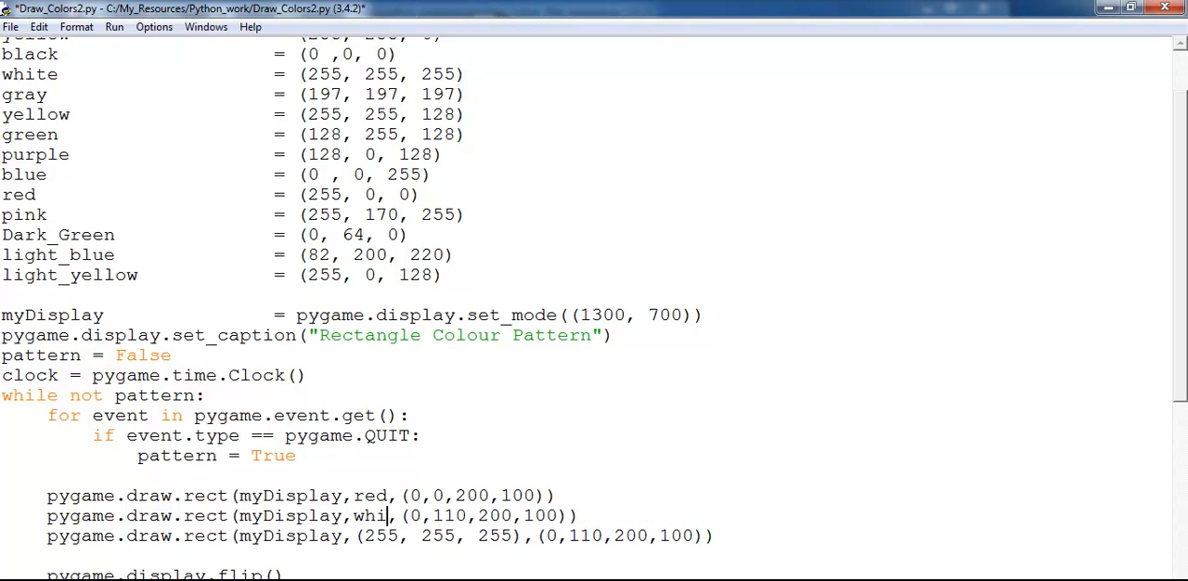
type("te")
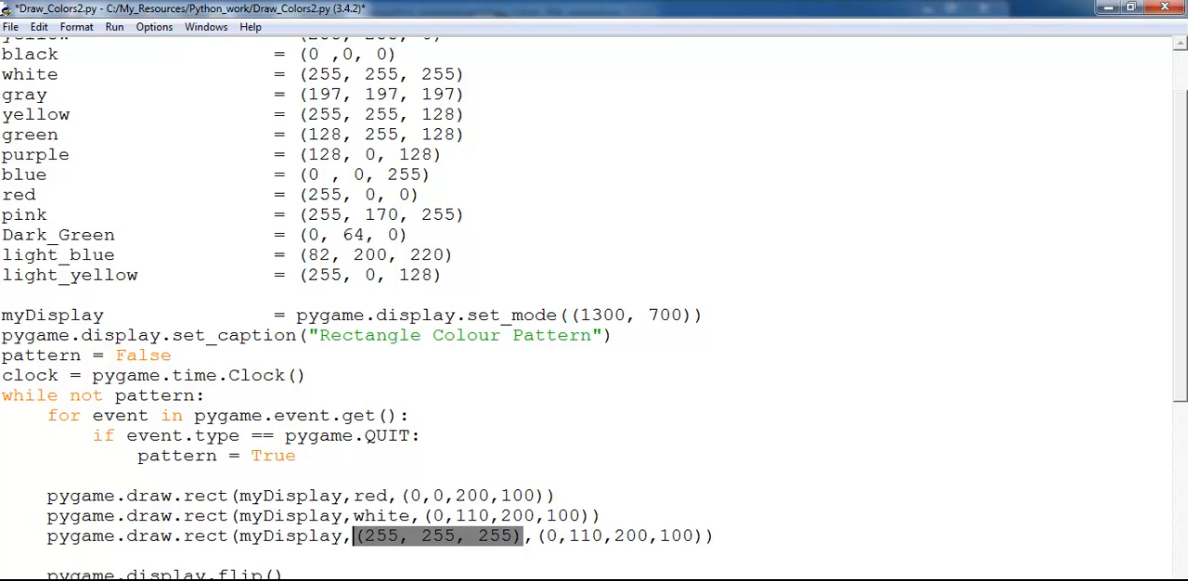
type("blue")
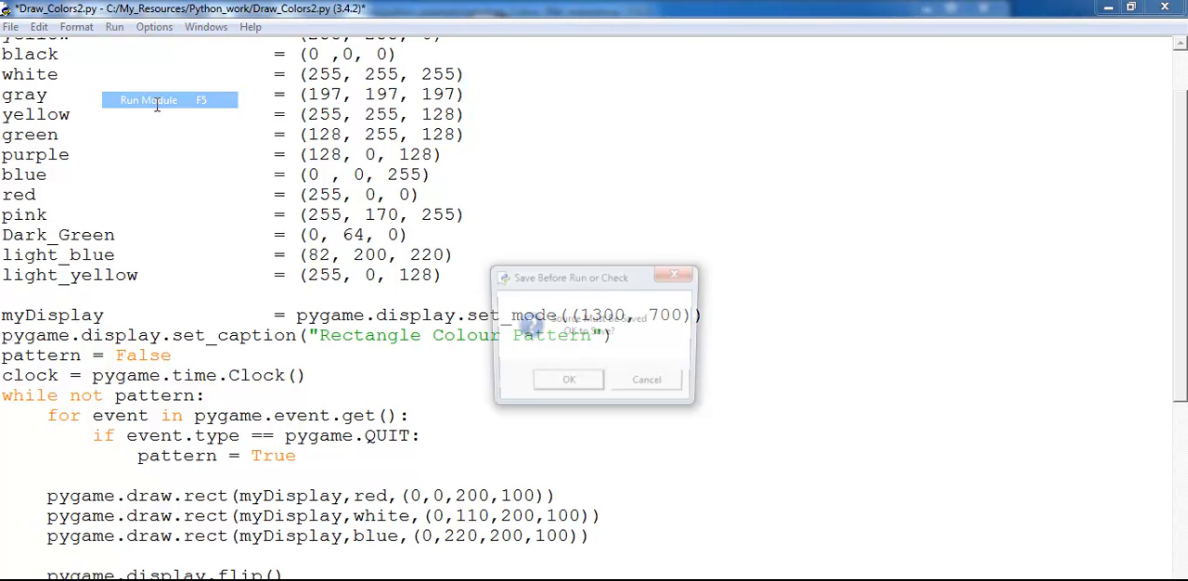
Confirm Save Before Run so the six stacked rectangles appear in the pygame window.
left_click(568, 379)
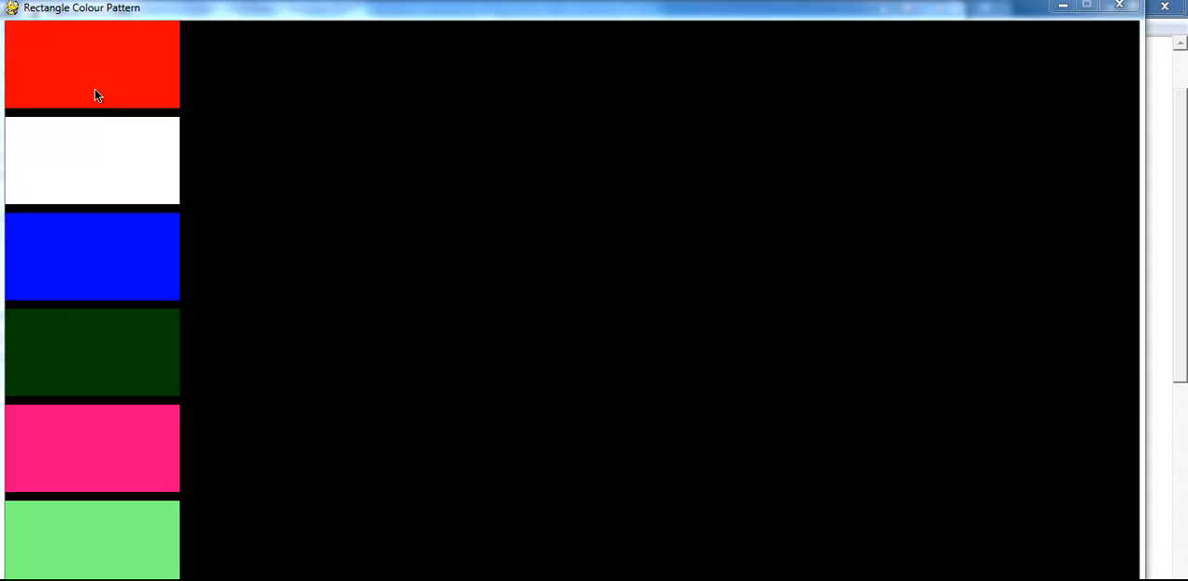
mouse_move(152, 572)
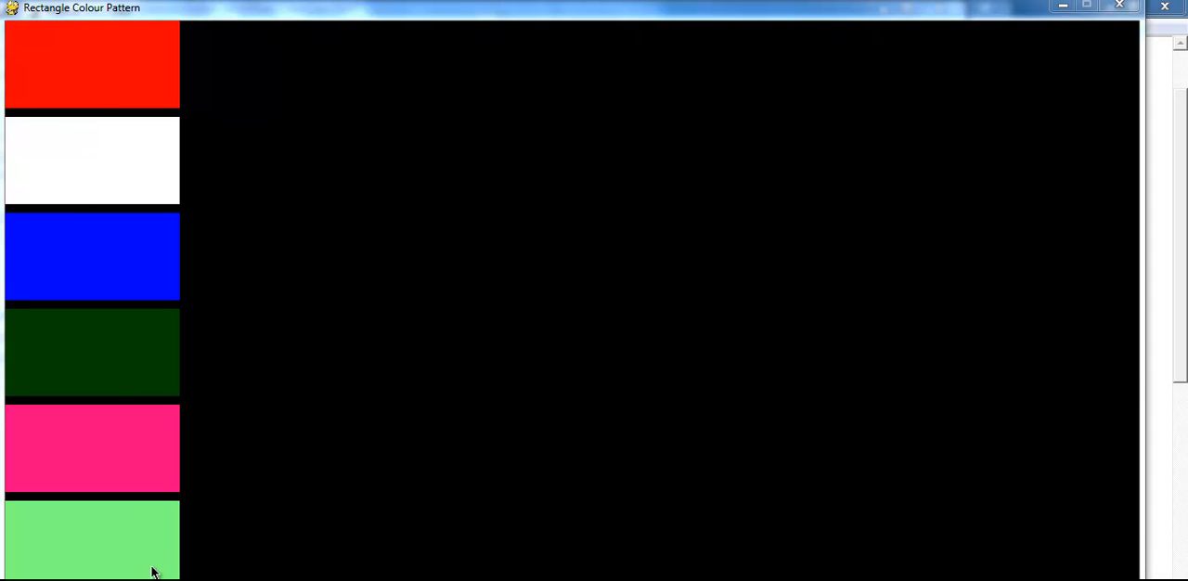
mouse_move(250, 568)
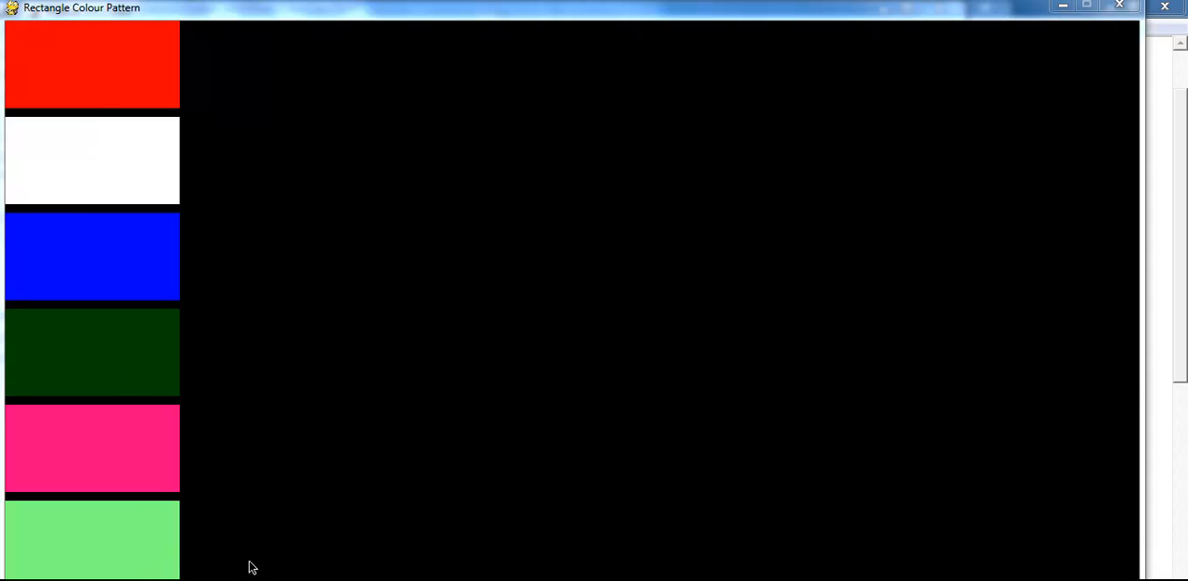
mouse_move(464, 52)
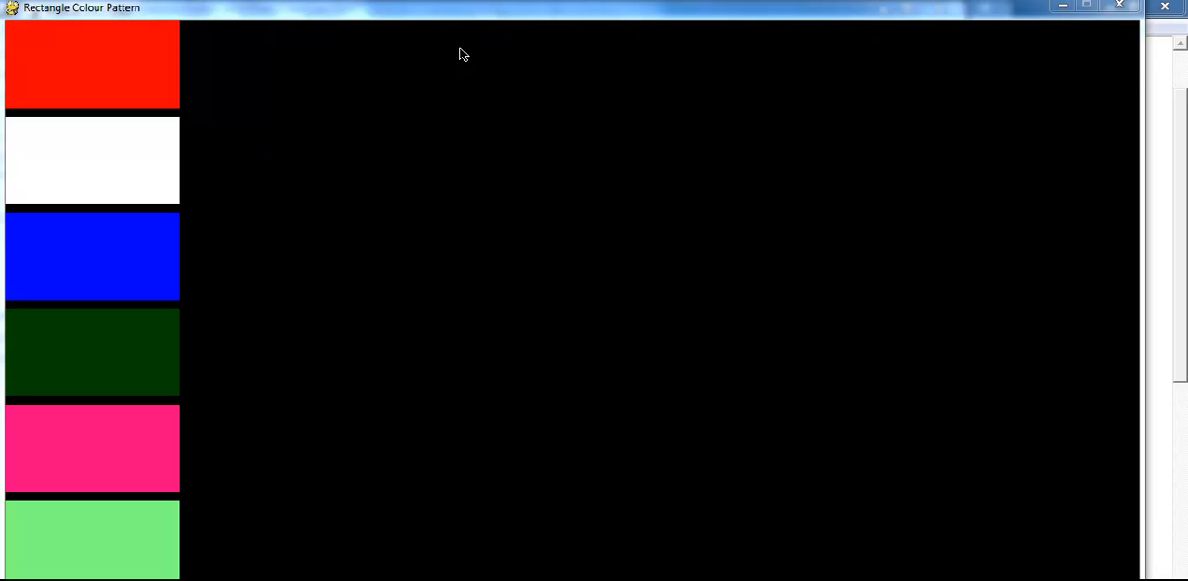
mouse_move(1147, 120)
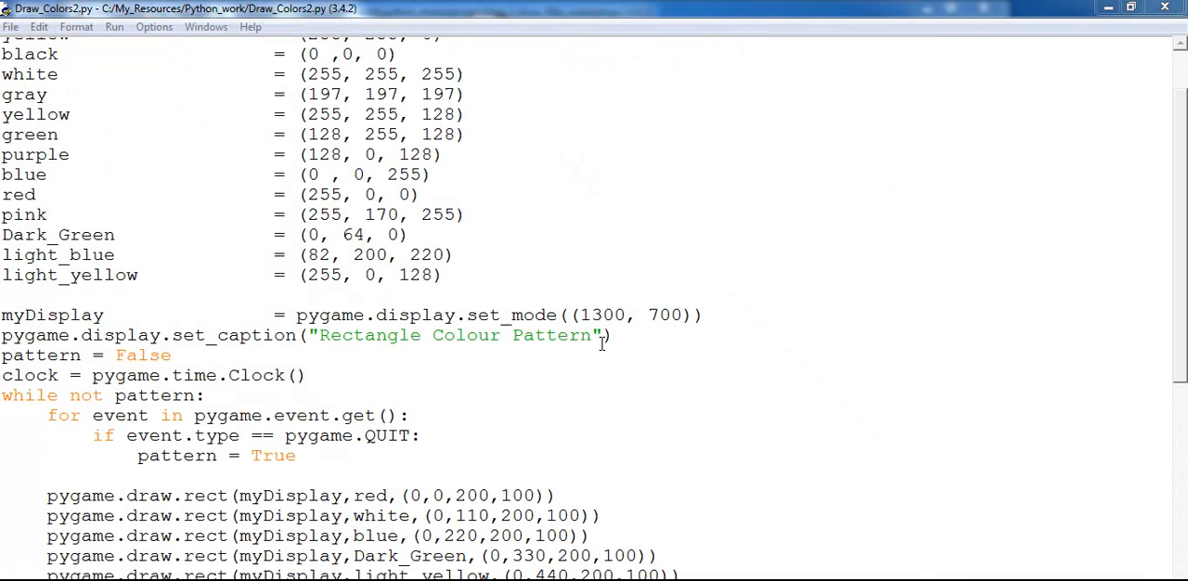
Duplicate the six rectangle lines as a second column with x changed to 210.
scroll("down", 3)
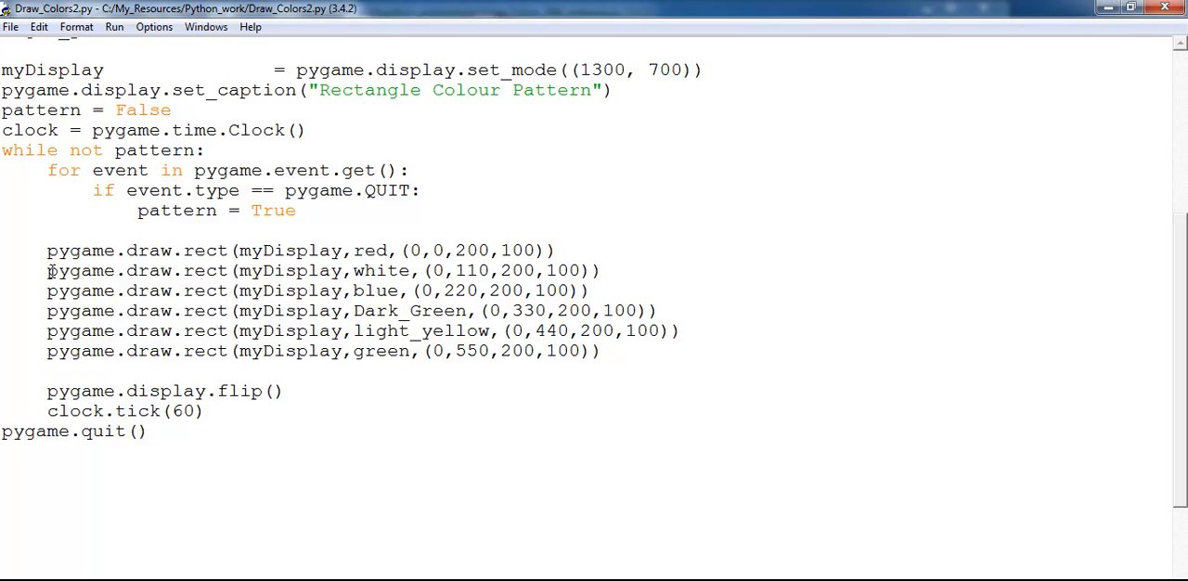
left_click_drag(48, 249, 601, 271)
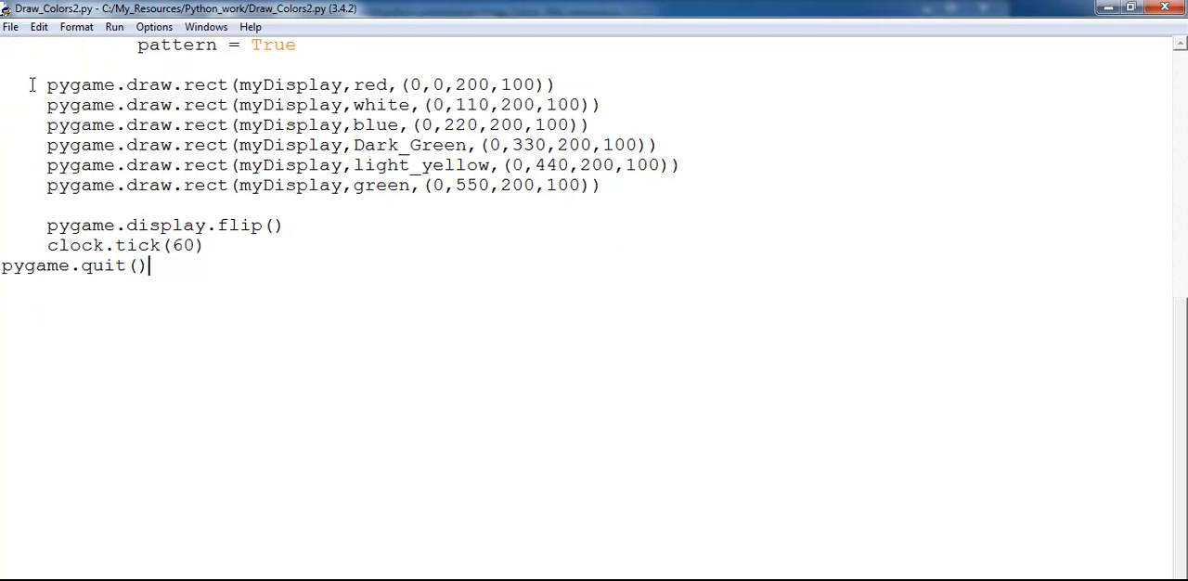
left_click_drag(46, 85, 466, 165)
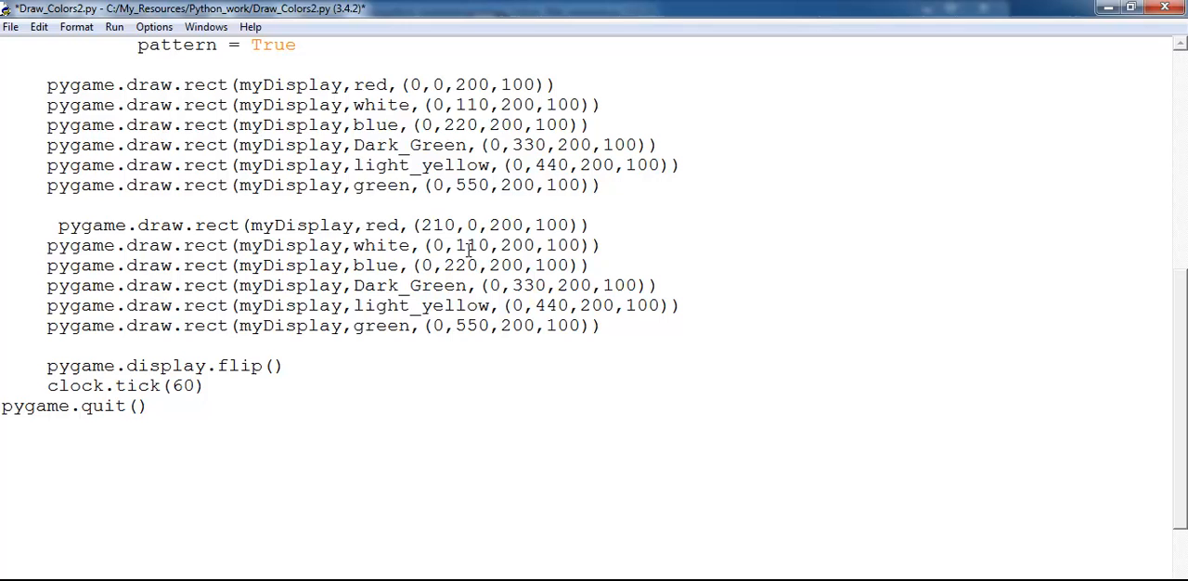
type("21")
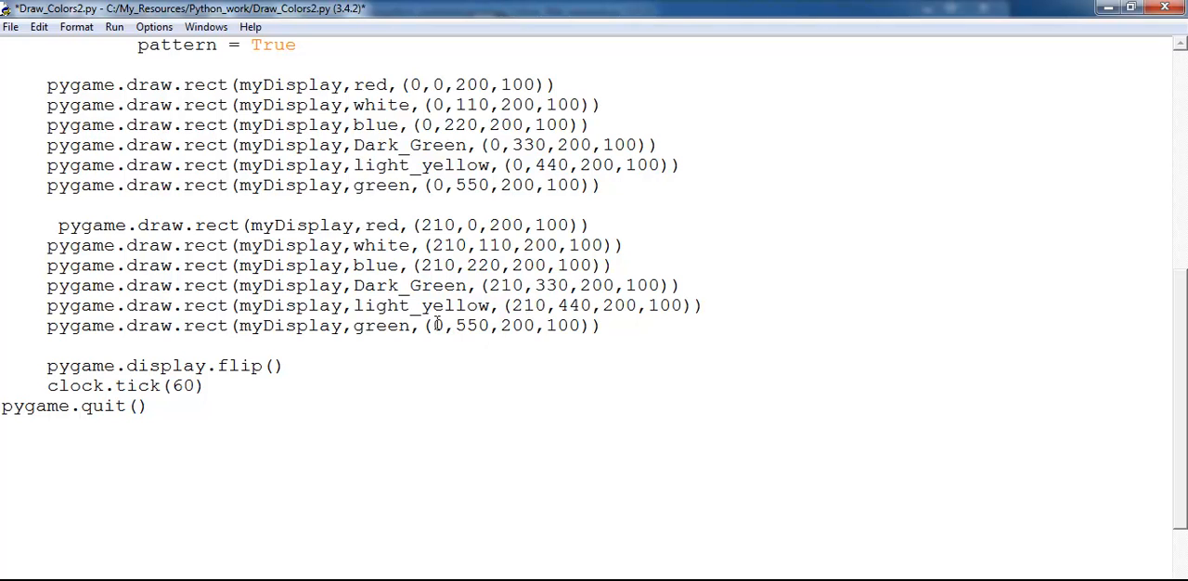
type("21")
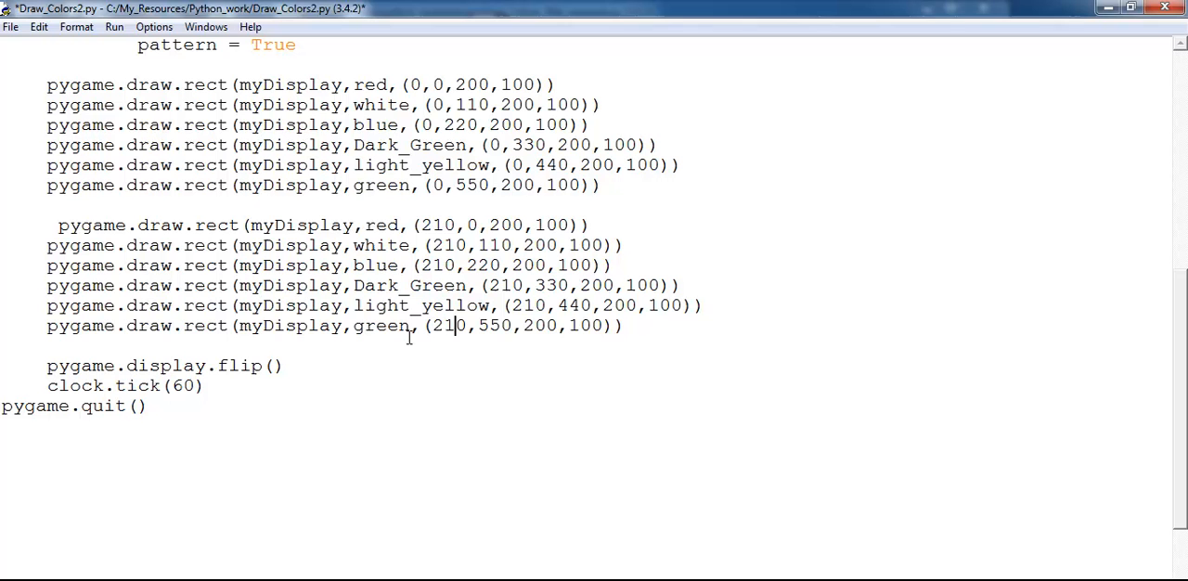
scroll("up", 3)
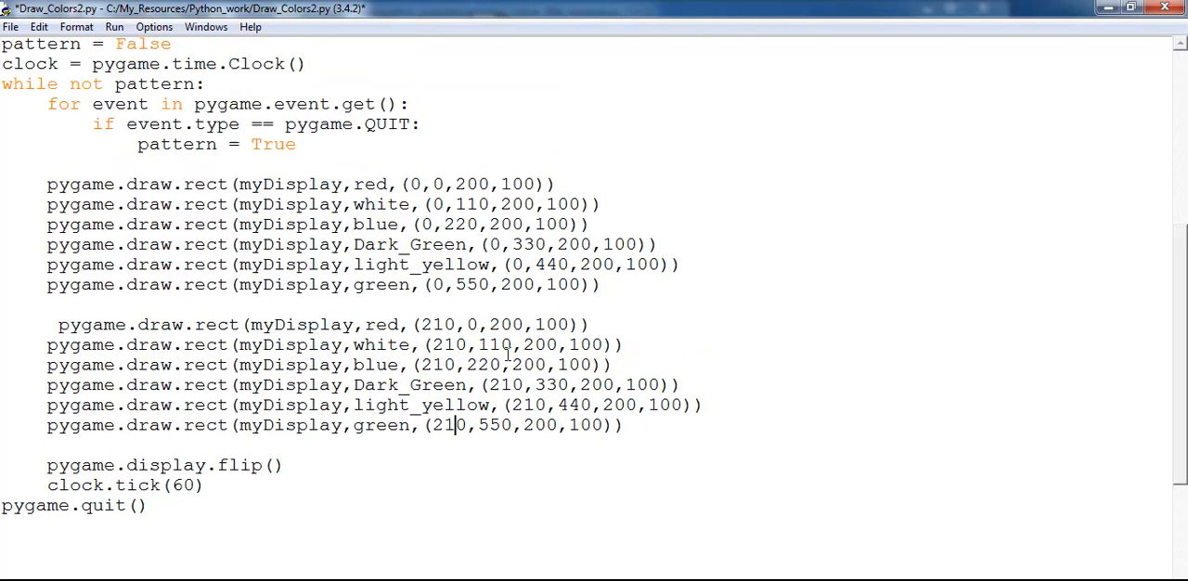
scroll("up", 3)
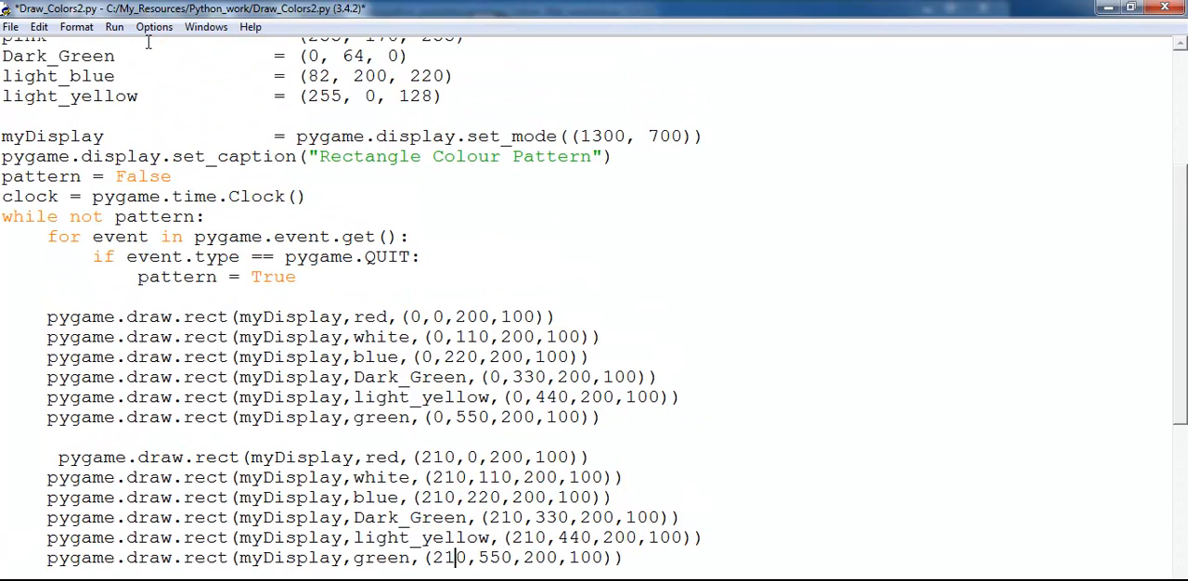
Run the script, clear the unexpected-indent SyntaxError by removing the stray space, and run again.
left_click(115, 26)
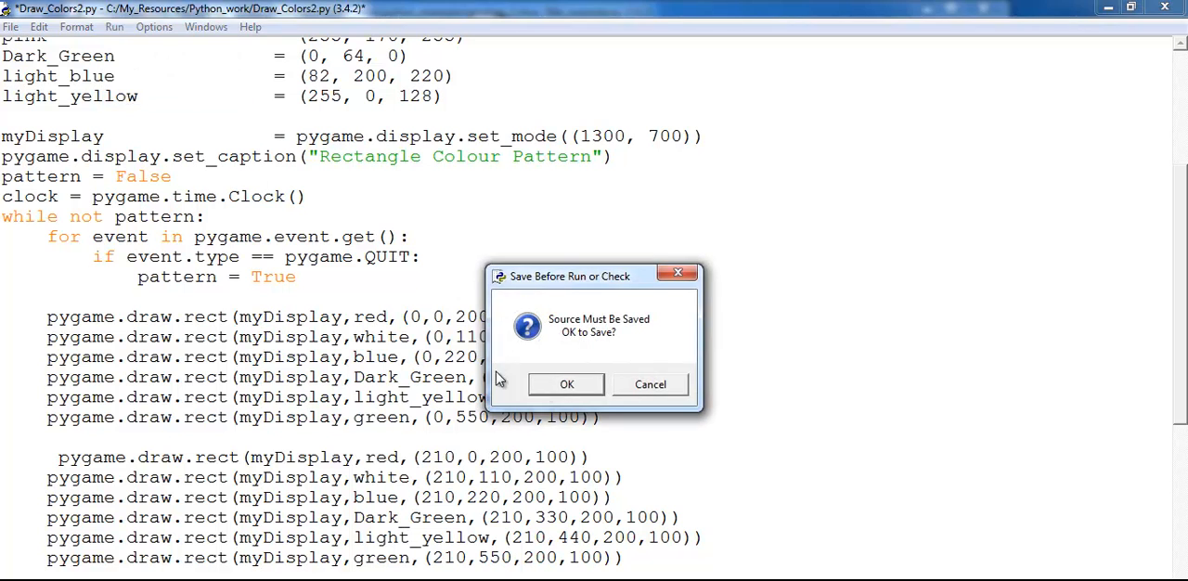
left_click(566, 384)
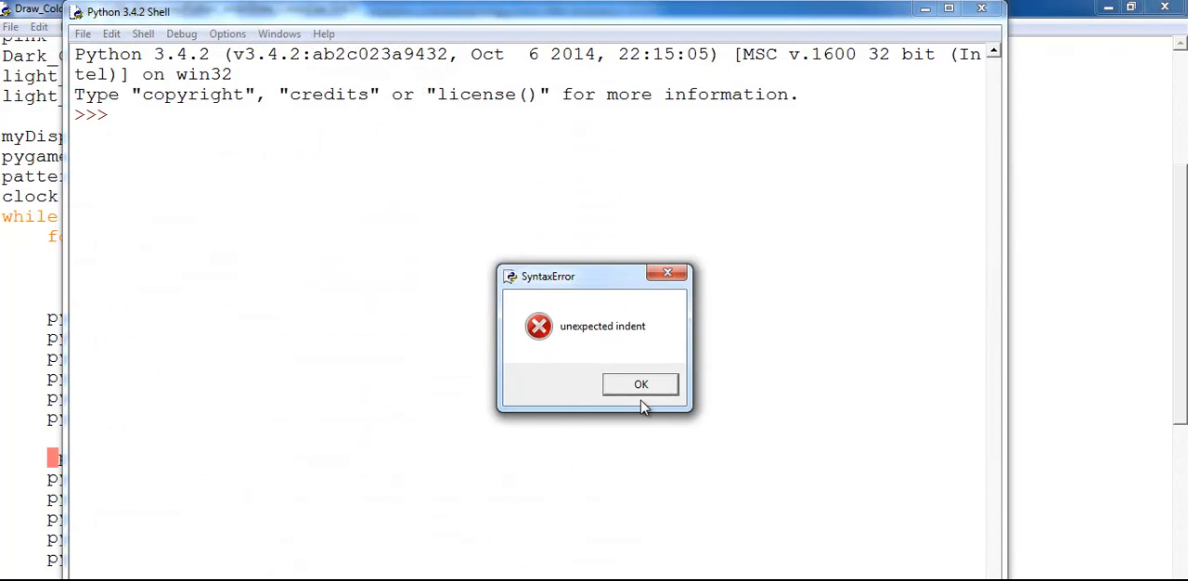
left_click(641, 384)
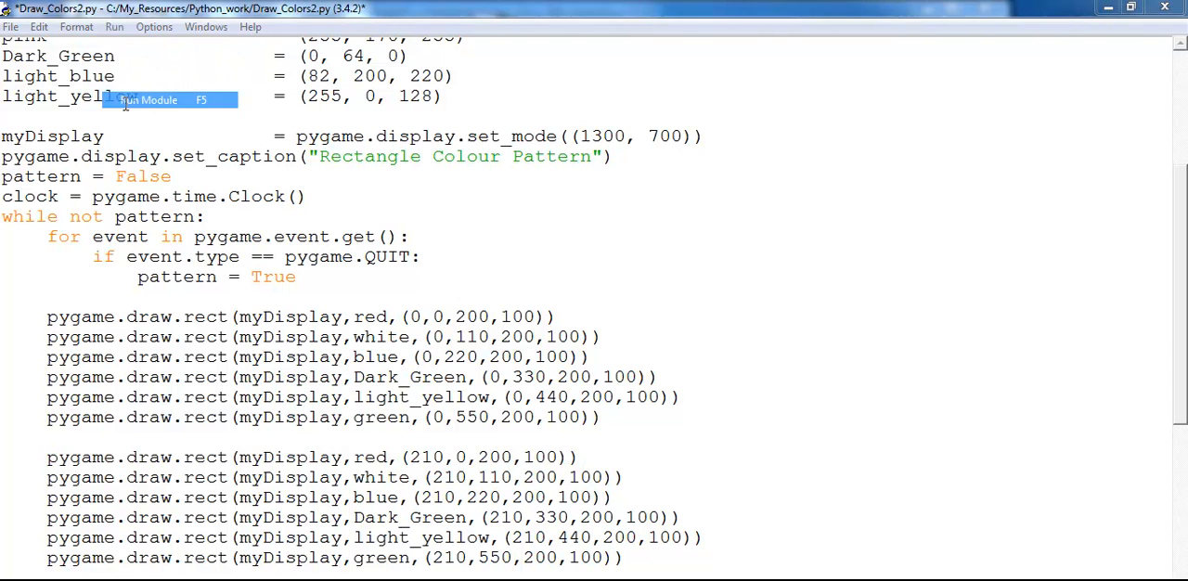
left_click(148, 100)
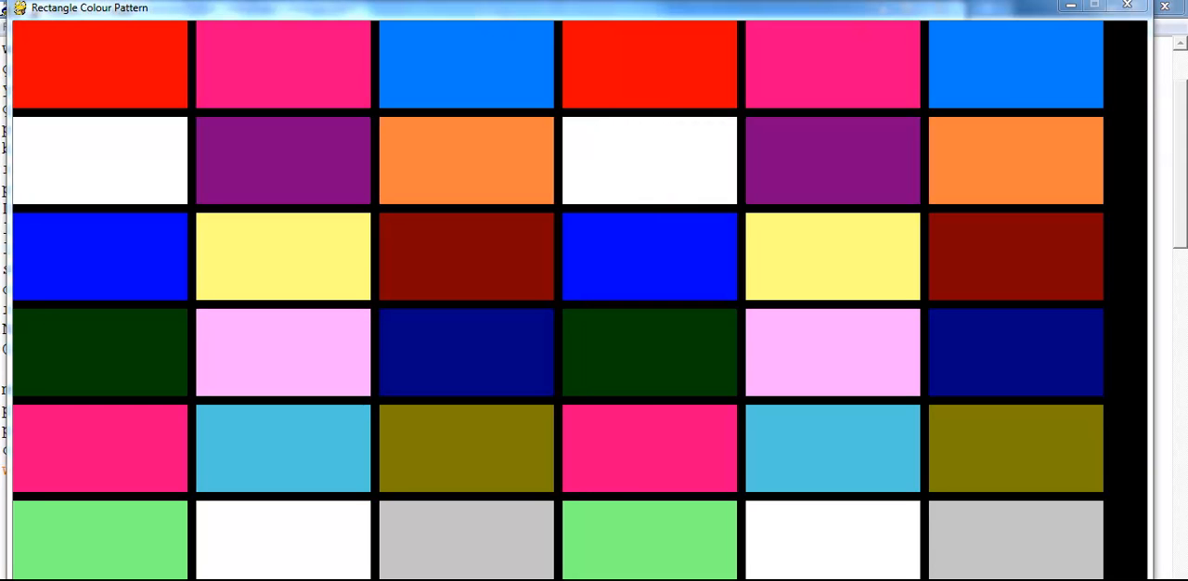
mouse_move(158, 83)
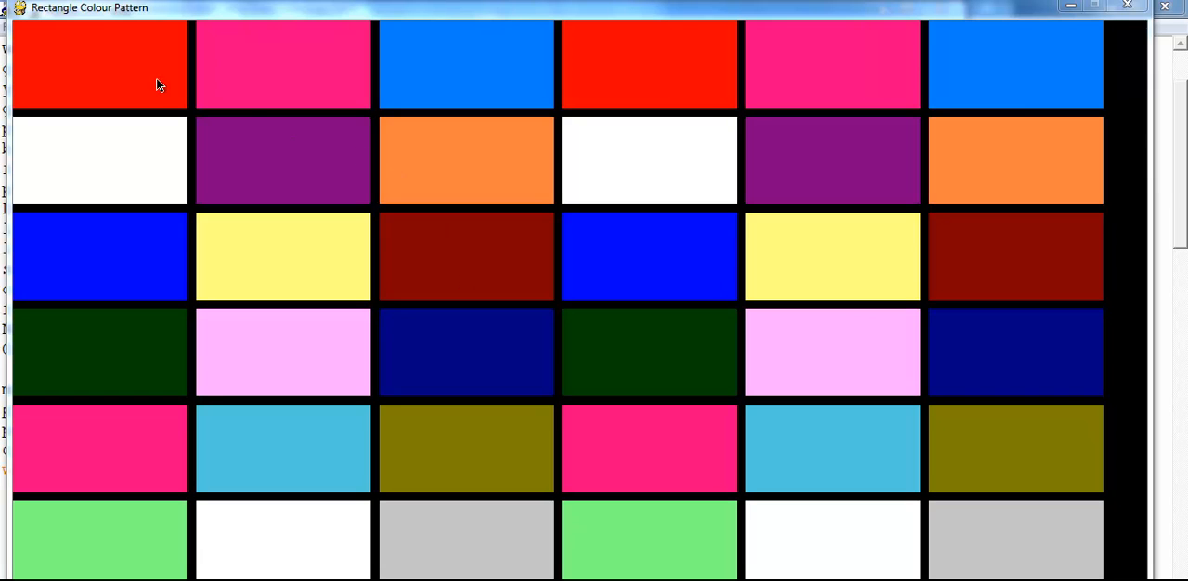
mouse_move(679, 490)
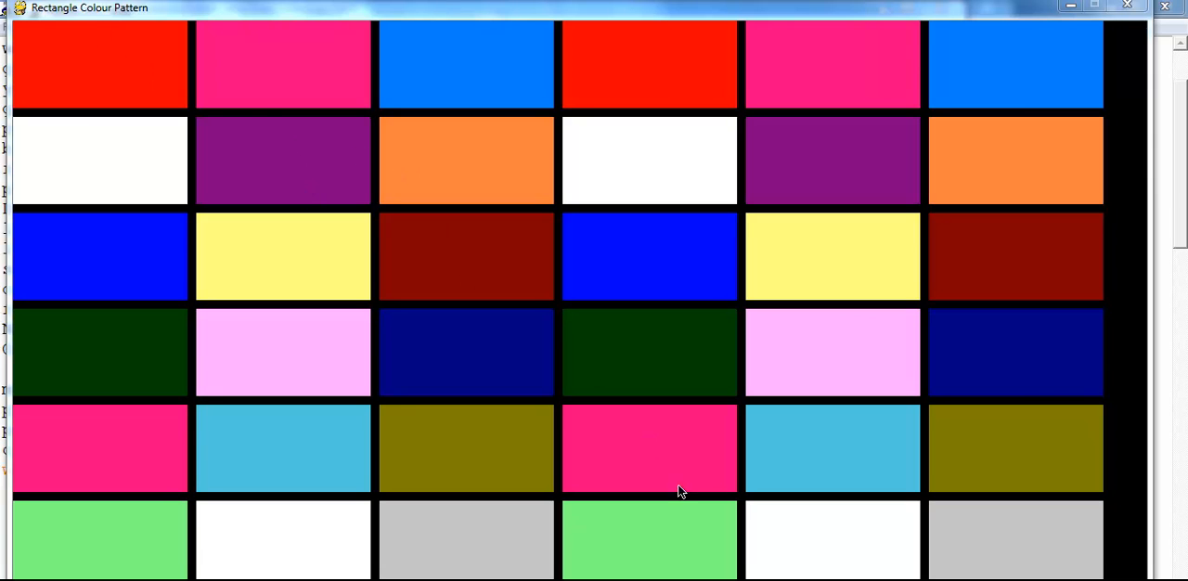
mouse_move(969, 252)
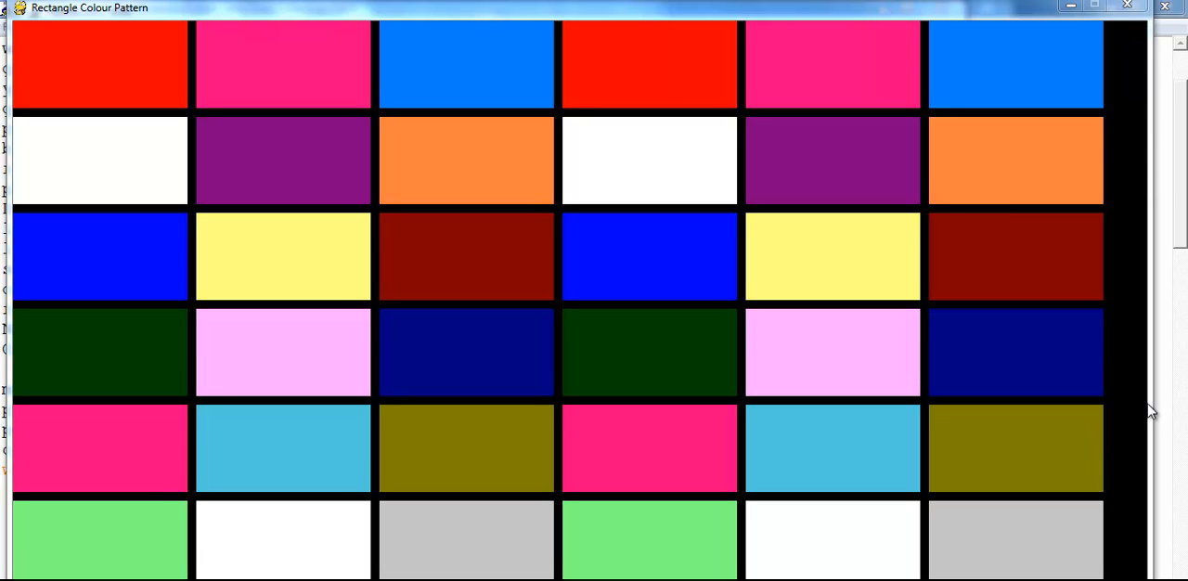
mouse_move(1118, 179)
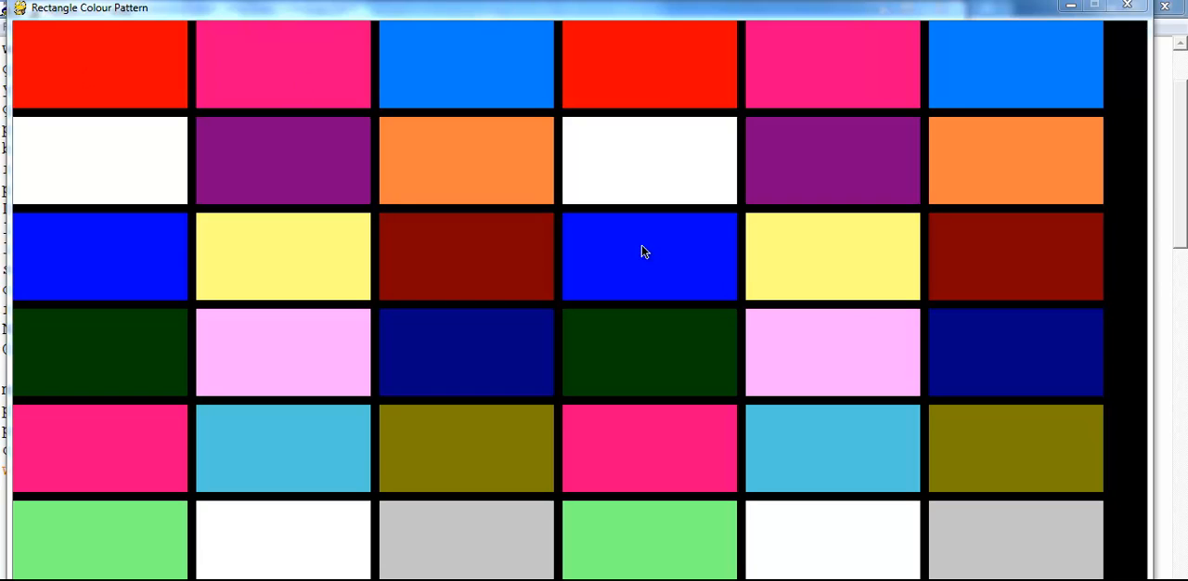
mouse_move(597, 572)
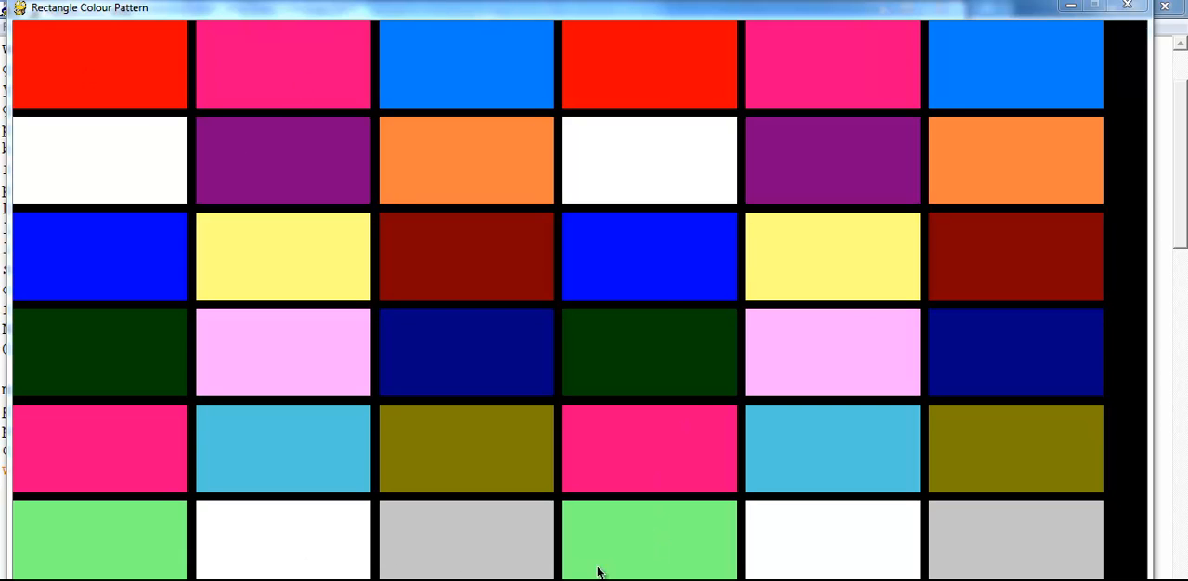
mouse_move(654, 301)
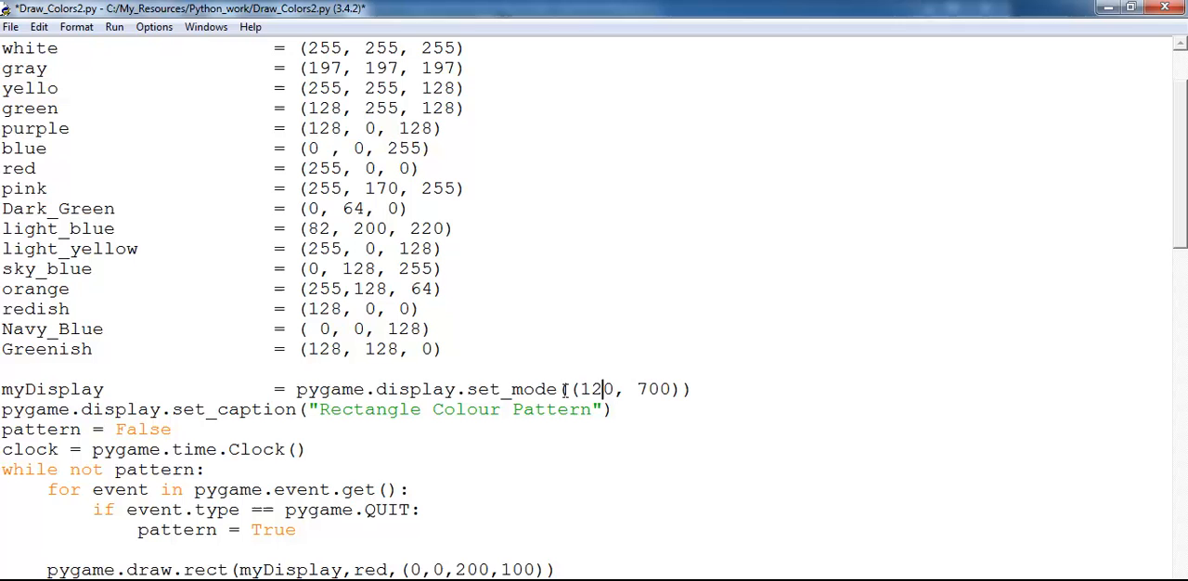
Change set_mode to (1250, 700) and save-and-run to show the grid fitting the window.
type("5")
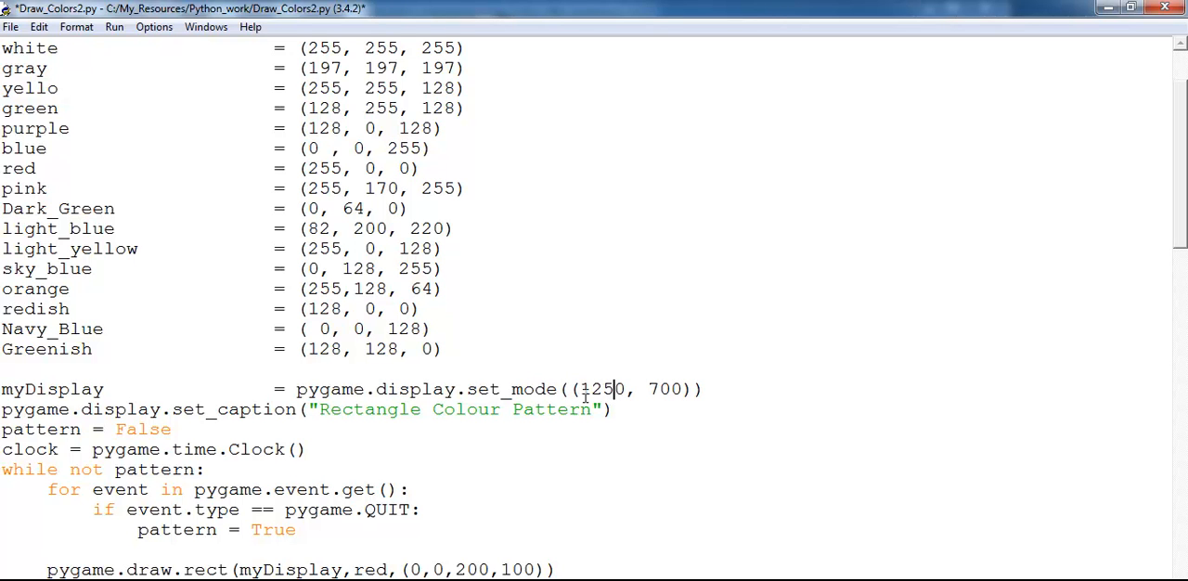
mouse_move(519, 382)
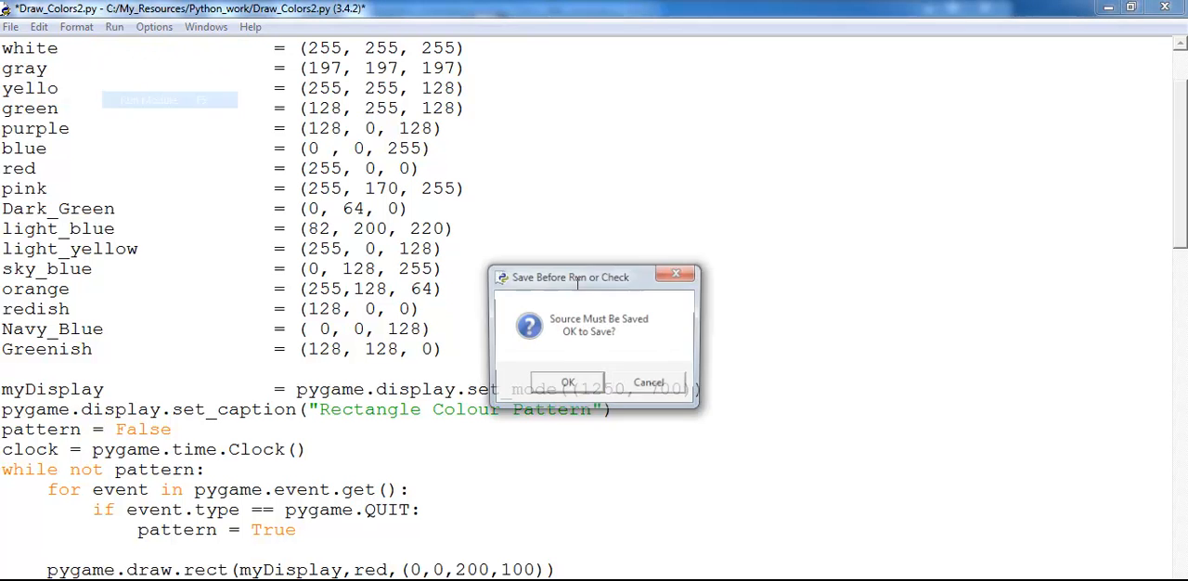
left_click(568, 382)
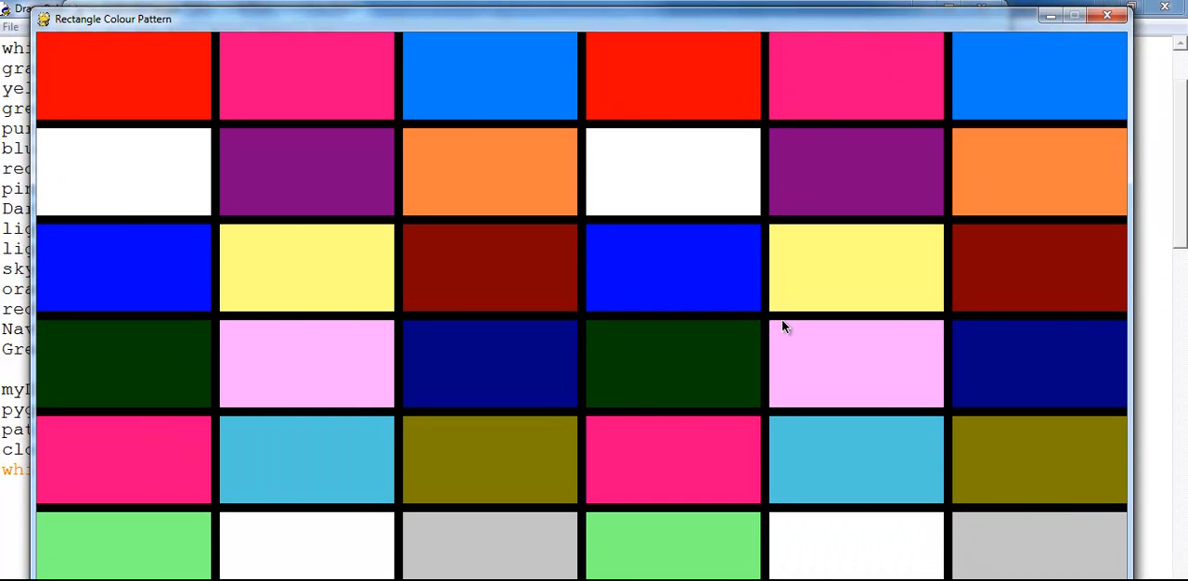
mouse_move(937, 29)
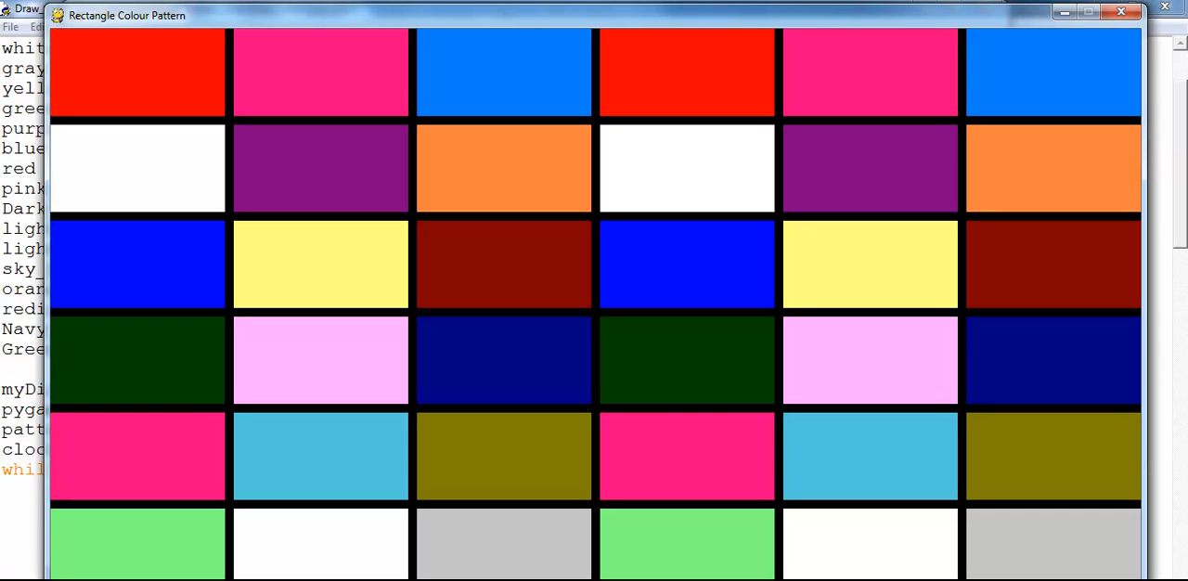
mouse_move(1166, 319)
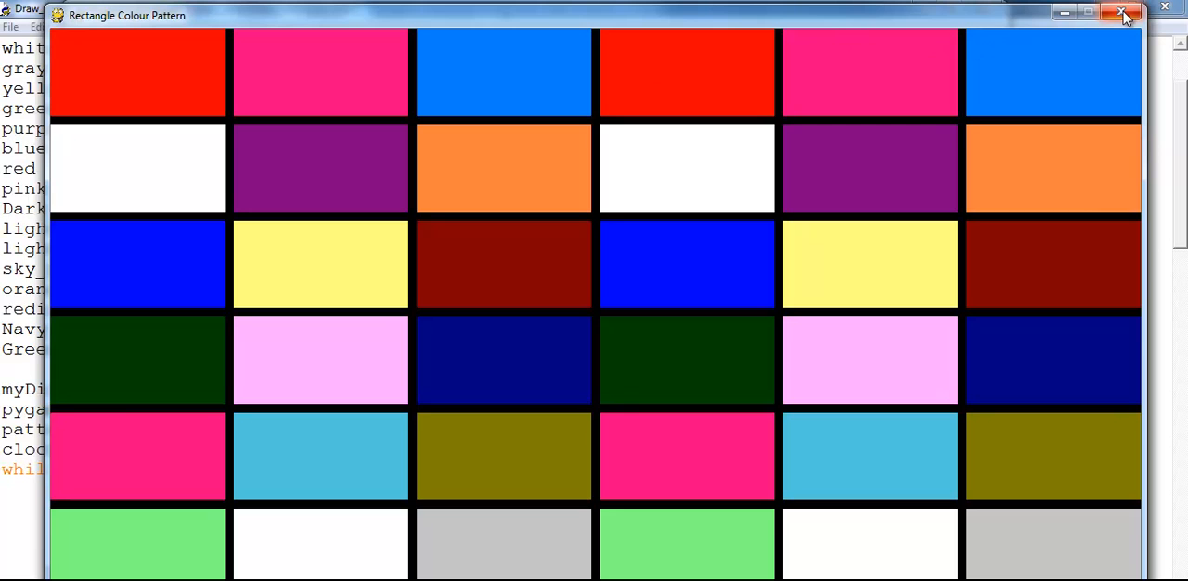
Close the Rectangle Colour Pattern window and return to the colour definitions at the top of the script.
left_click(1121, 15)
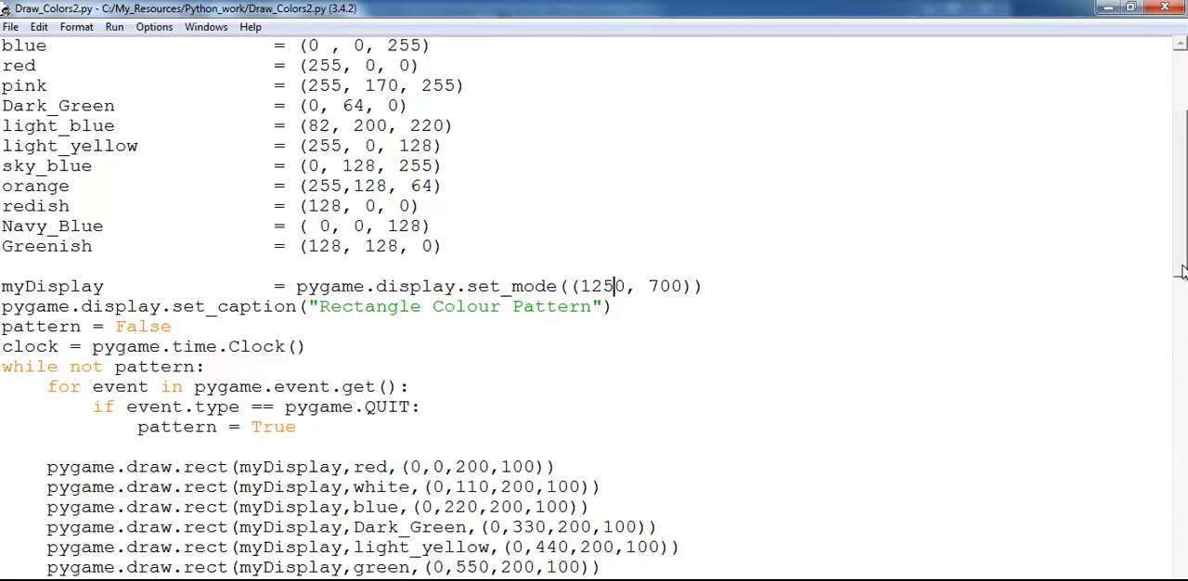
scroll("up", 3)
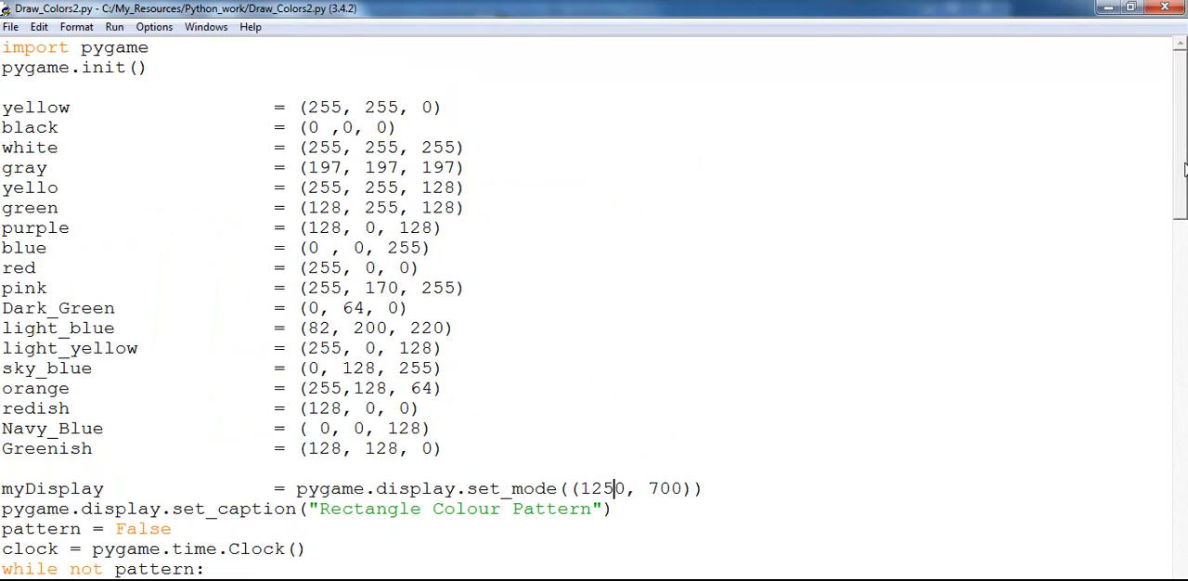
mouse_move(4, 109)
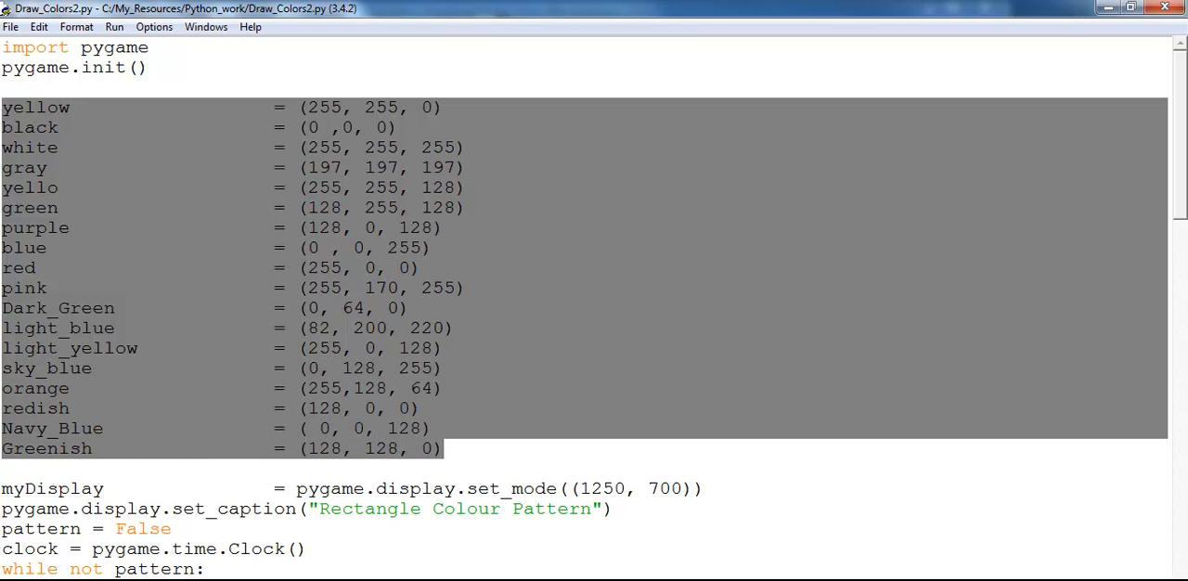
left_click(280, 347)
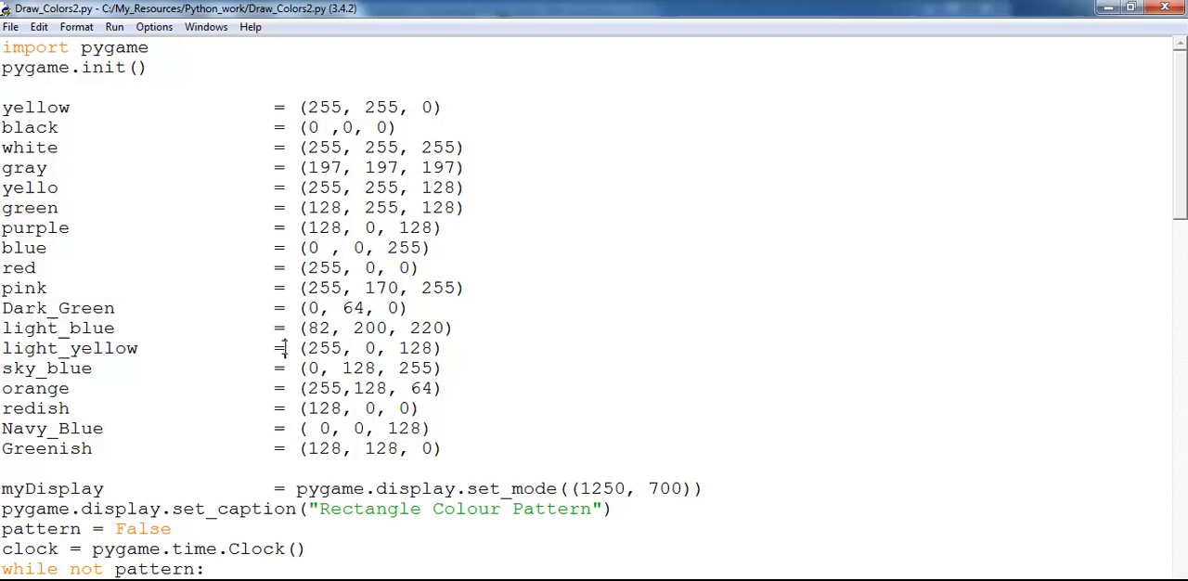
Scroll through all six rectangle columns from x 0 to 1050 and back toward the top.
scroll("down", 3)
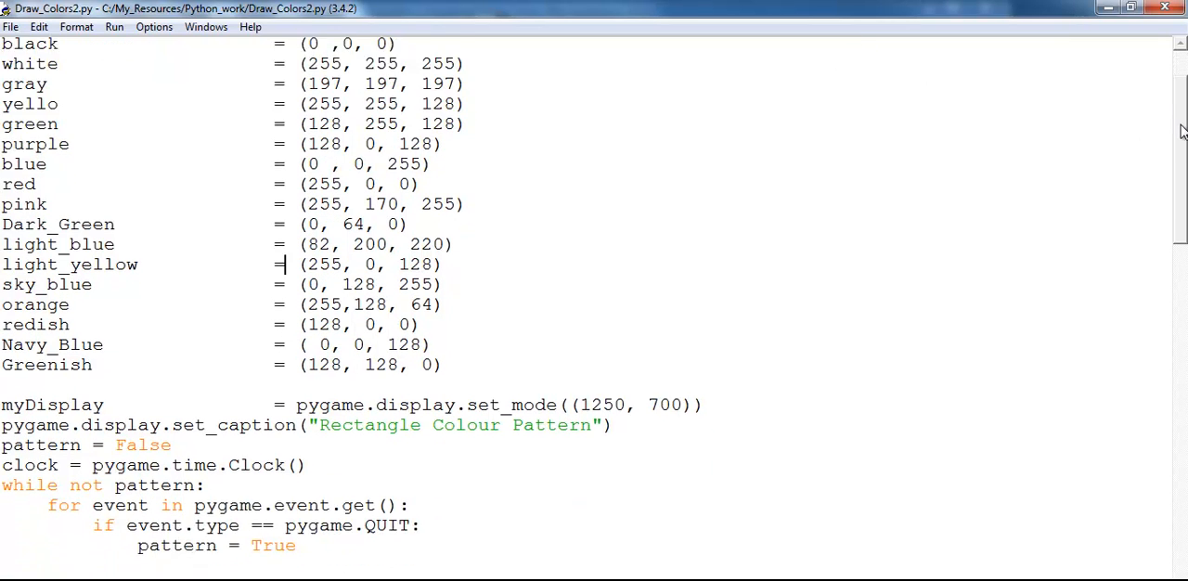
scroll("down", 3)
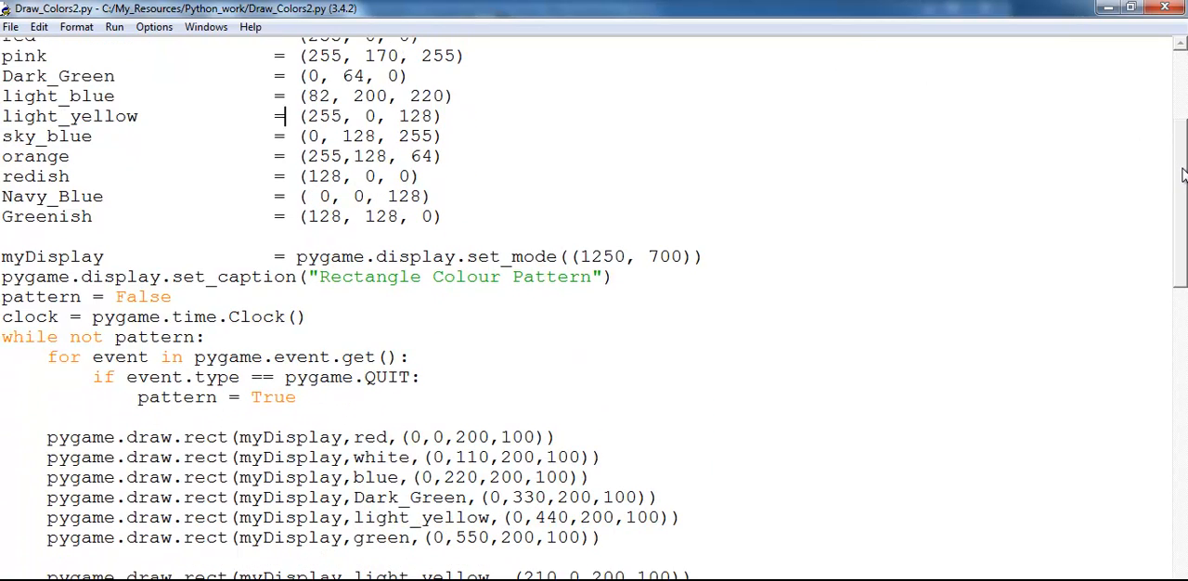
scroll("down", 3)
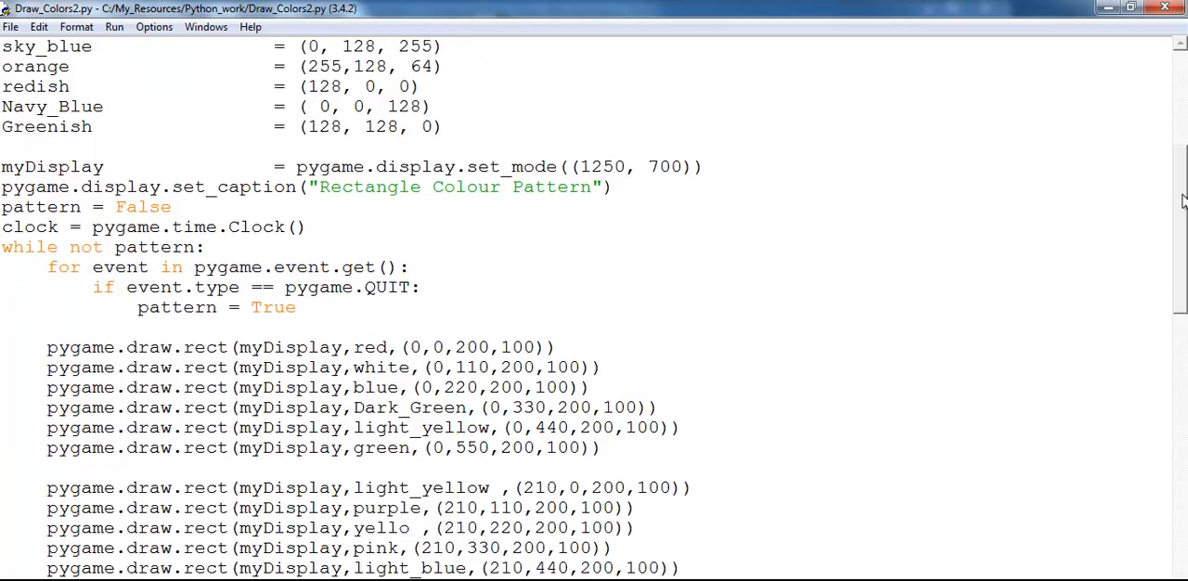
scroll("down", 3)
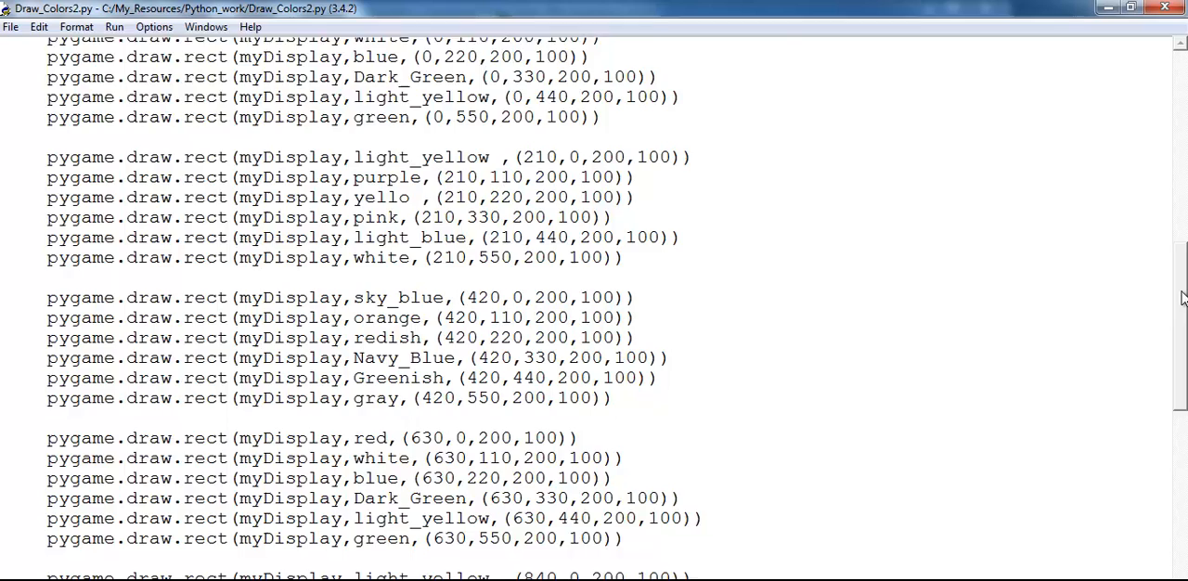
scroll("down", 3)
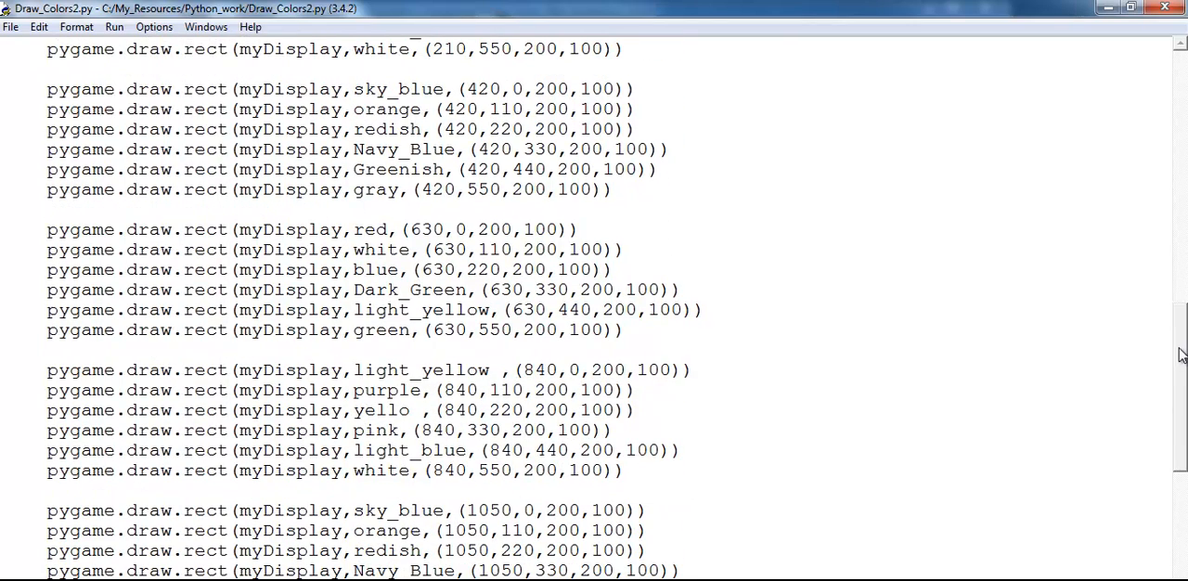
scroll("down", 3)
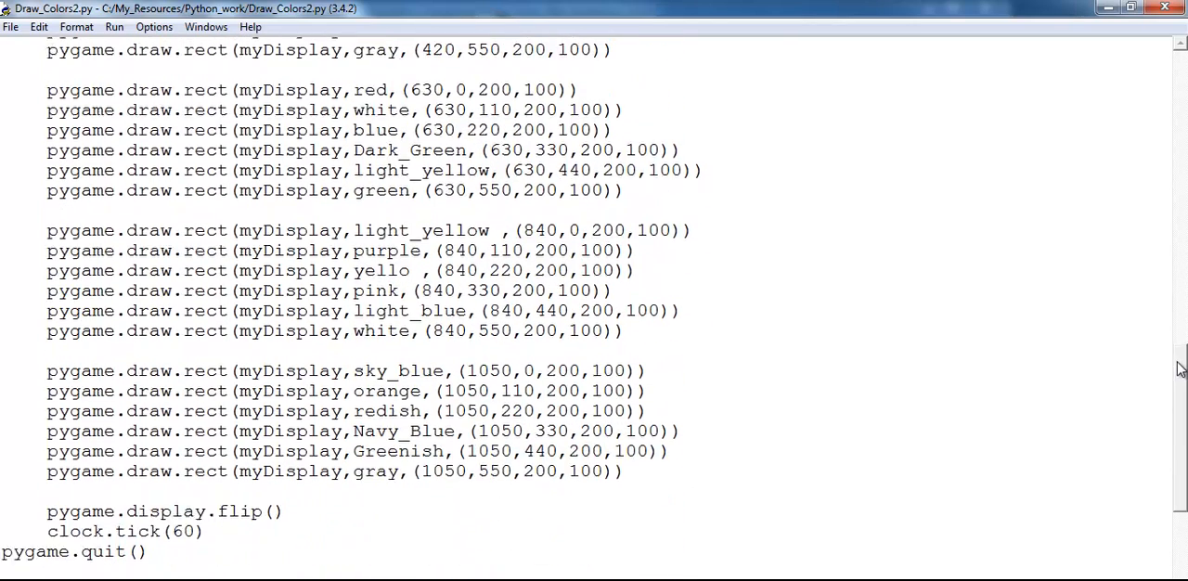
scroll("down", 3)
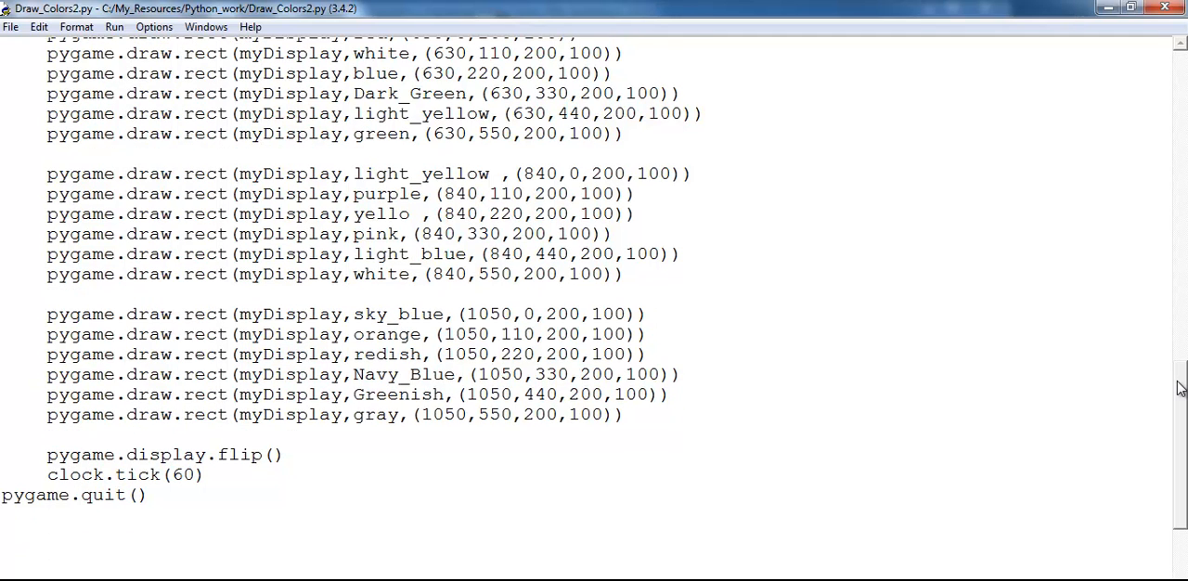
mouse_move(311, 252)
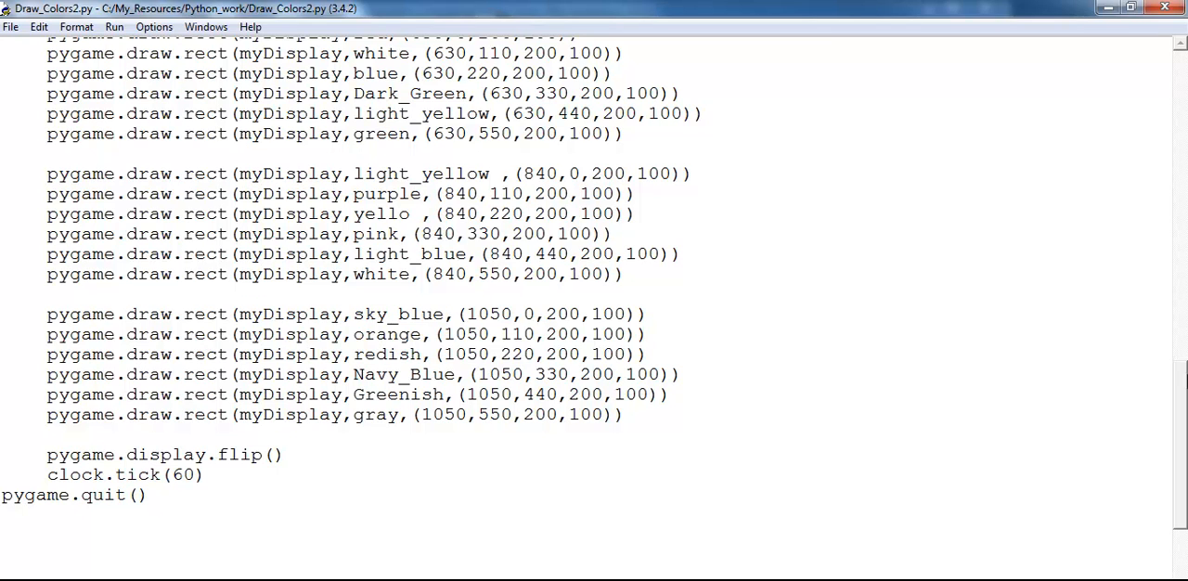
scroll("up", 3)
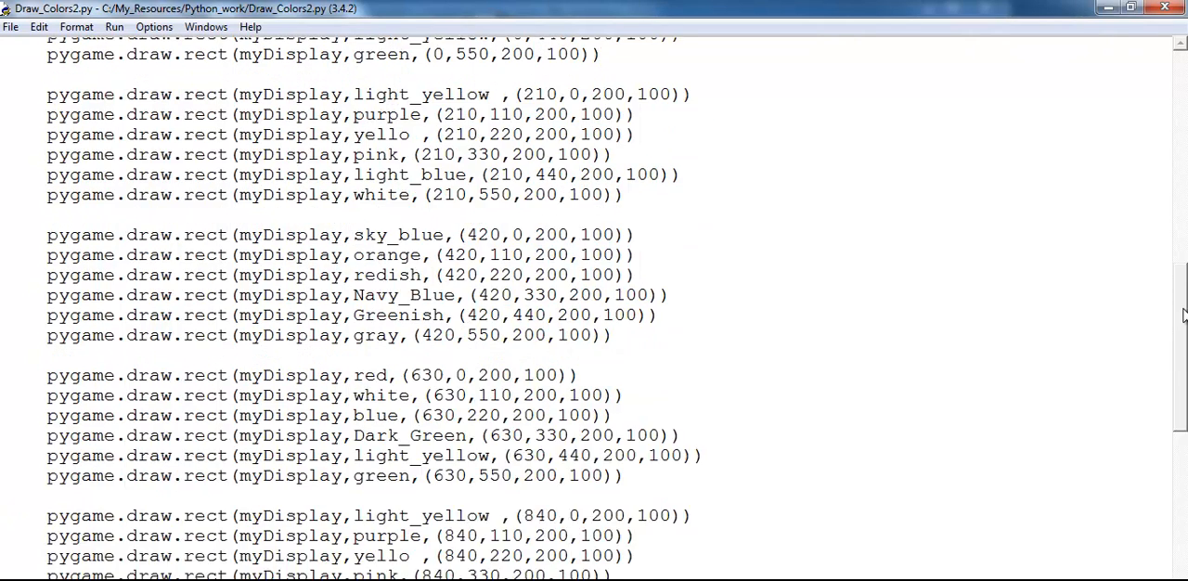
scroll("up", 3)
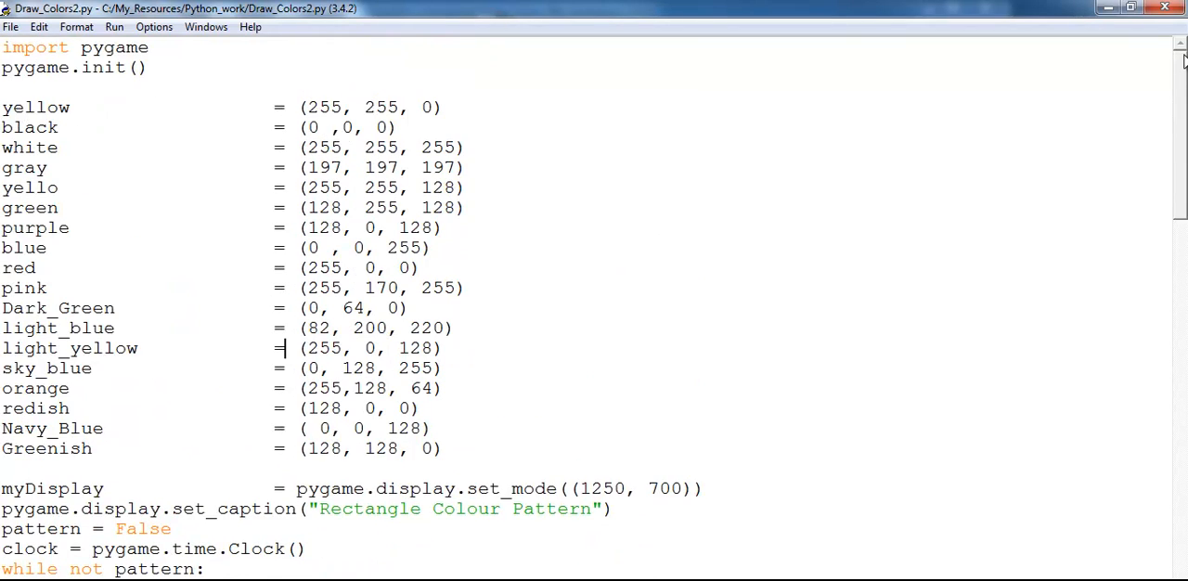